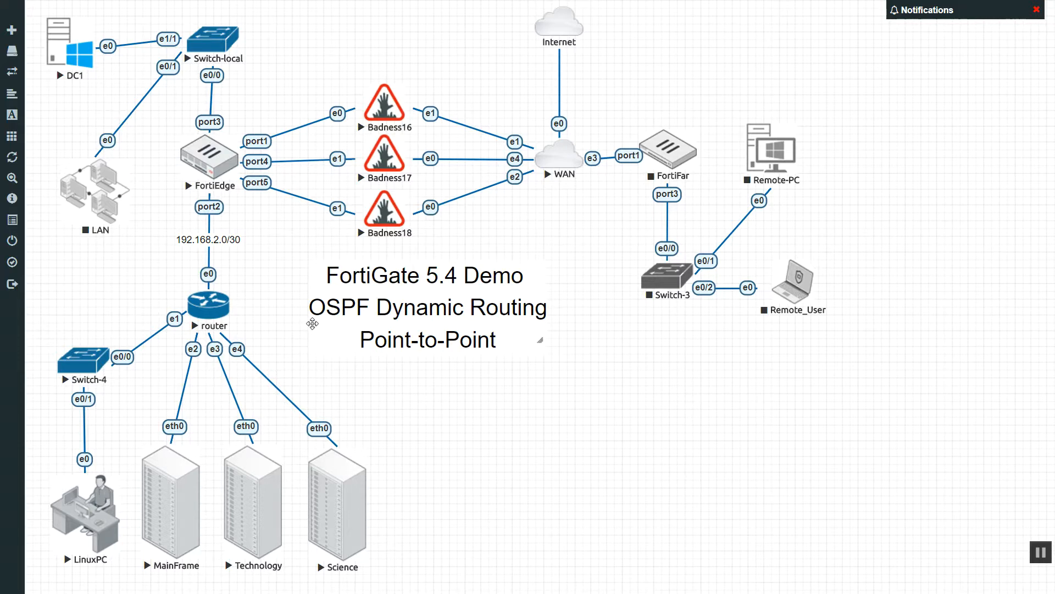
{"action": "mouse_move", "coordinate": [305, 326]}
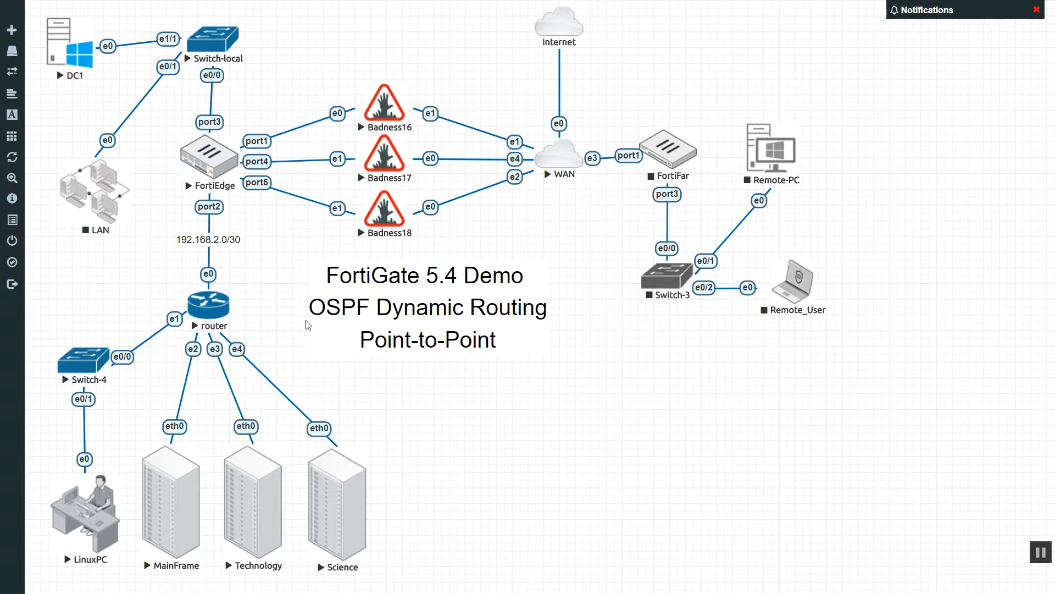
{"action": "mouse_move", "coordinate": [297, 318]}
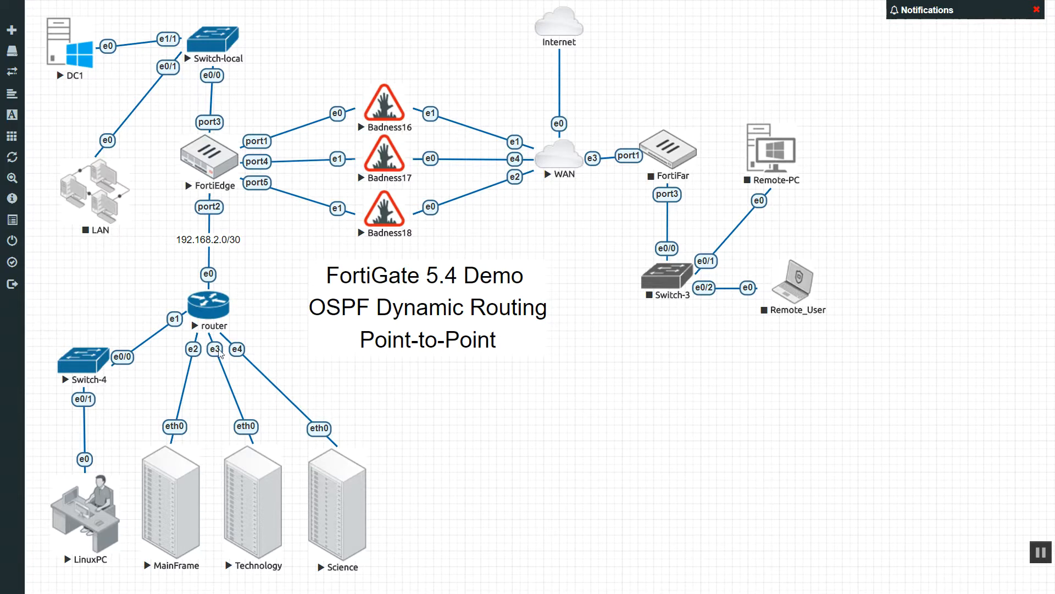
{"action": "mouse_move", "coordinate": [240, 200]}
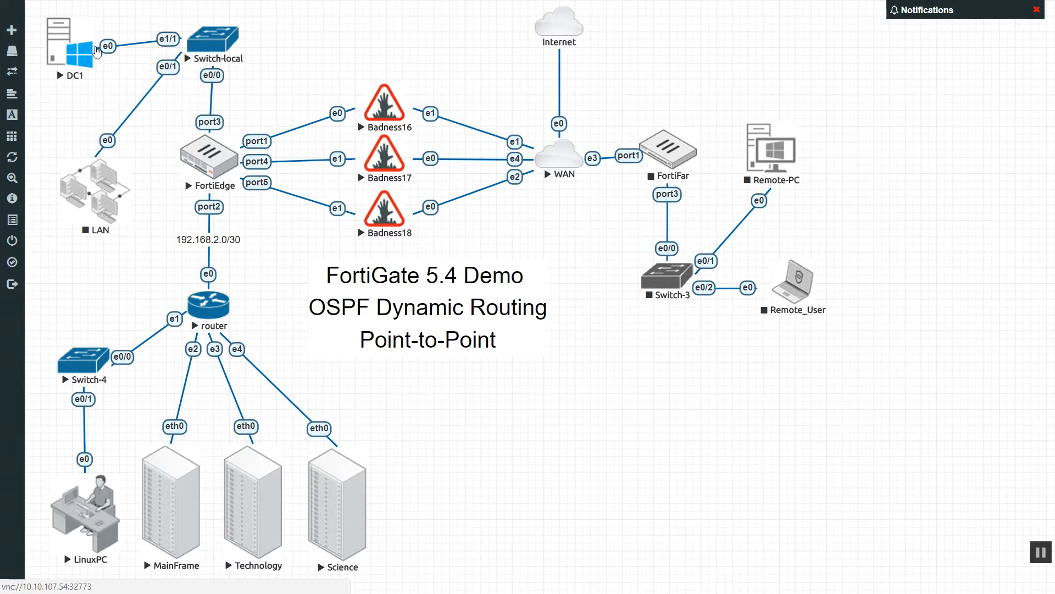
{"action": "mouse_move", "coordinate": [116, 94]}
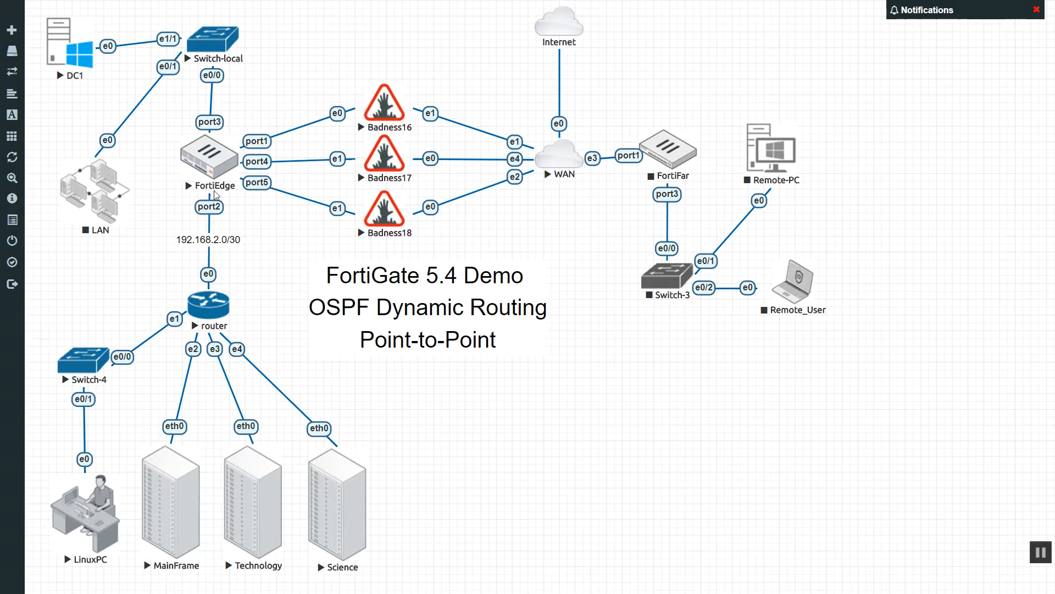
{"action": "mouse_move", "coordinate": [201, 228]}
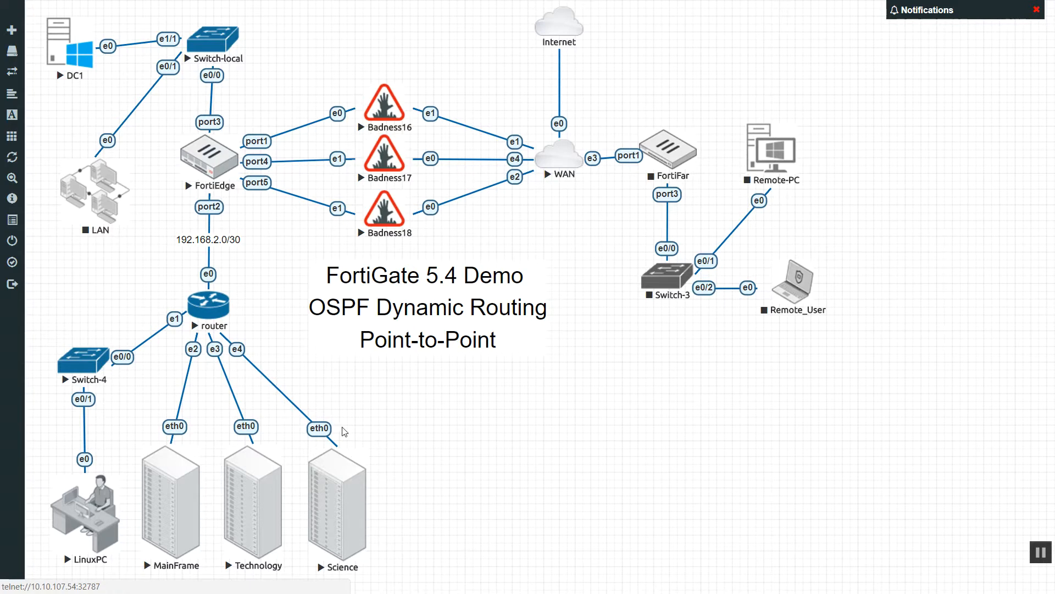
{"action": "mouse_move", "coordinate": [324, 393]}
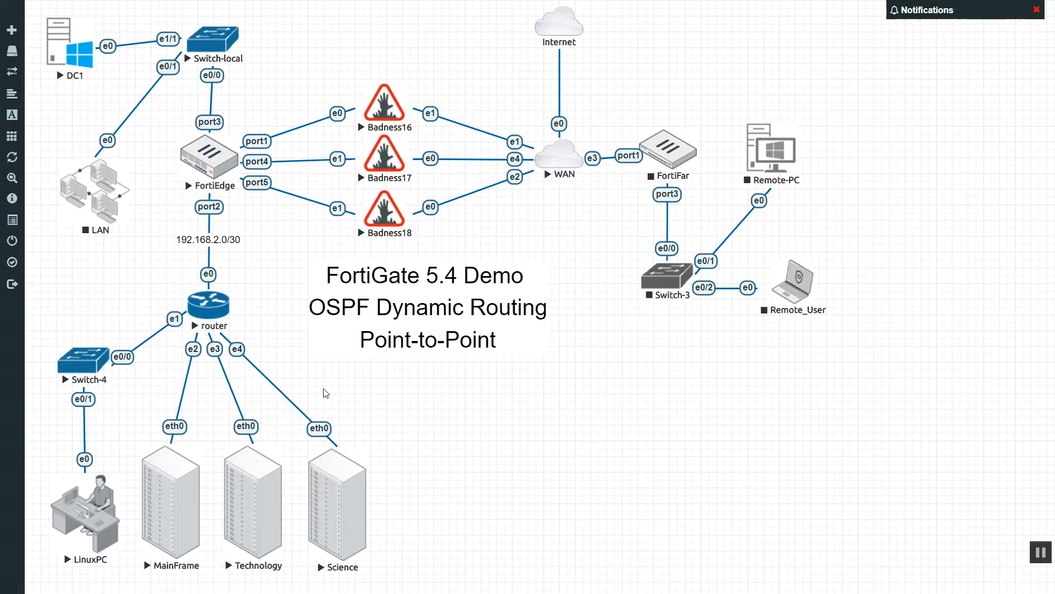
{"action": "mouse_move", "coordinate": [180, 451]}
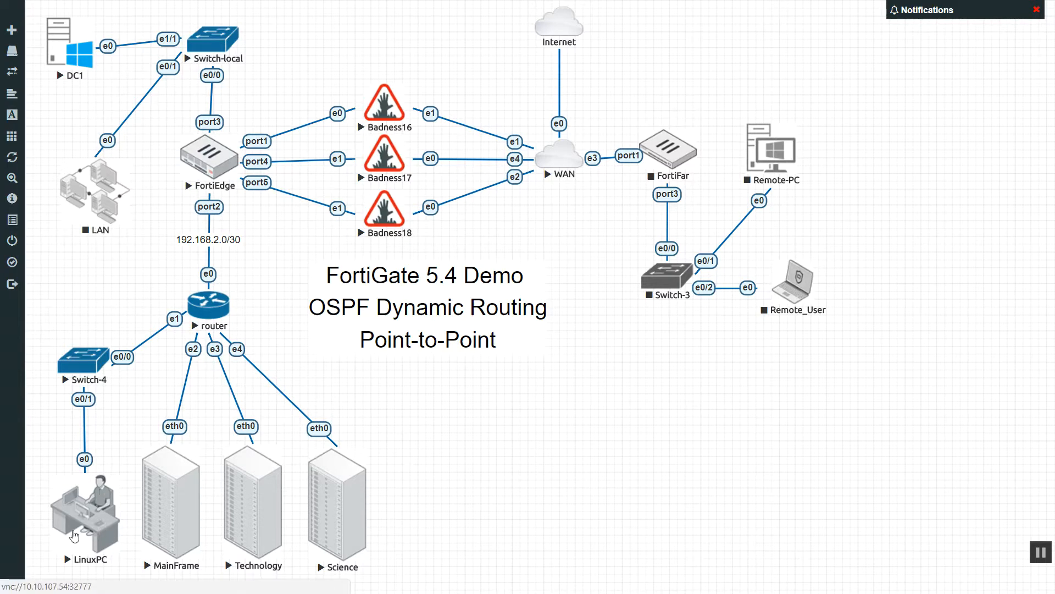
{"action": "mouse_move", "coordinate": [92, 528]}
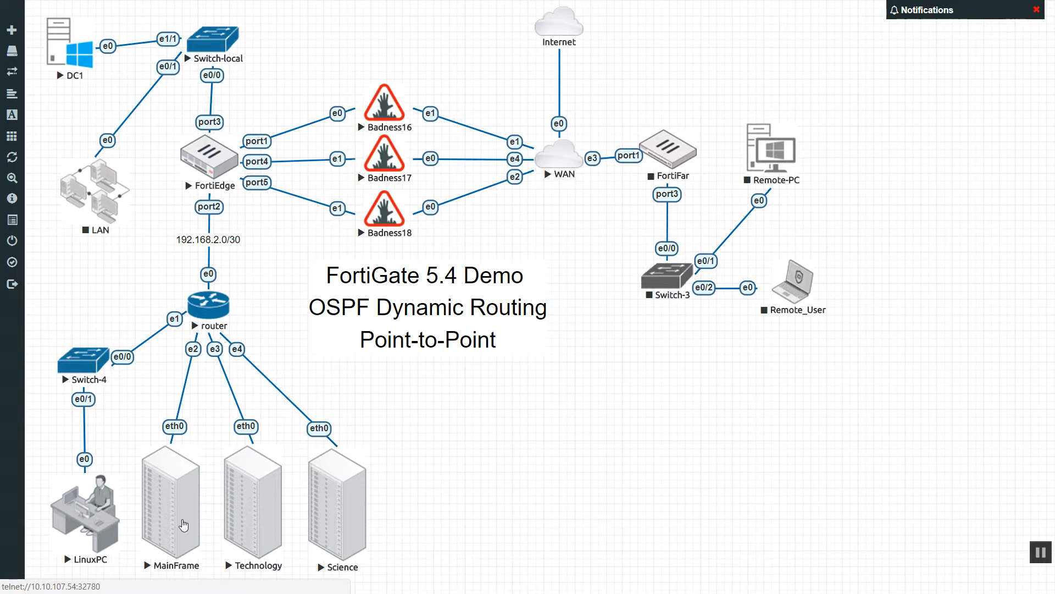
{"action": "mouse_move", "coordinate": [187, 546]}
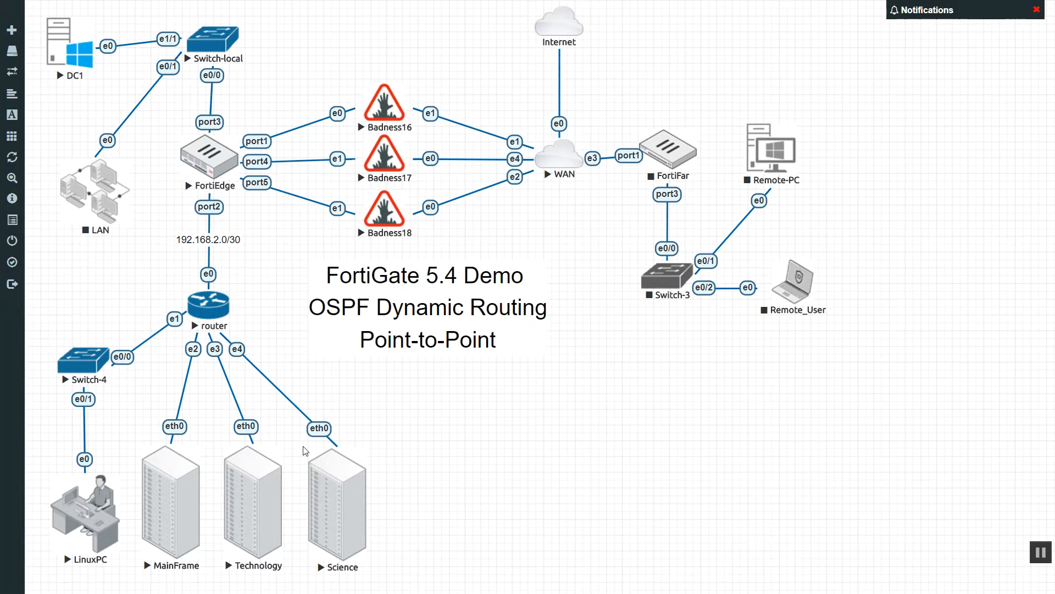
{"action": "mouse_move", "coordinate": [294, 418]}
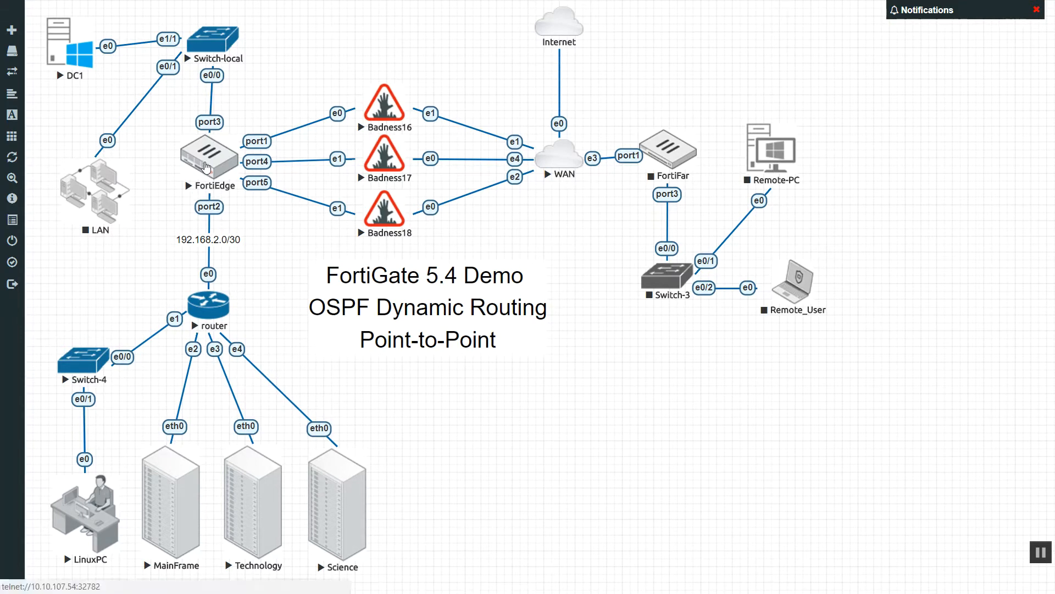
{"action": "mouse_move", "coordinate": [236, 296]}
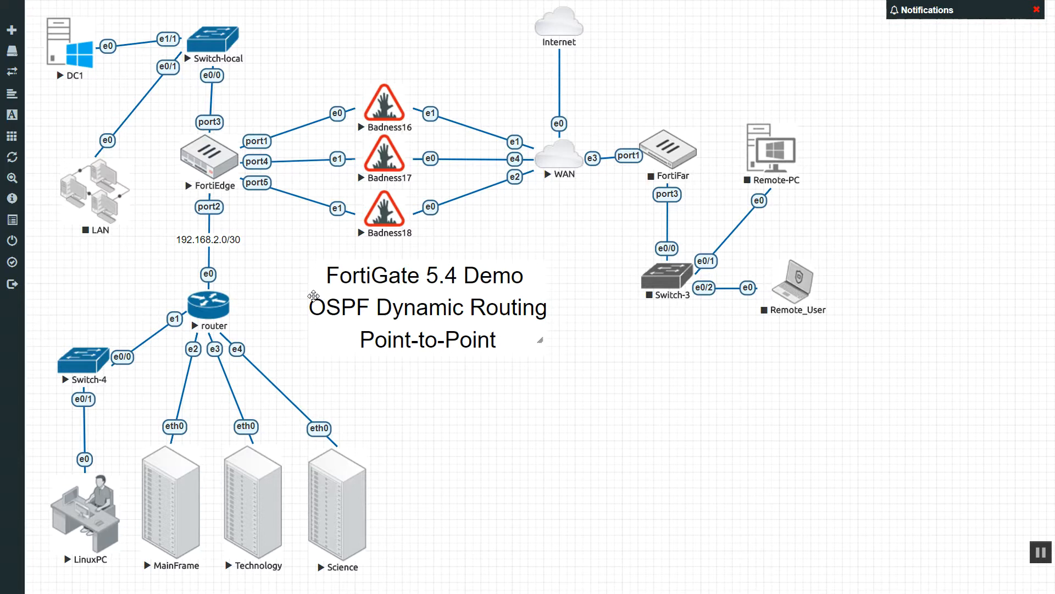
{"action": "mouse_move", "coordinate": [282, 280]}
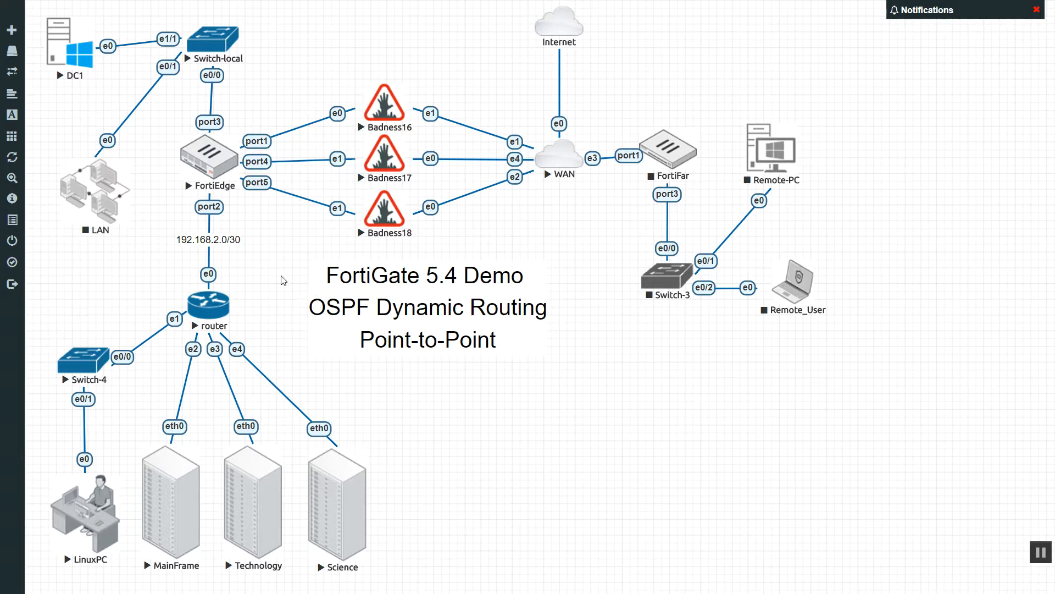
{"action": "mouse_move", "coordinate": [106, 520]}
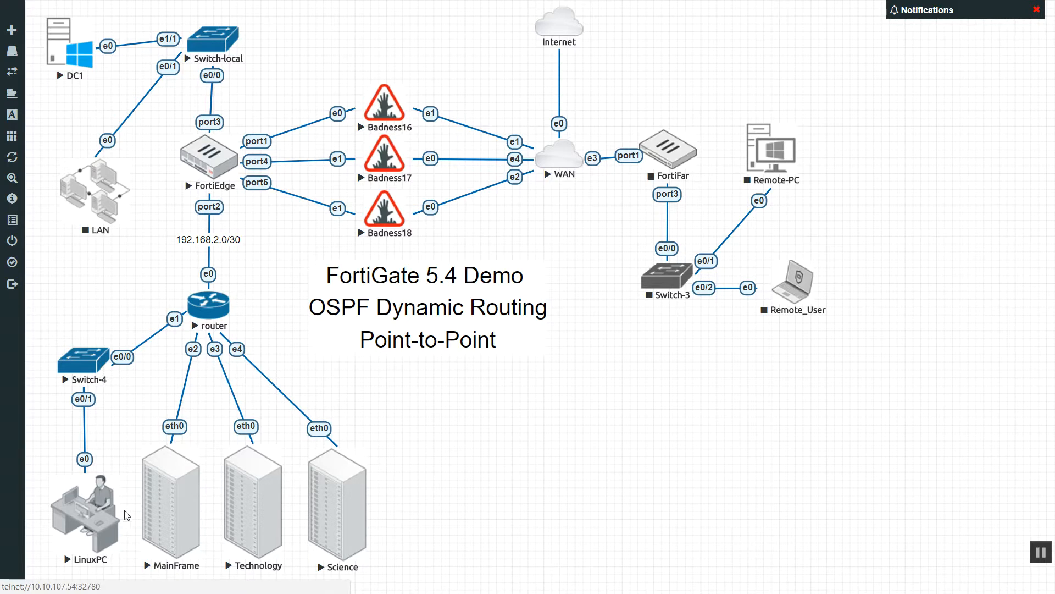
{"action": "mouse_move", "coordinate": [316, 482]}
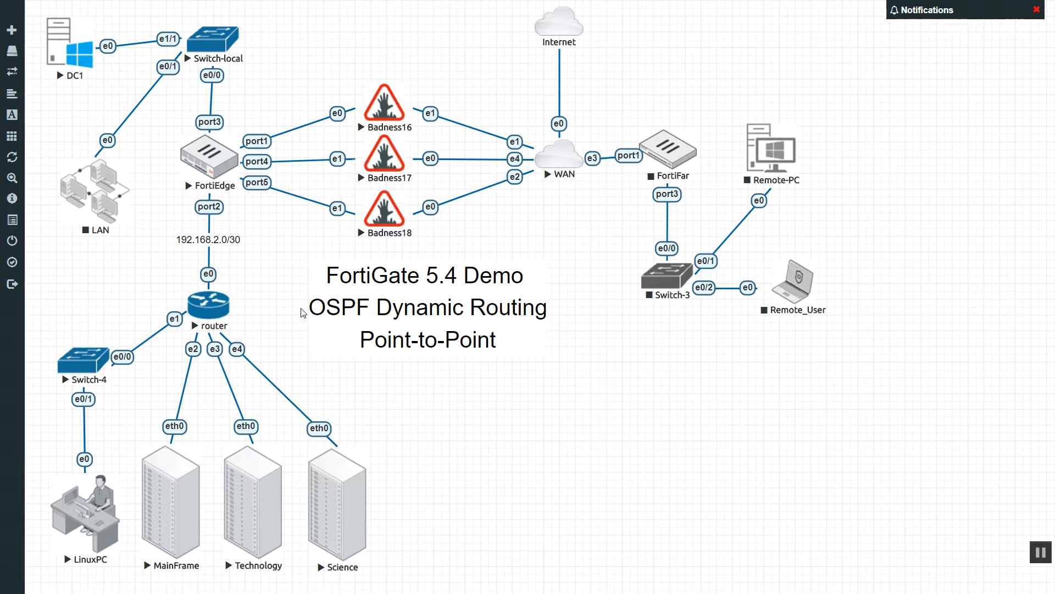
{"action": "mouse_move", "coordinate": [300, 312]}
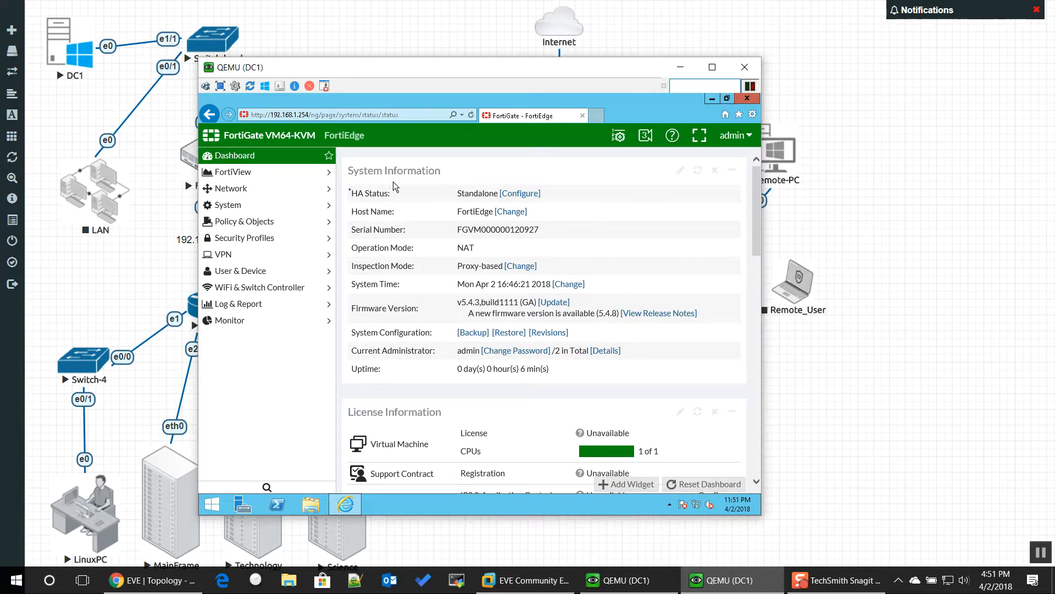
- Open Network > Interfaces to see port2 (Basement) at 192.168.2.1/30 and port3 at 192.168.1.254/24
{"action": "left_click", "coordinate": [231, 188]}
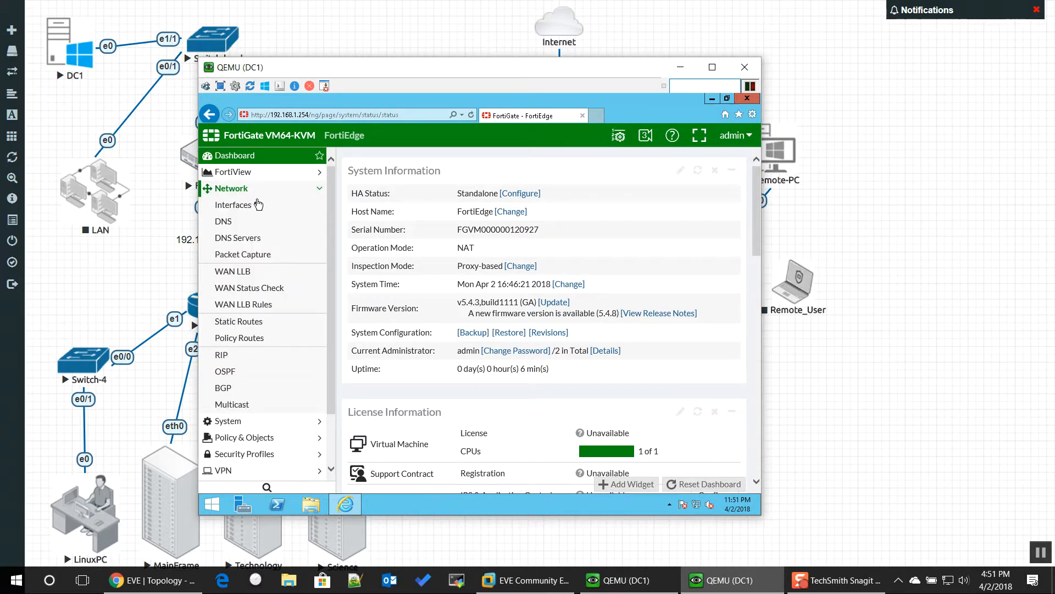
{"action": "left_click", "coordinate": [233, 204]}
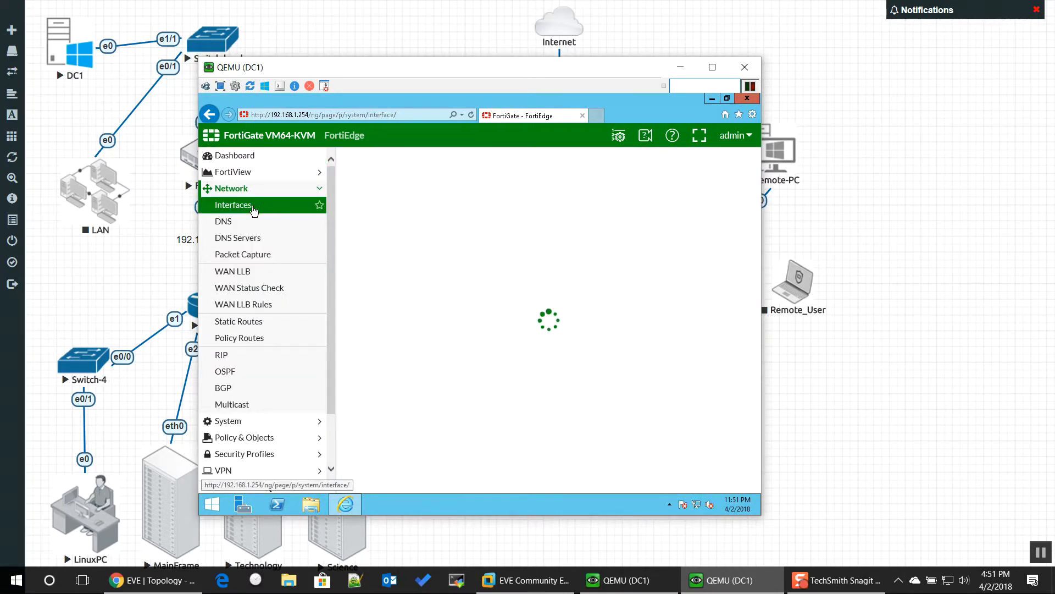
{"action": "left_click", "coordinate": [233, 205]}
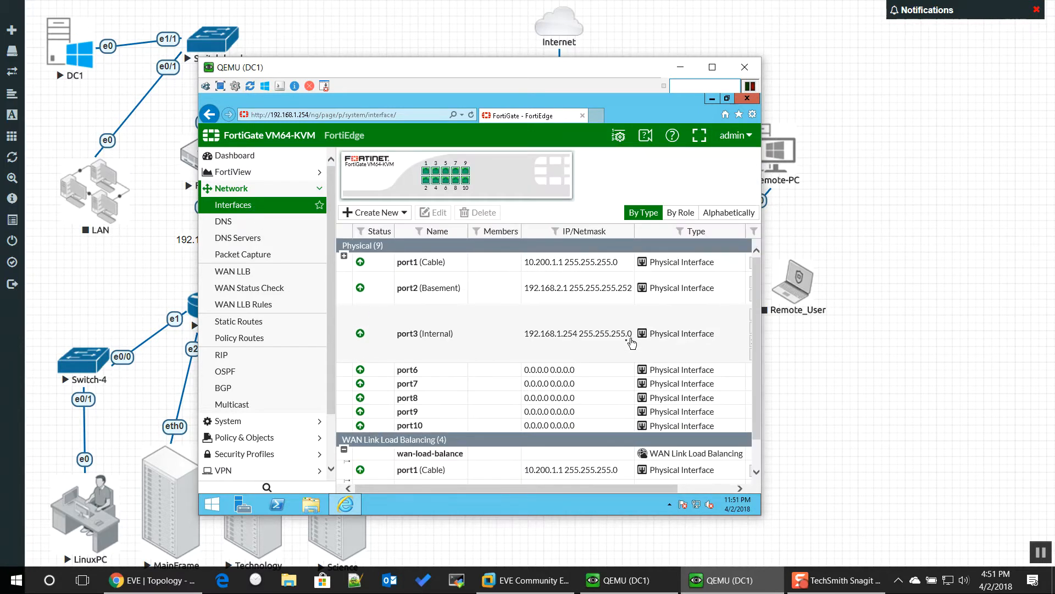
{"action": "mouse_move", "coordinate": [635, 297]}
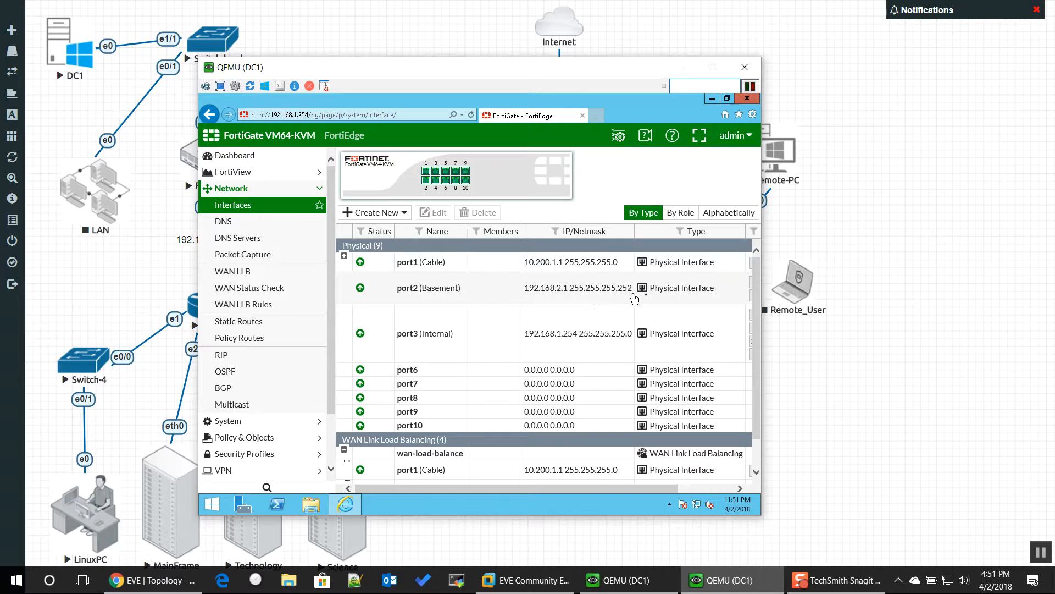
{"action": "mouse_move", "coordinate": [578, 303]}
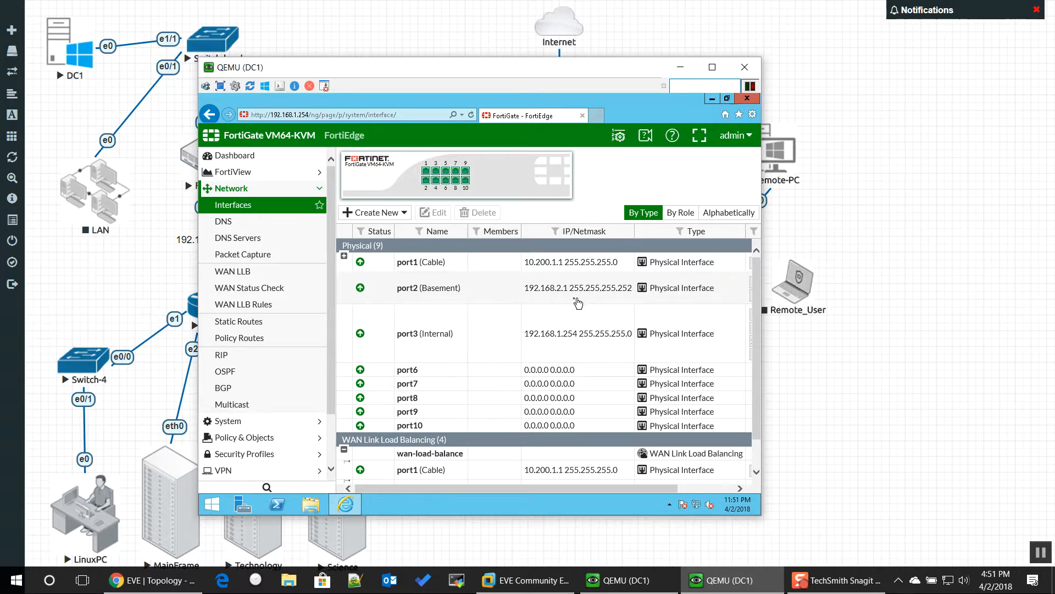
{"action": "mouse_move", "coordinate": [561, 299]}
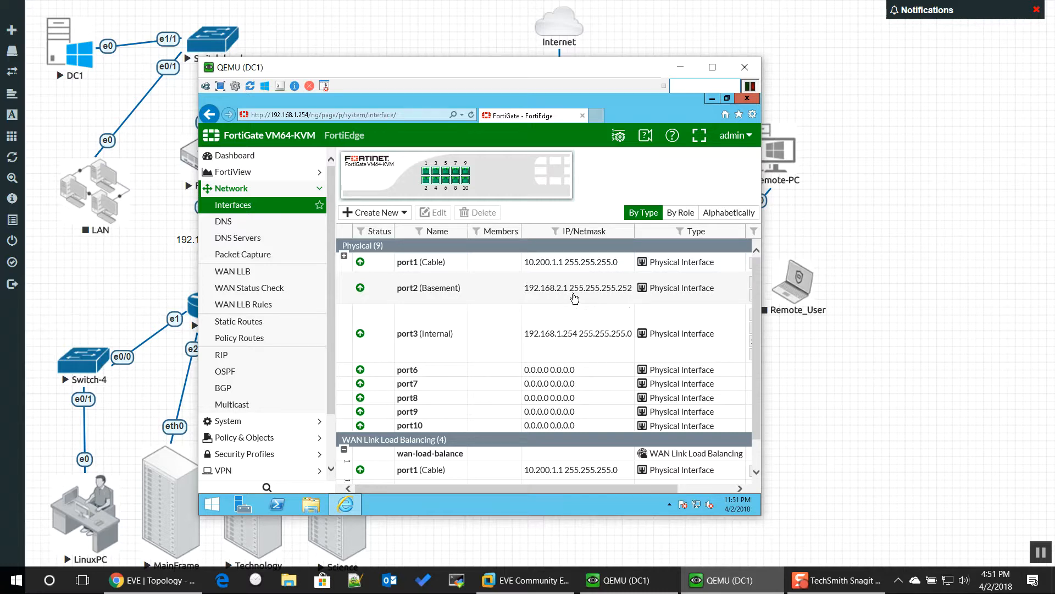
{"action": "mouse_move", "coordinate": [394, 74]}
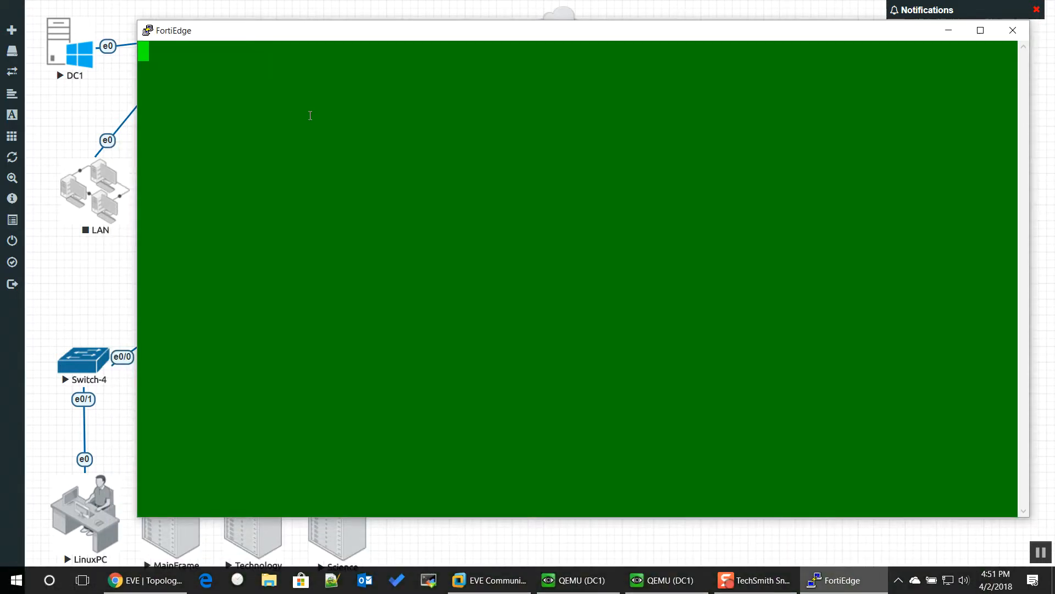
- Ping 192.168.2.2 from the FortiEdge console with exe ping, then close the PuTTY window
{"action": "key", "text": "enter"}
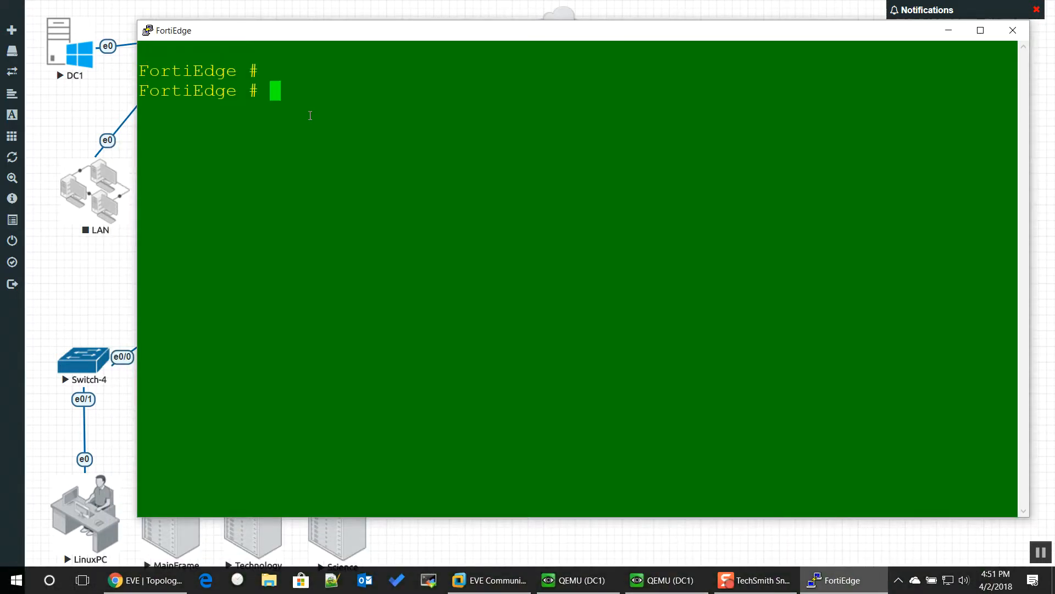
{"action": "type", "text": "exe ping"}
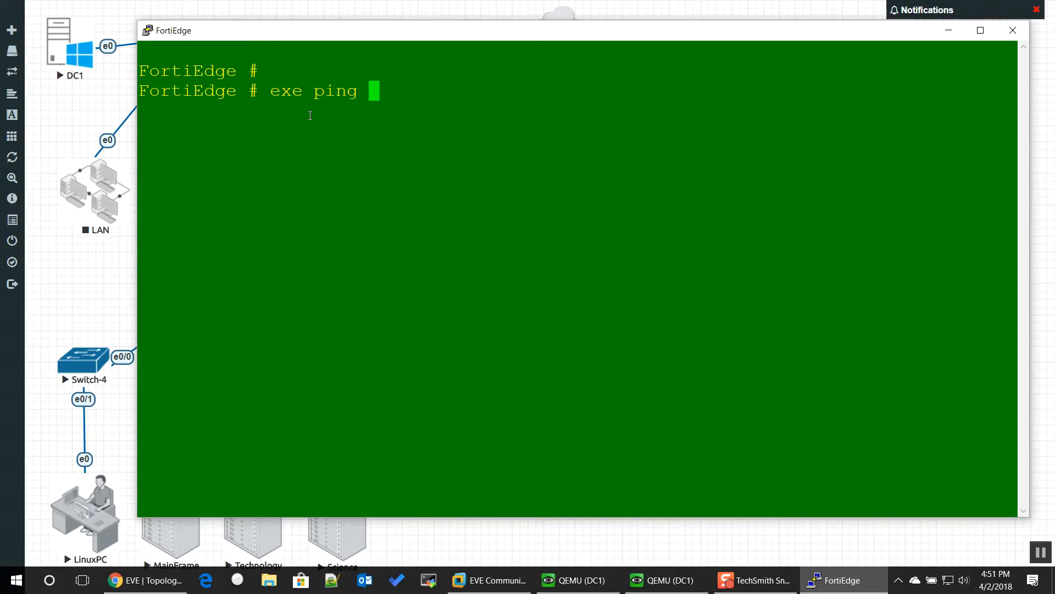
{"action": "type", "text": "192."}
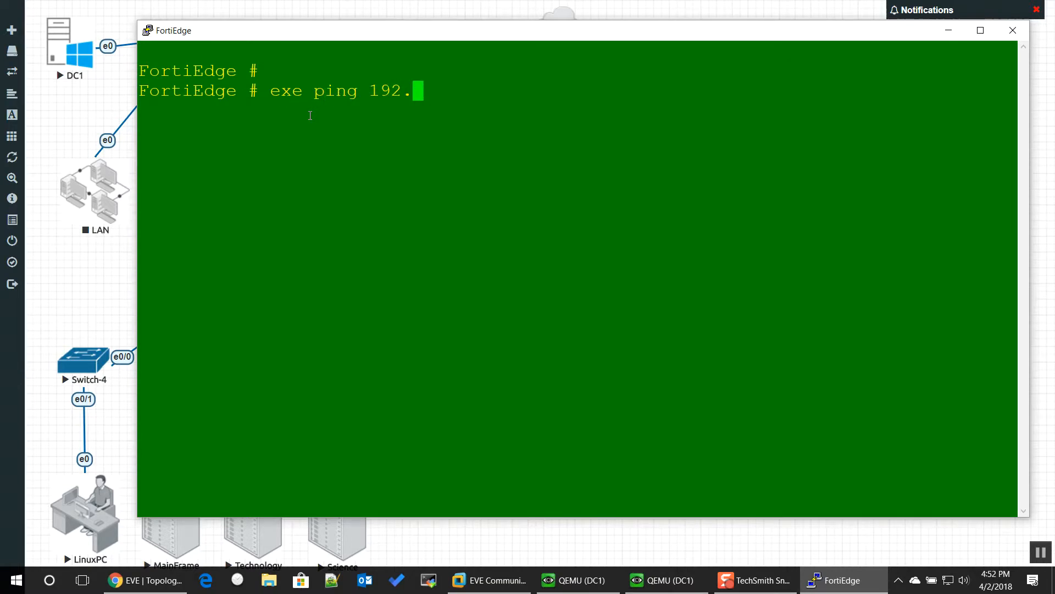
{"action": "type", "text": "168.2.2"}
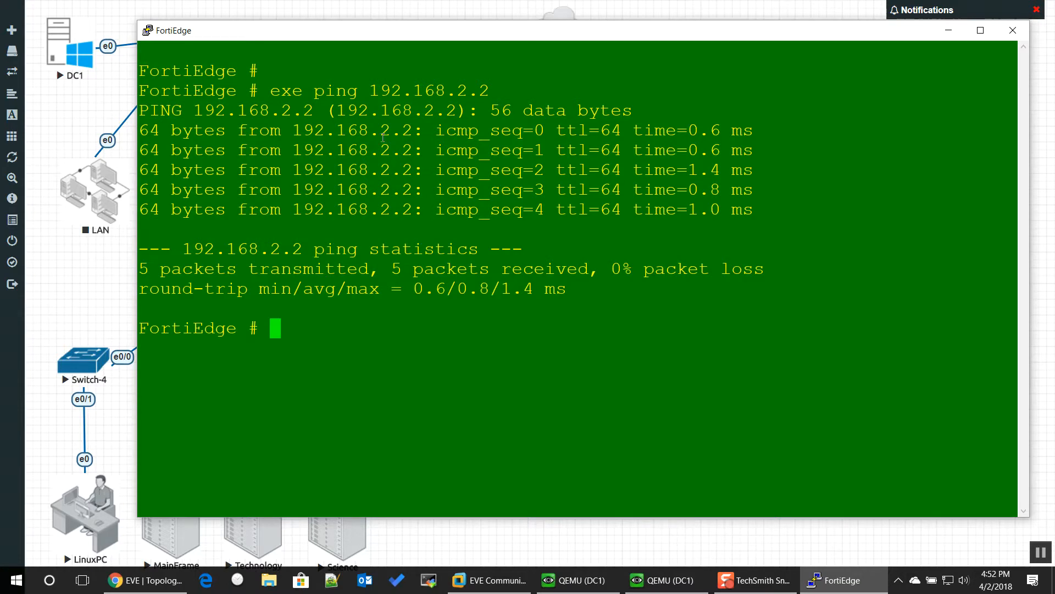
{"action": "left_click_drag", "start_coordinate": [168, 30], "coordinate": [94, 45]}
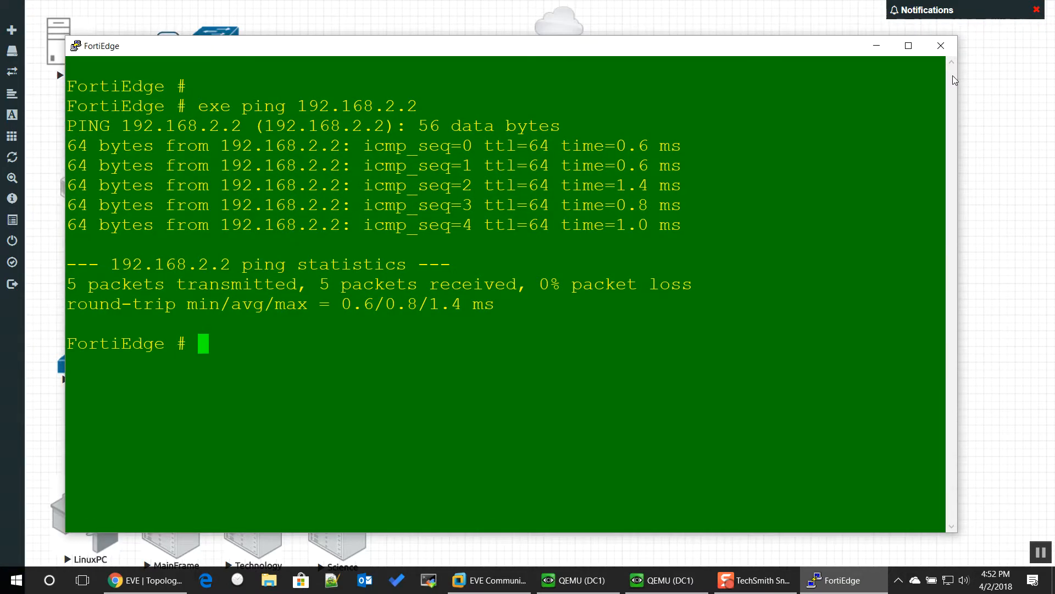
{"action": "left_click", "coordinate": [941, 45]}
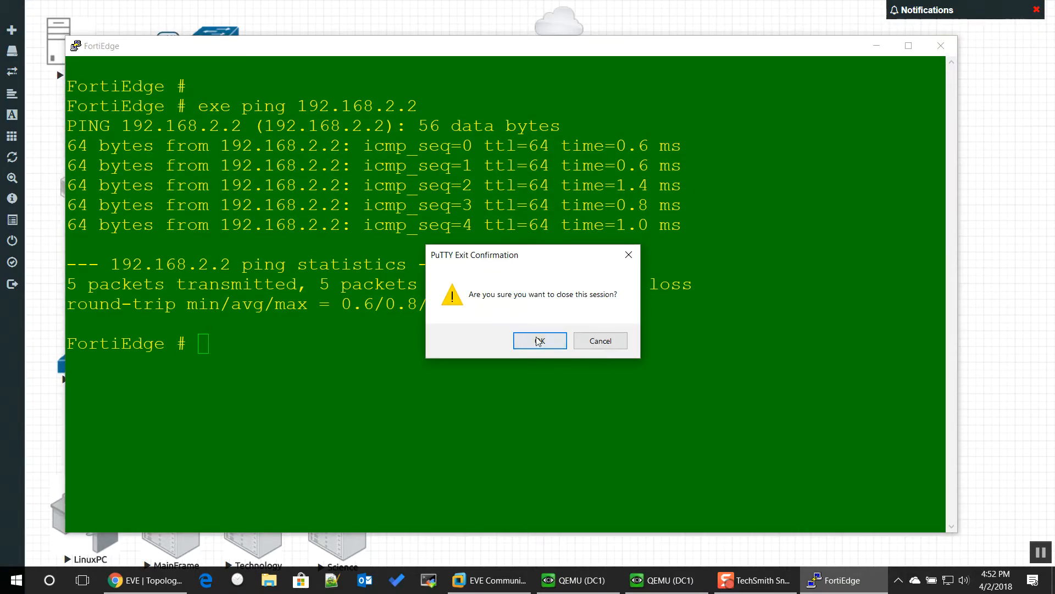
- Confirm the PuTTY exit and open FortiEdge's IPv4 Policy list
{"action": "left_click", "coordinate": [540, 340]}
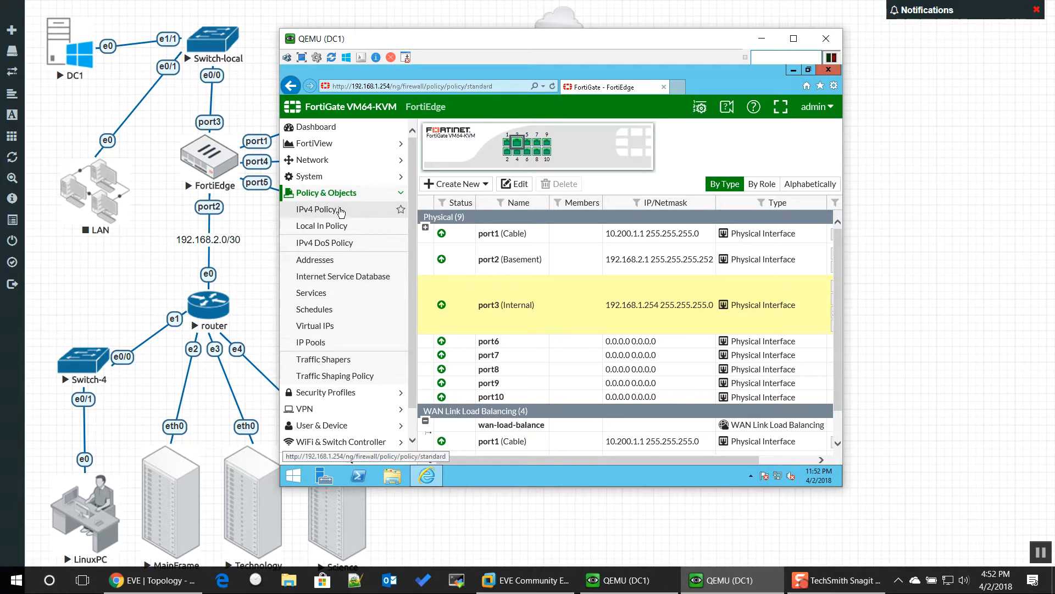
{"action": "left_click", "coordinate": [318, 209]}
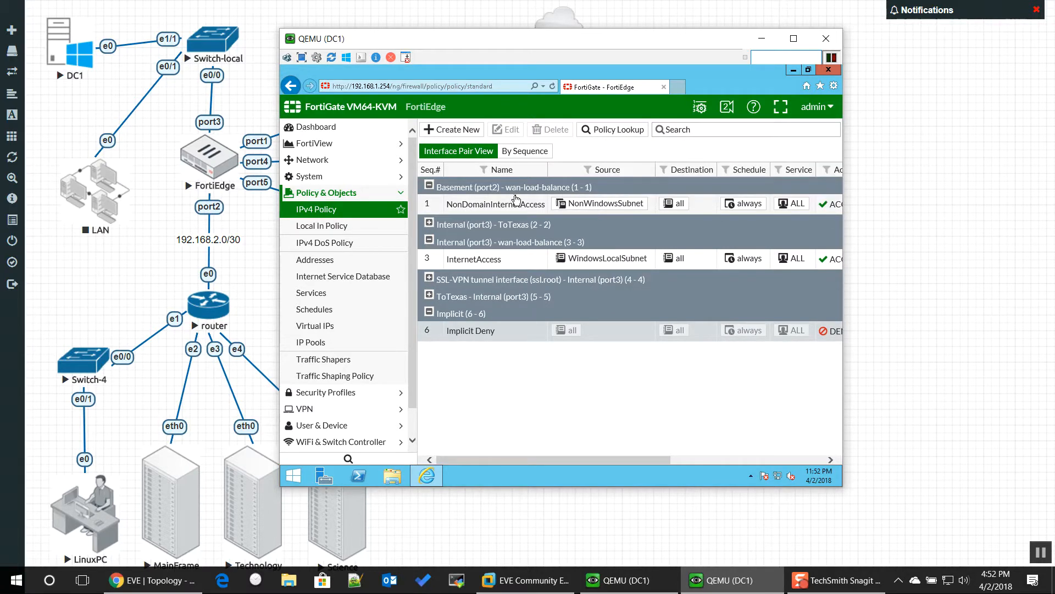
{"action": "mouse_move", "coordinate": [605, 203]}
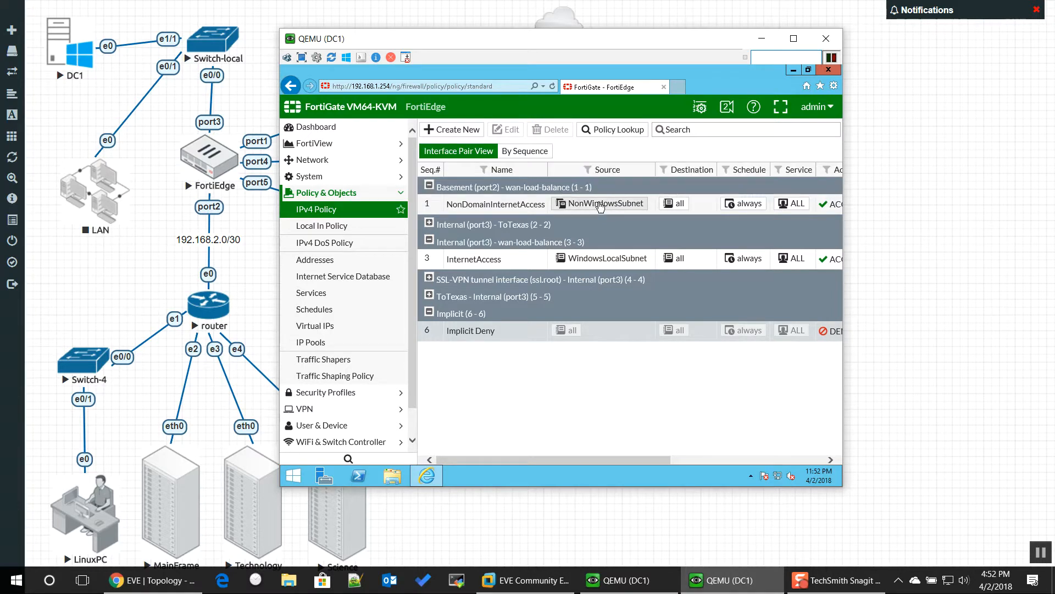
{"action": "mouse_move", "coordinate": [606, 203]}
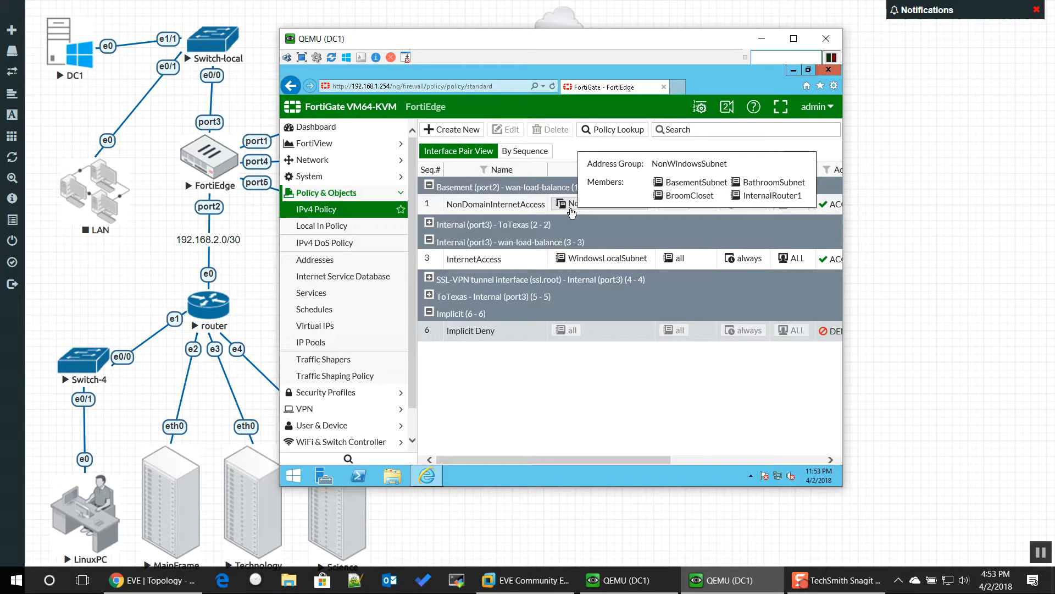
{"action": "mouse_move", "coordinate": [572, 228]}
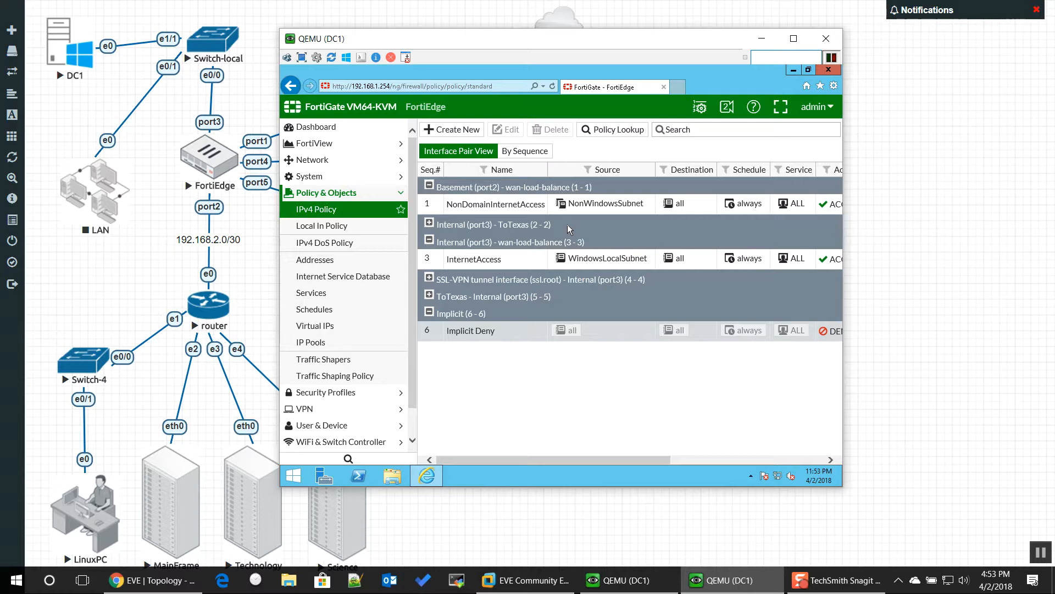
{"action": "mouse_move", "coordinate": [651, 290]}
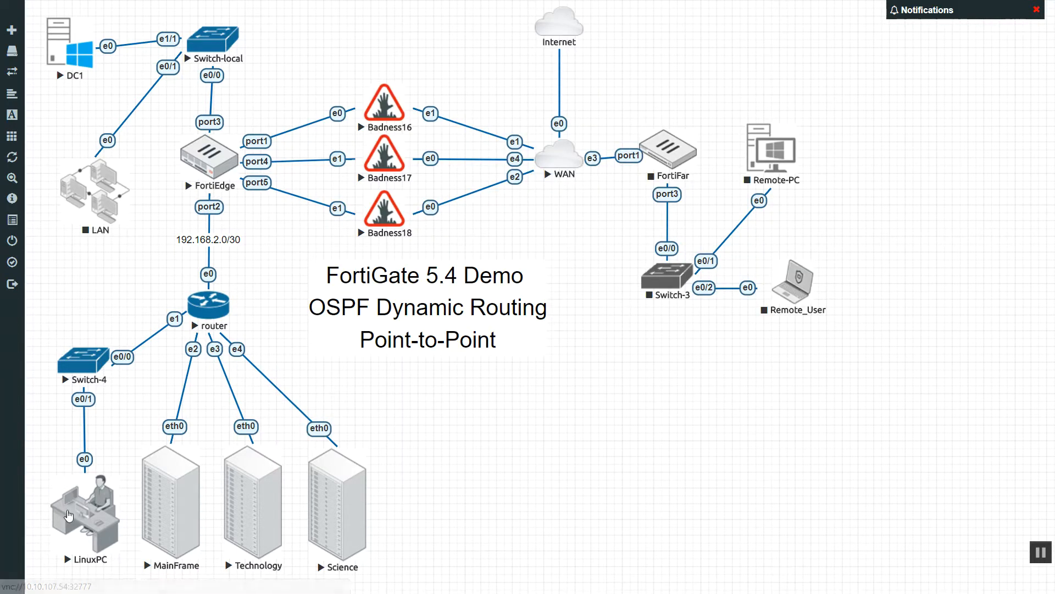
{"action": "mouse_move", "coordinate": [189, 524]}
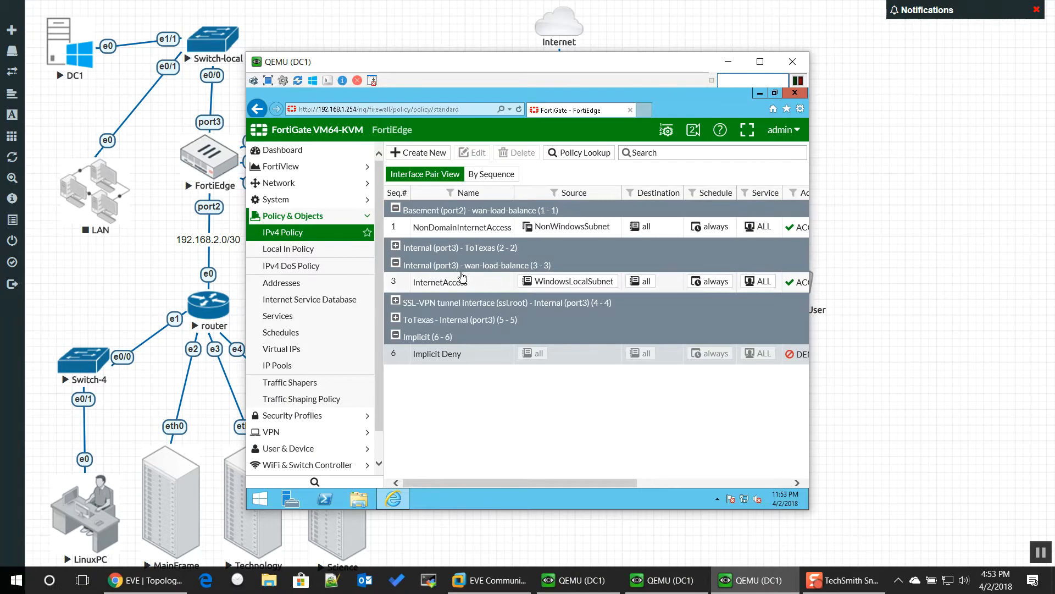
{"action": "mouse_move", "coordinate": [569, 226]}
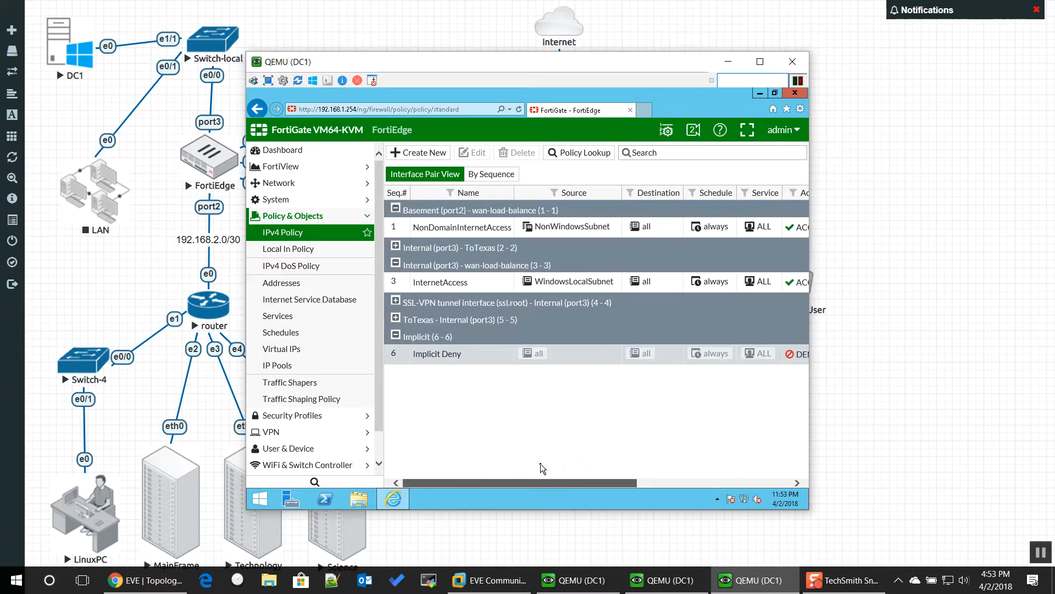
{"action": "mouse_move", "coordinate": [219, 310]}
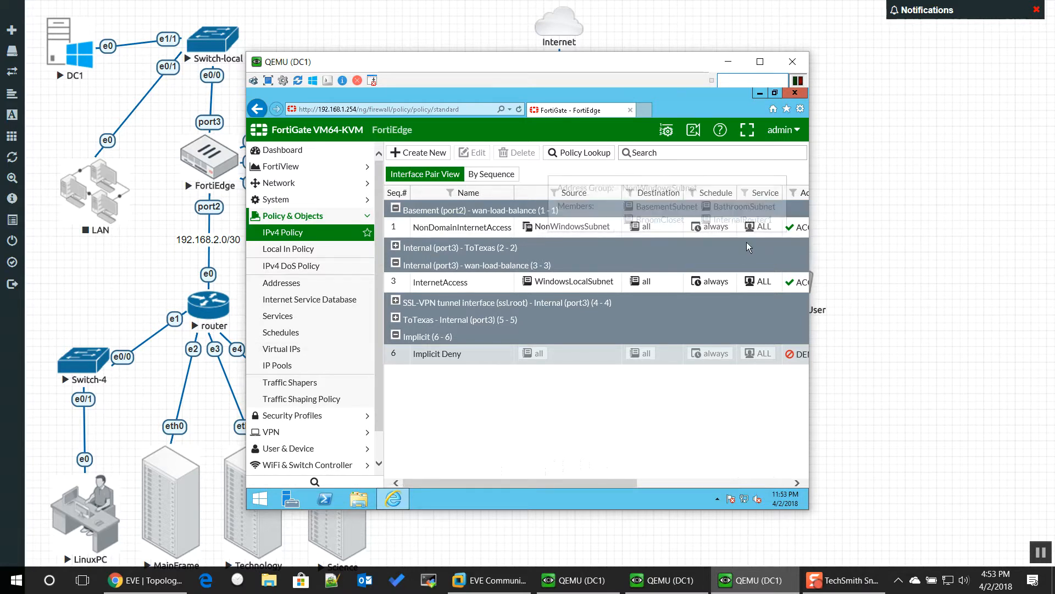
{"action": "mouse_move", "coordinate": [591, 425]}
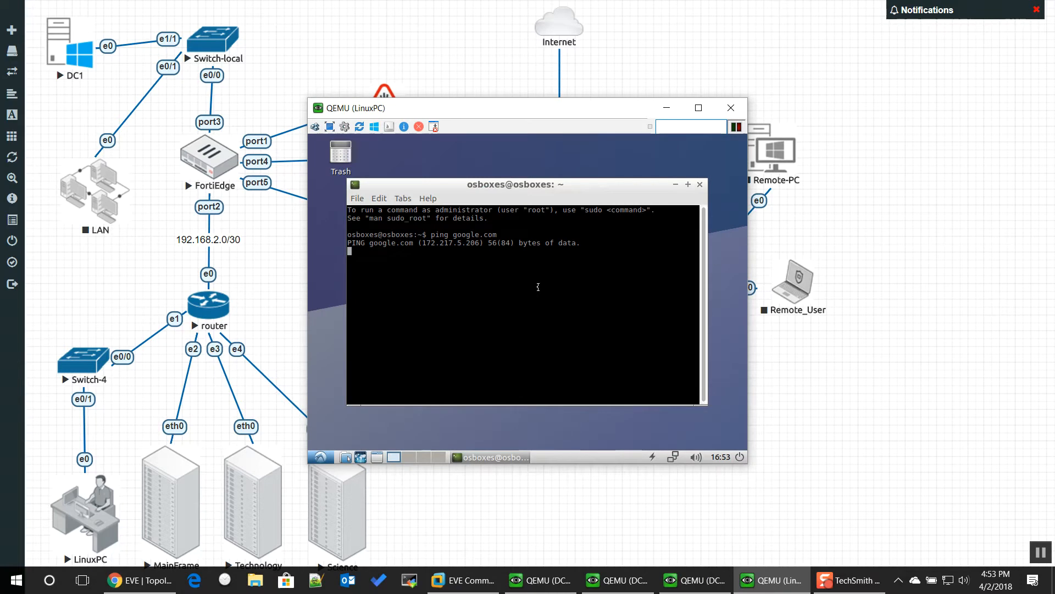
- Stop the failing google.com ping on LinuxPC and run ping google.com again
{"action": "key", "text": "ctrl+c"}
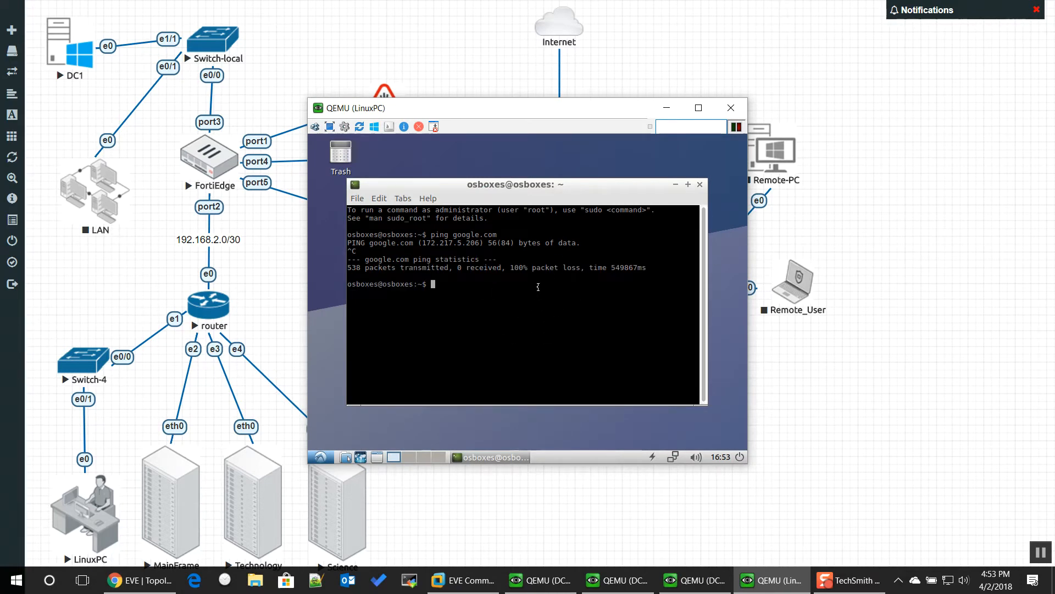
{"action": "type", "text": "ping google.com"}
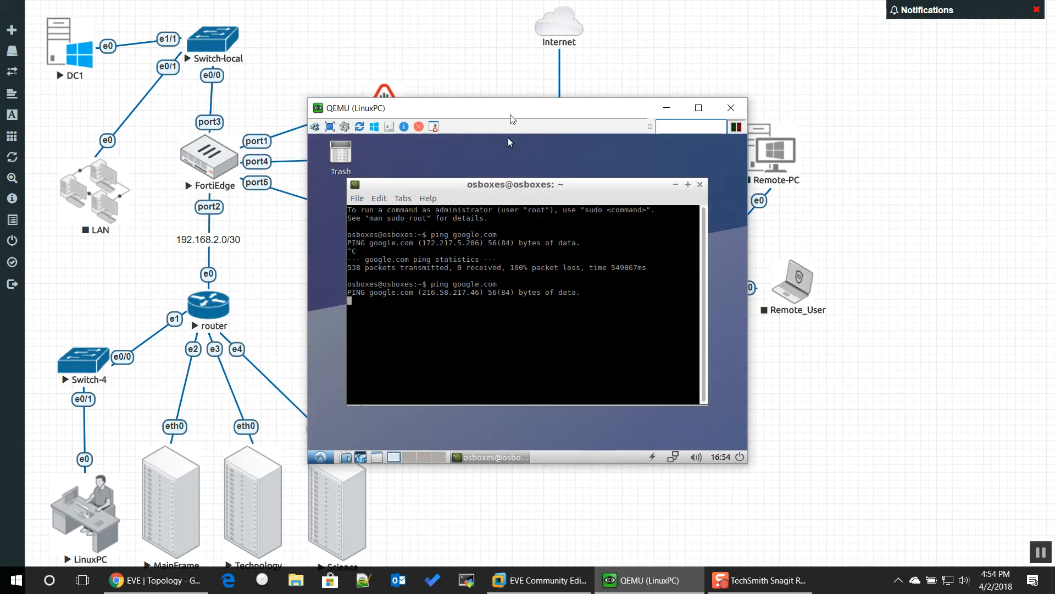
{"action": "left_click_drag", "start_coordinate": [512, 108], "coordinate": [539, 80]}
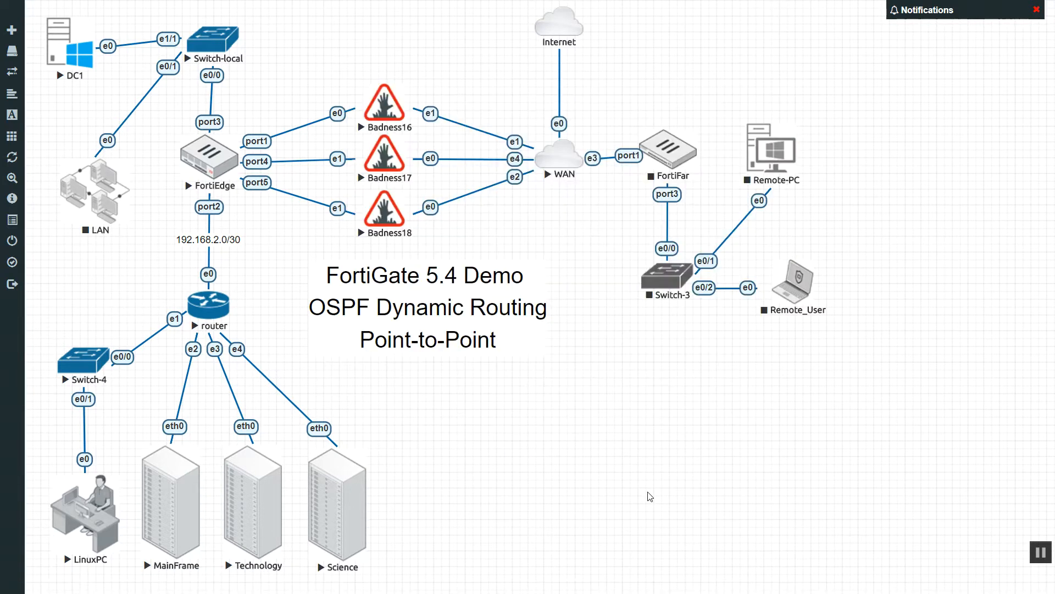
{"action": "mouse_move", "coordinate": [187, 269]}
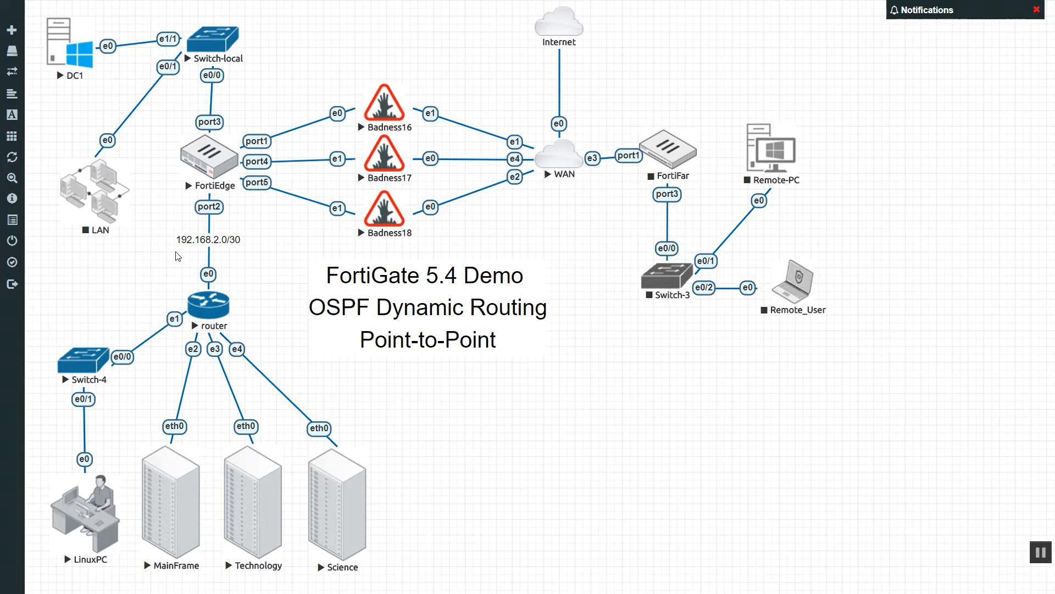
{"action": "mouse_move", "coordinate": [154, 170]}
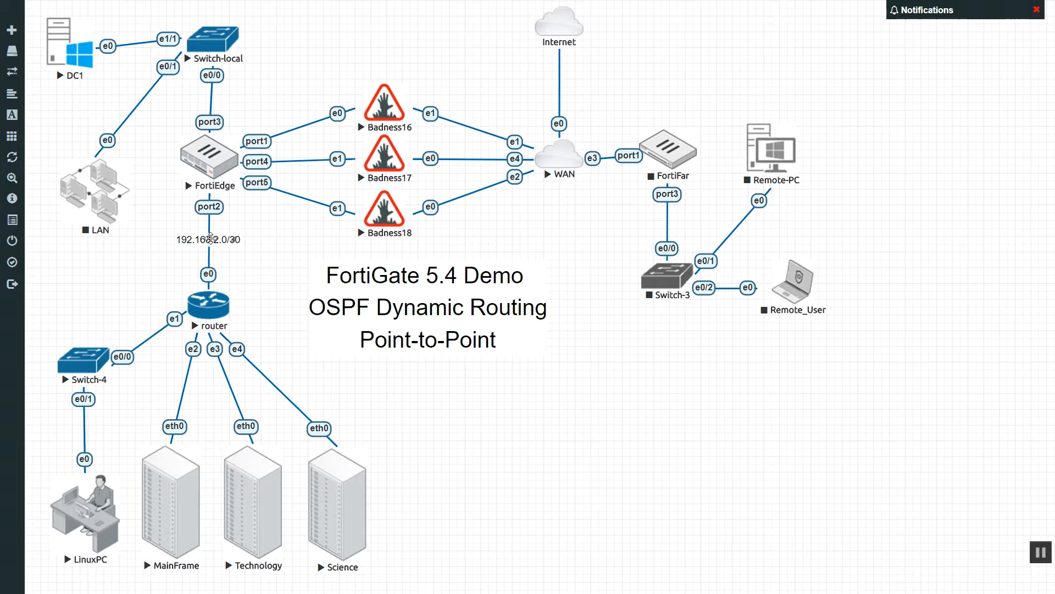
{"action": "mouse_move", "coordinate": [189, 453]}
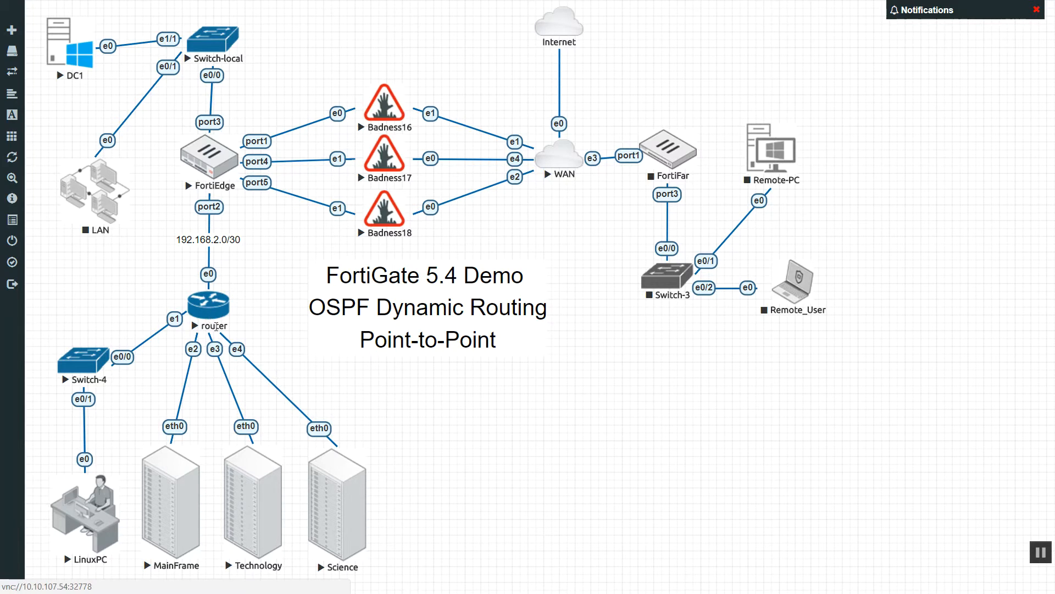
{"action": "mouse_move", "coordinate": [155, 451]}
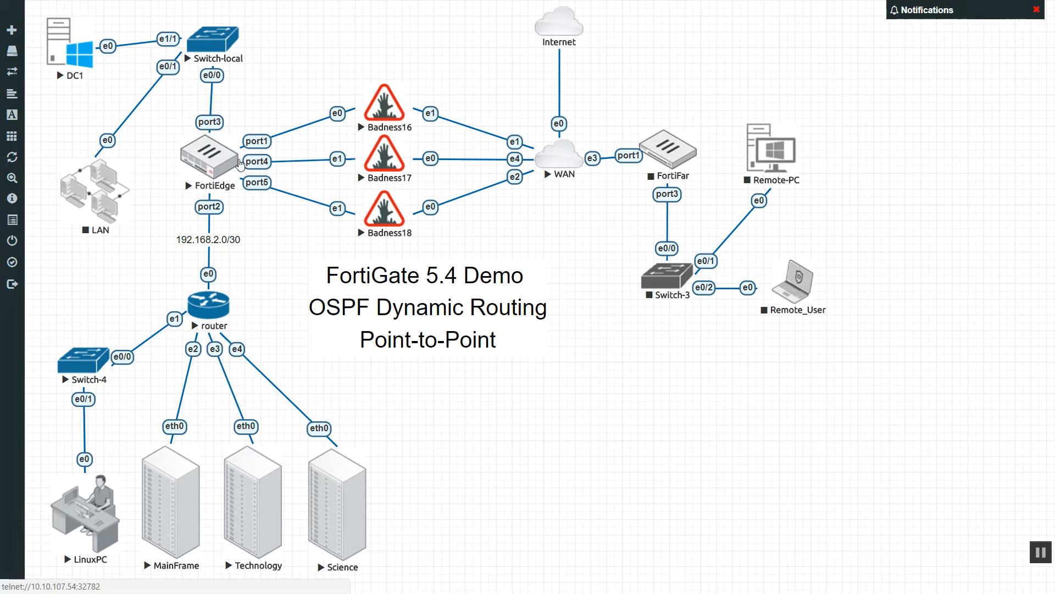
{"action": "mouse_move", "coordinate": [298, 165]}
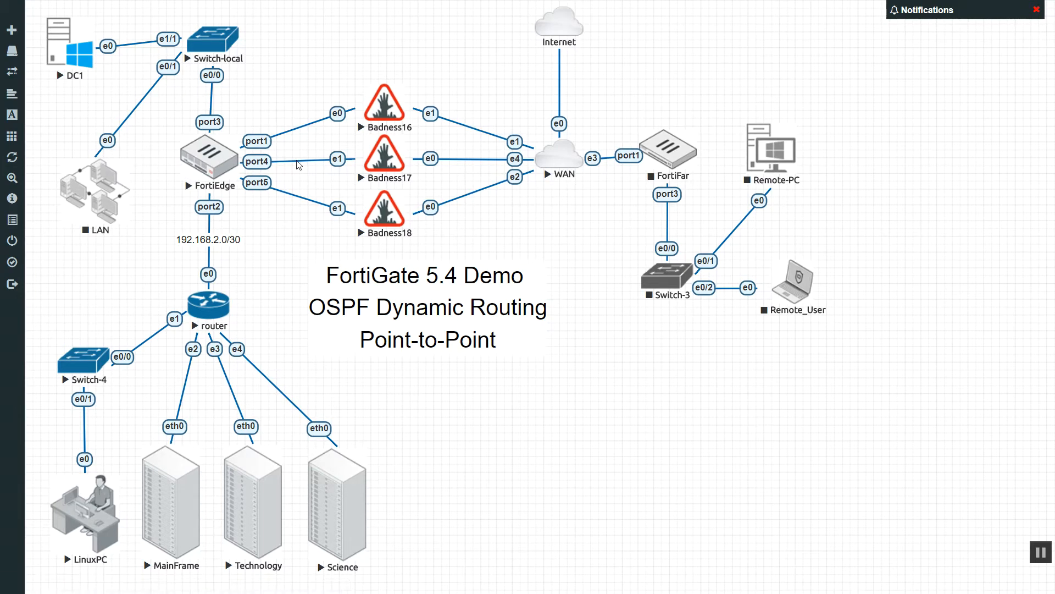
{"action": "mouse_move", "coordinate": [238, 259]}
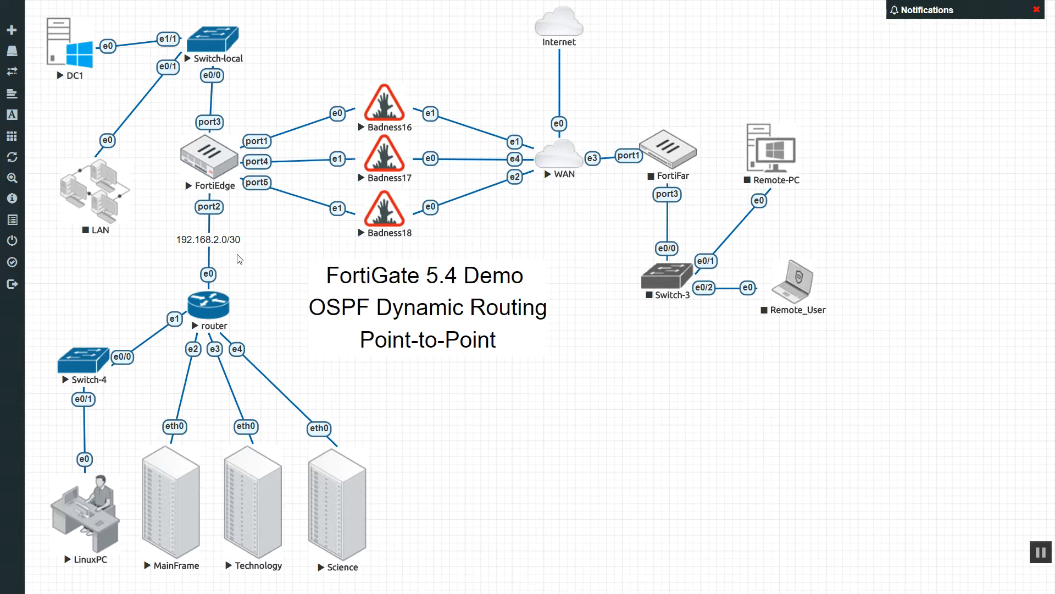
{"action": "mouse_move", "coordinate": [561, 453]}
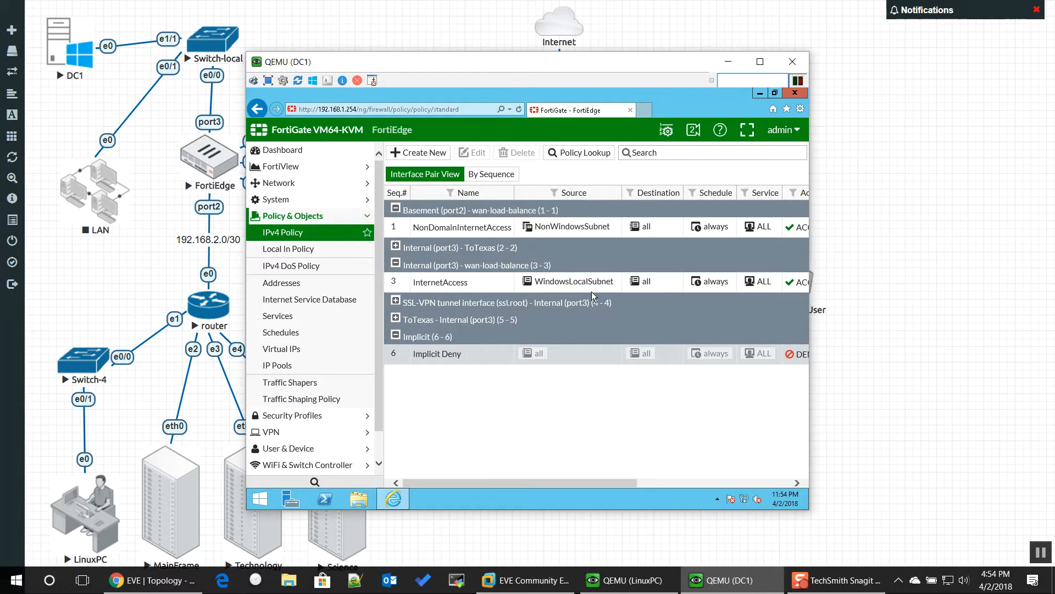
{"action": "mouse_move", "coordinate": [518, 342]}
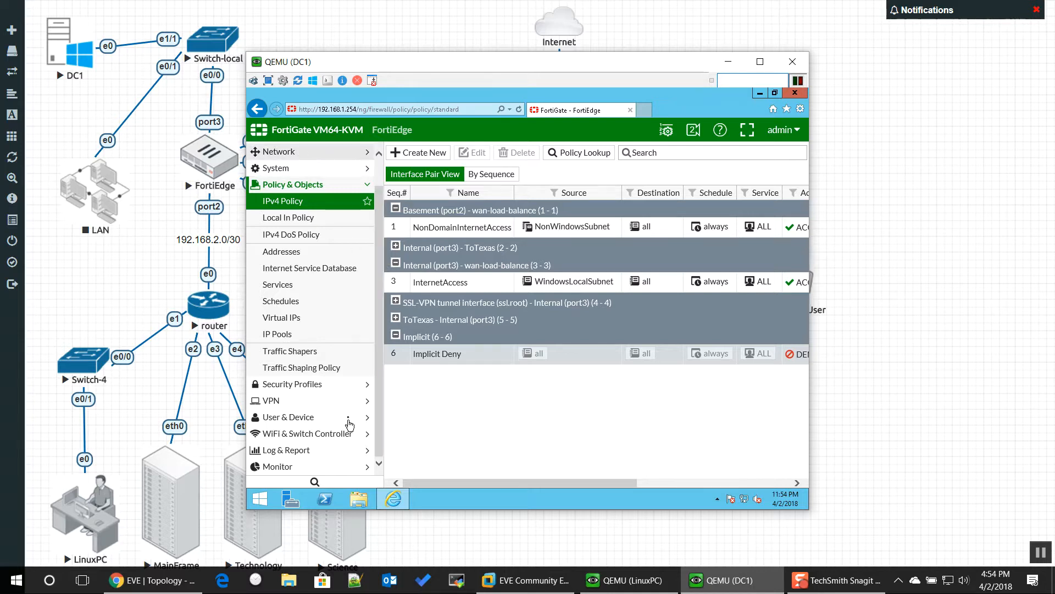
- Open Network > Static Routes showing the 0.0.0.0/0 default and 192.168.4.0/24 ToTexas route
{"action": "left_click", "coordinate": [277, 152]}
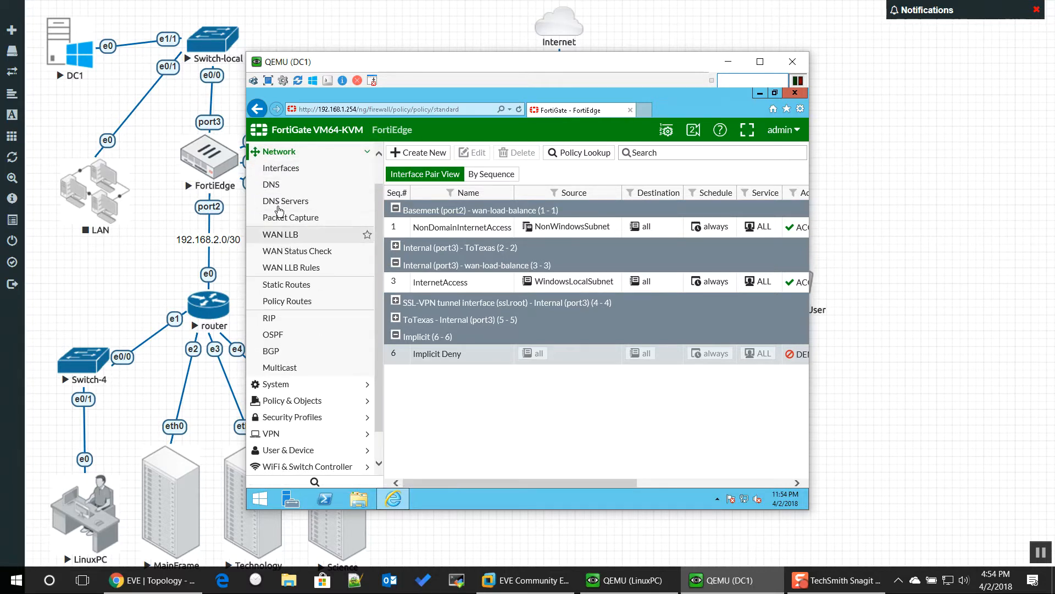
{"action": "left_click", "coordinate": [285, 284]}
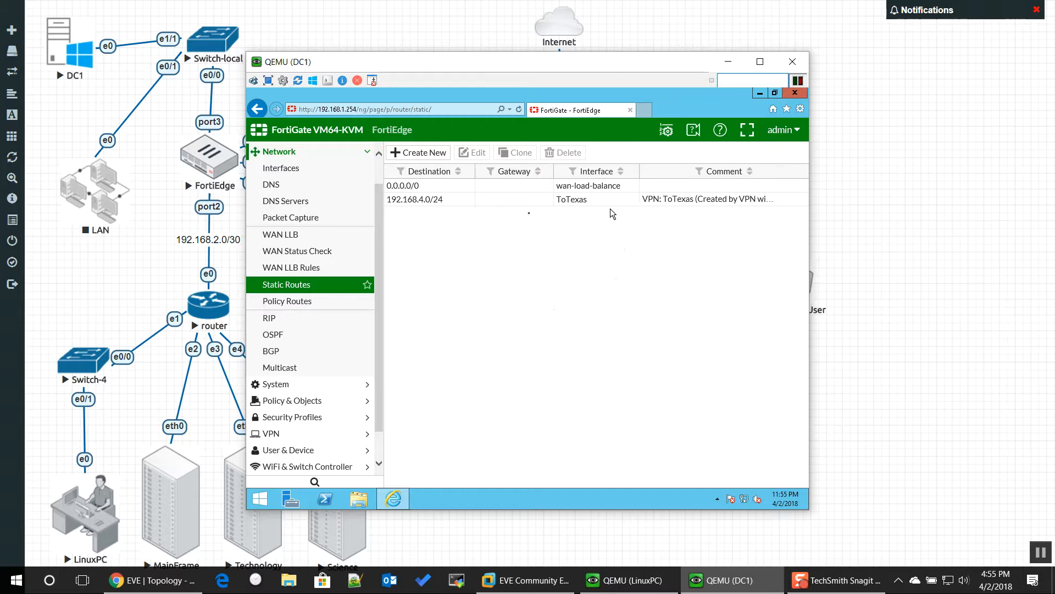
{"action": "mouse_move", "coordinate": [504, 279]}
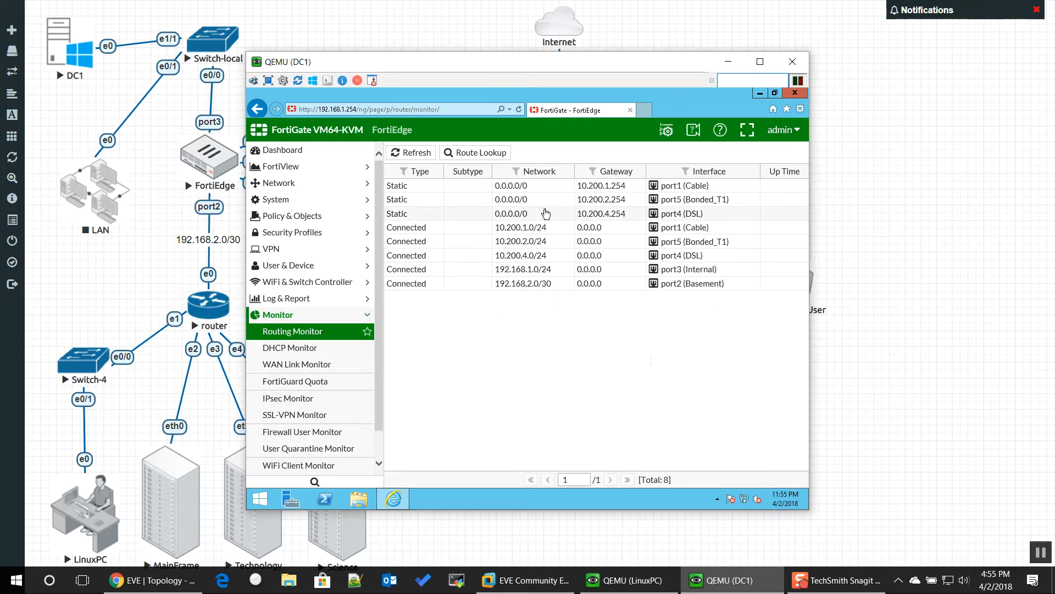
{"action": "mouse_move", "coordinate": [727, 416]}
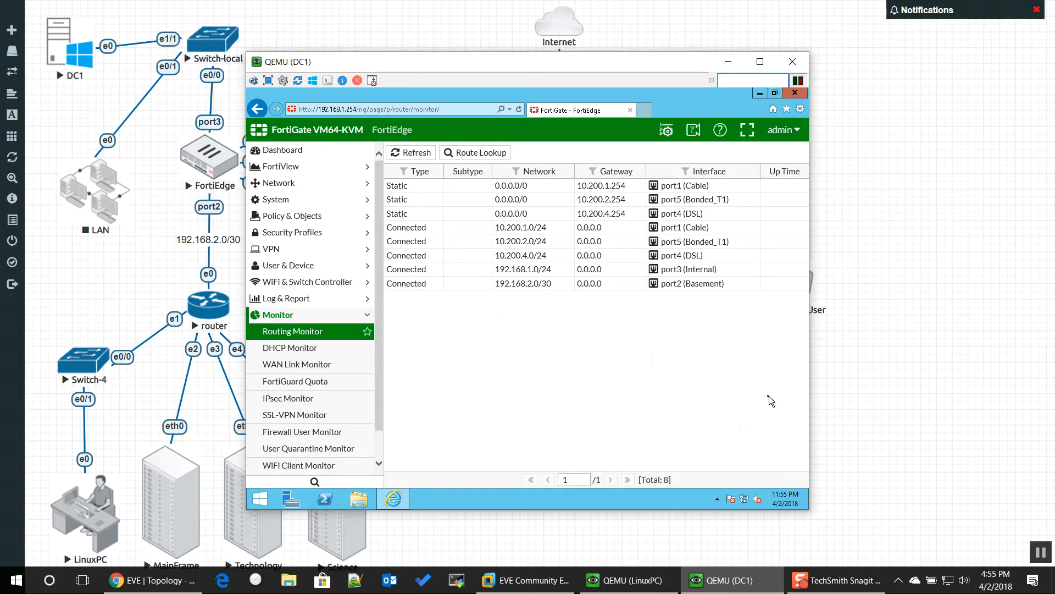
{"action": "mouse_move", "coordinate": [759, 397]}
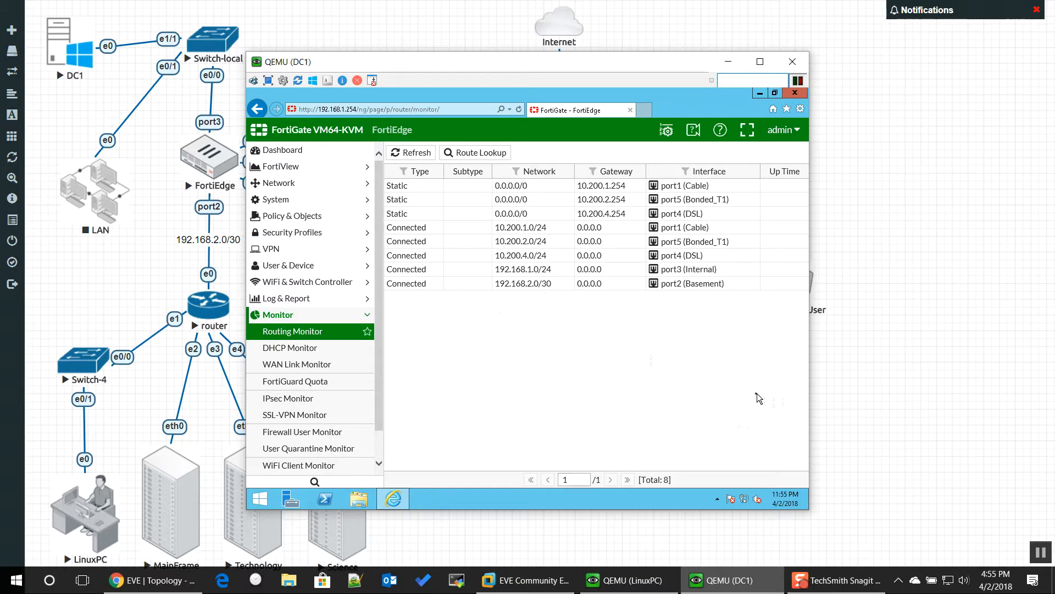
{"action": "mouse_move", "coordinate": [750, 396]}
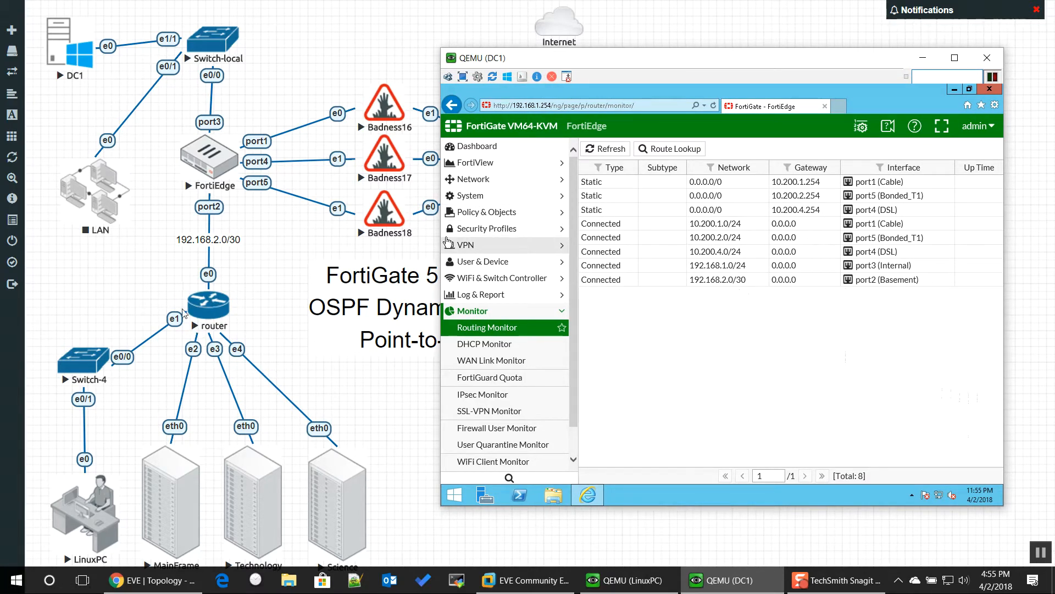
{"action": "mouse_move", "coordinate": [182, 290]}
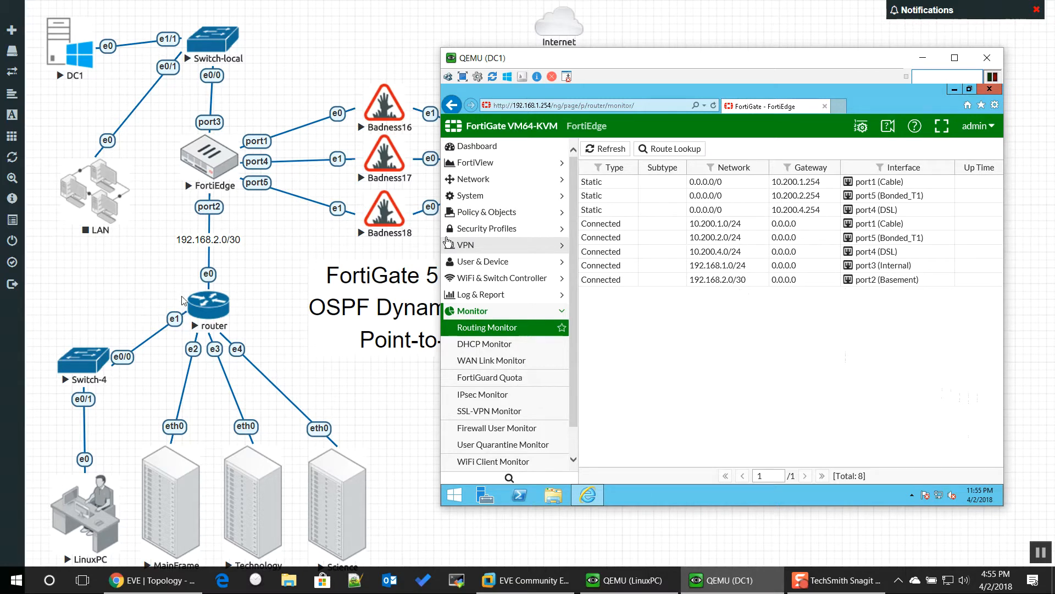
{"action": "mouse_move", "coordinate": [192, 302]}
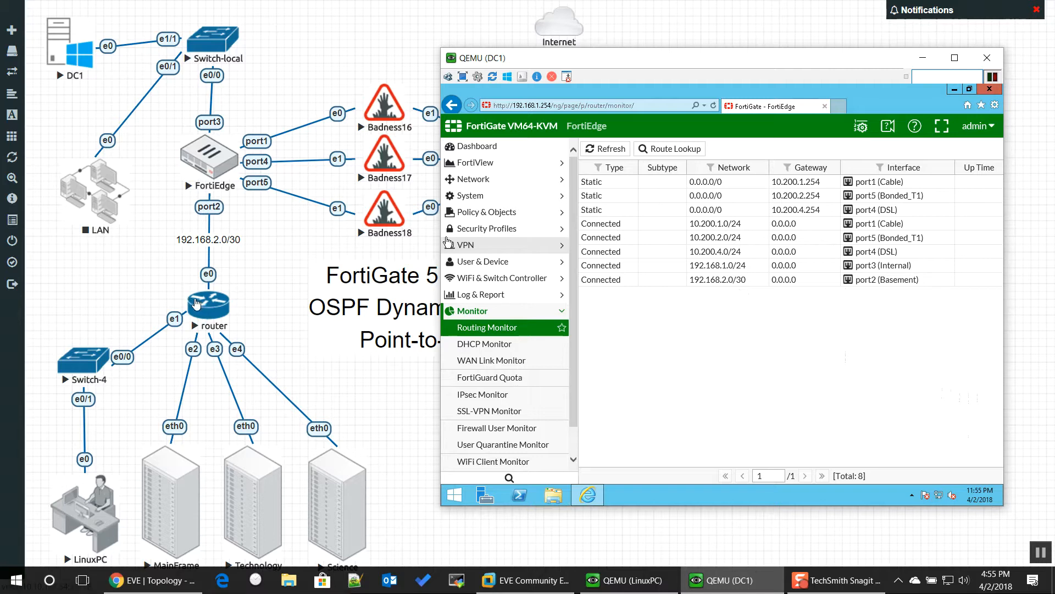
{"action": "mouse_move", "coordinate": [232, 341]}
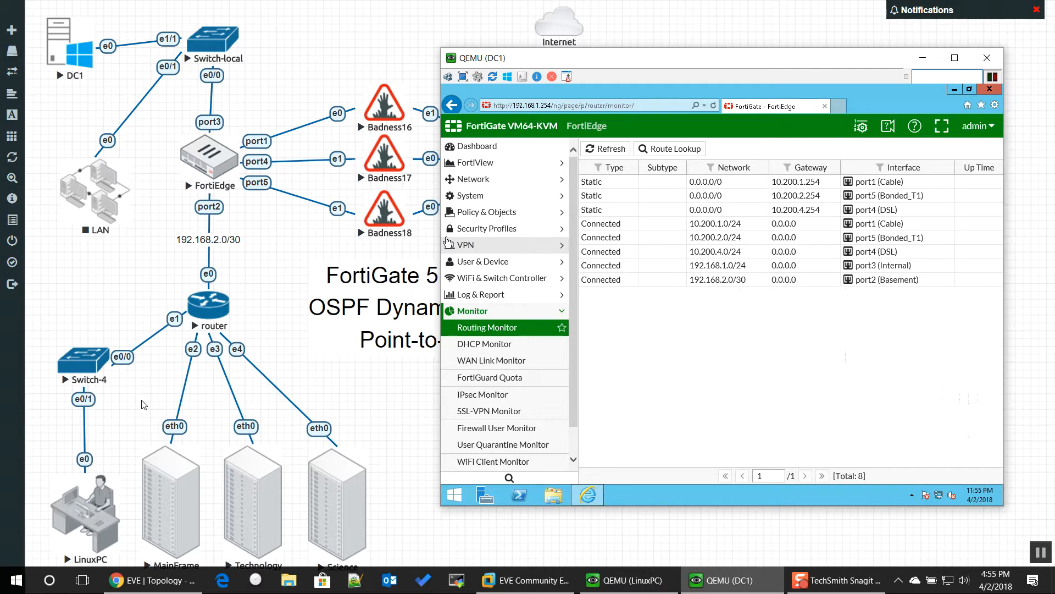
{"action": "mouse_move", "coordinate": [159, 402]}
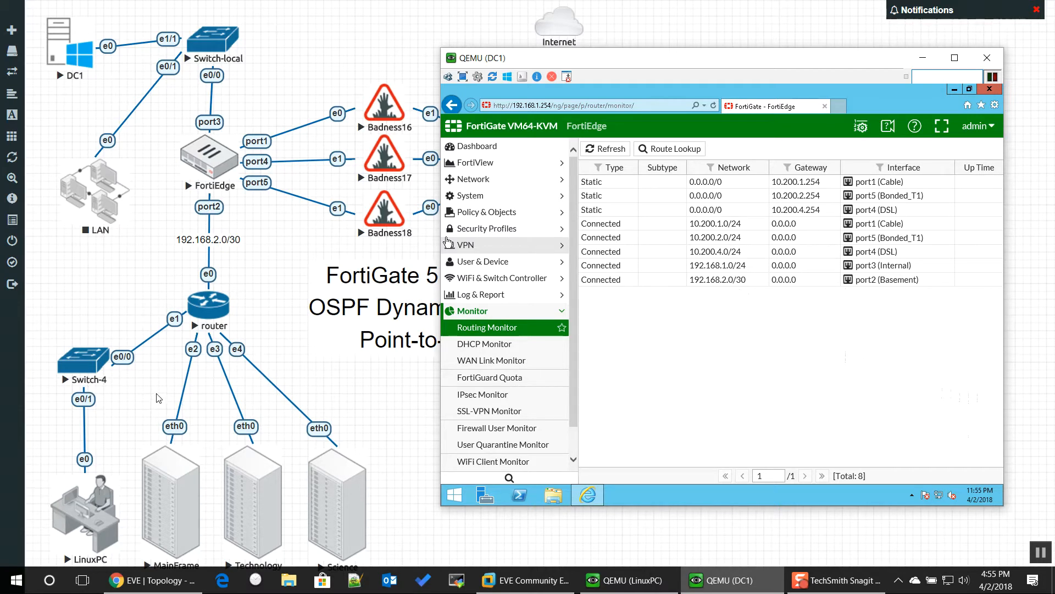
{"action": "mouse_move", "coordinate": [223, 335]}
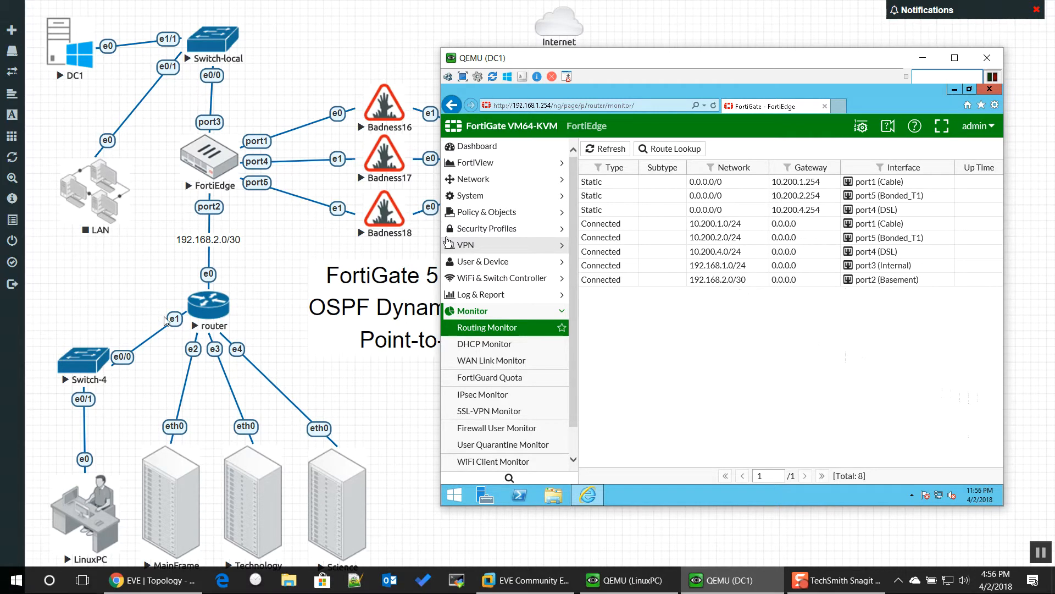
{"action": "mouse_move", "coordinate": [301, 330]}
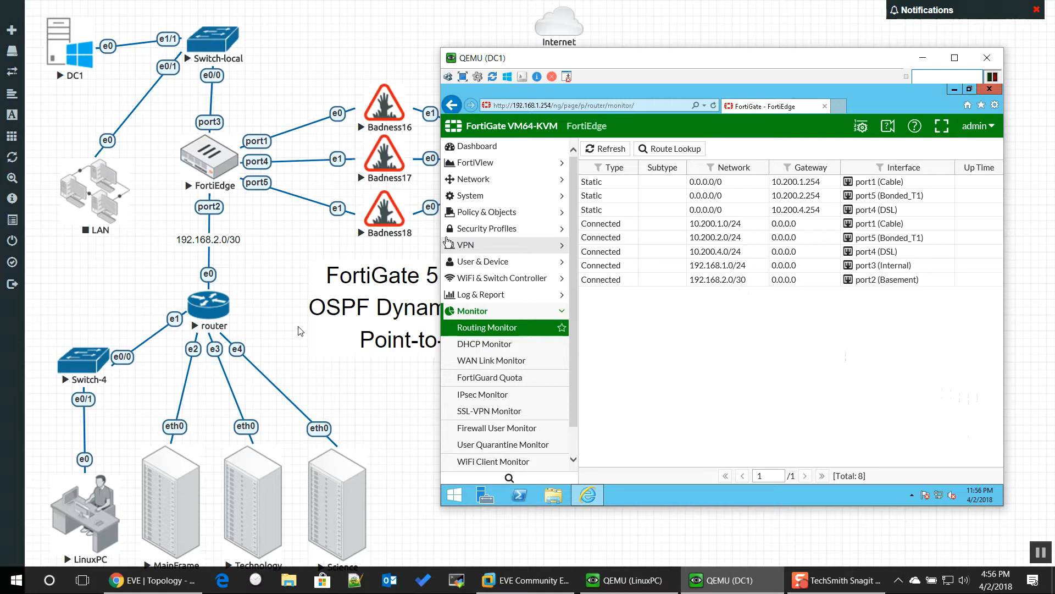
{"action": "mouse_move", "coordinate": [478, 294]}
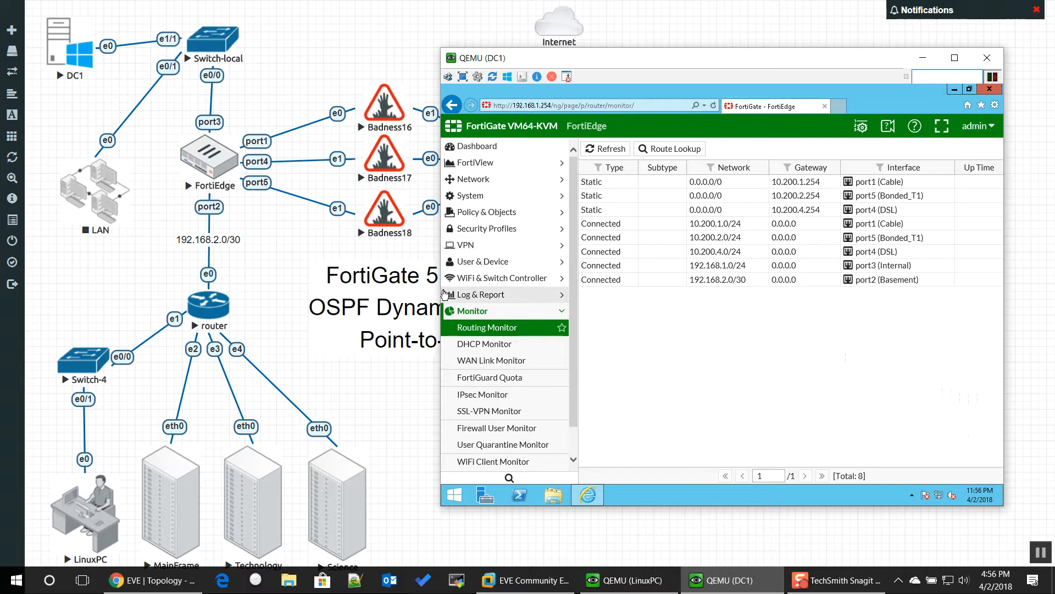
{"action": "mouse_move", "coordinate": [576, 289]}
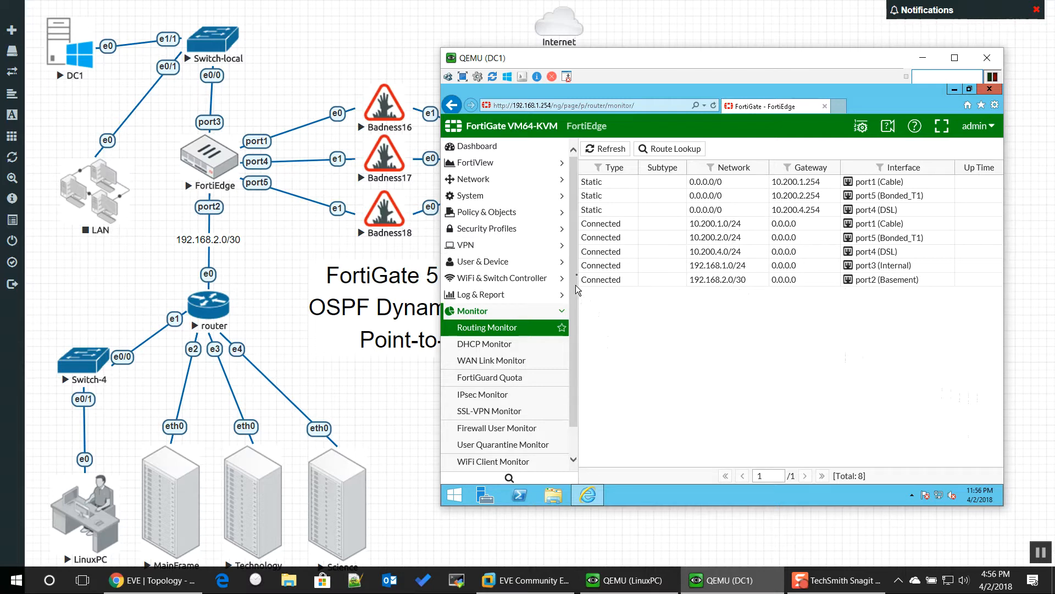
- Open Network > OSPF and select the Router ID field showing 0.0.0.1
{"action": "left_click", "coordinate": [473, 179]}
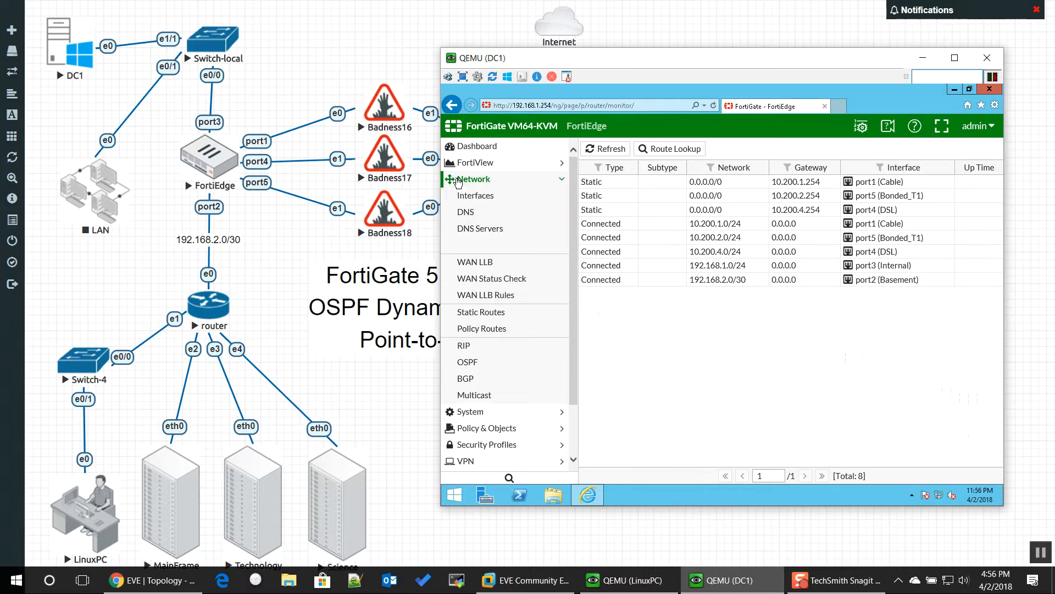
{"action": "left_click", "coordinate": [468, 362]}
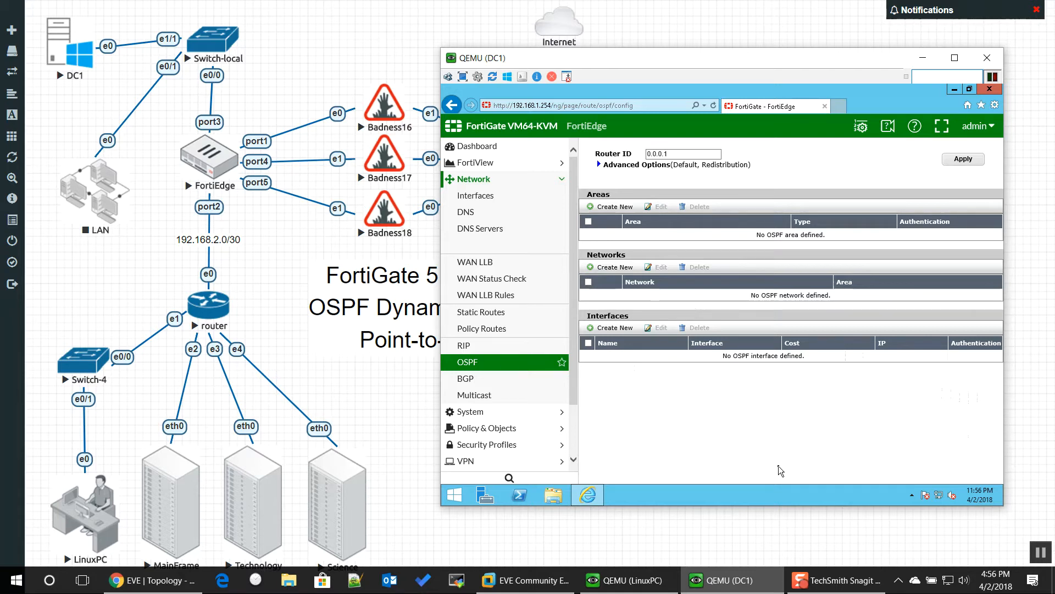
{"action": "mouse_move", "coordinate": [699, 96]}
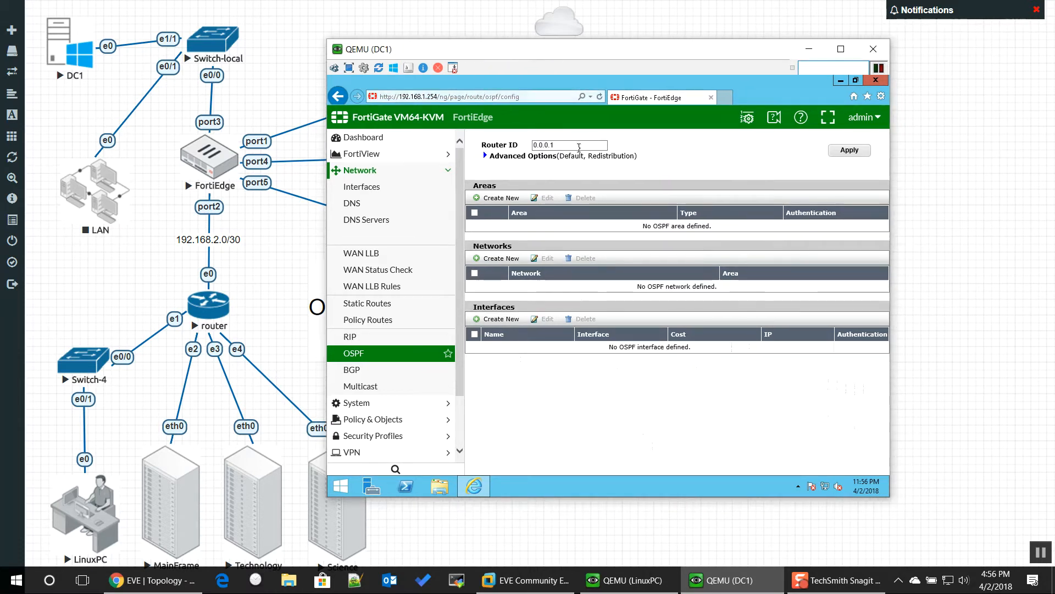
{"action": "left_click", "coordinate": [569, 145]}
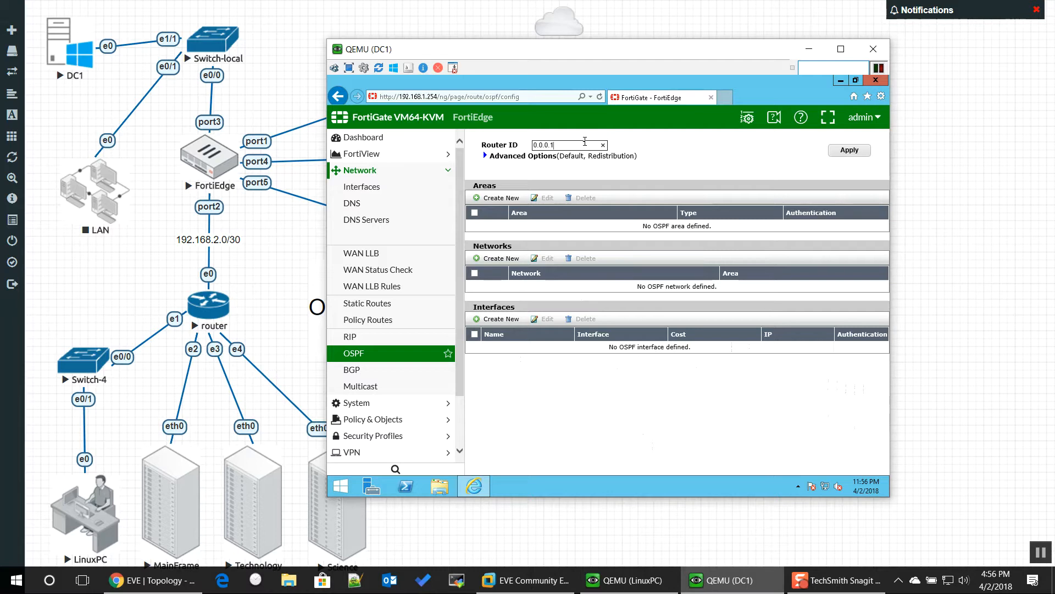
{"action": "mouse_move", "coordinate": [366, 220]}
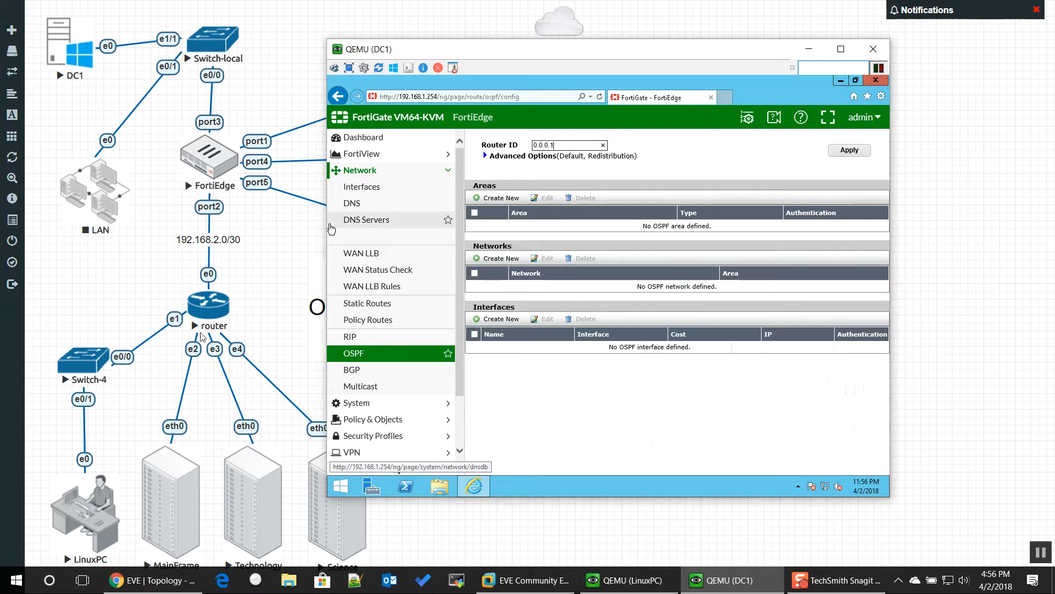
{"action": "mouse_move", "coordinate": [216, 294]}
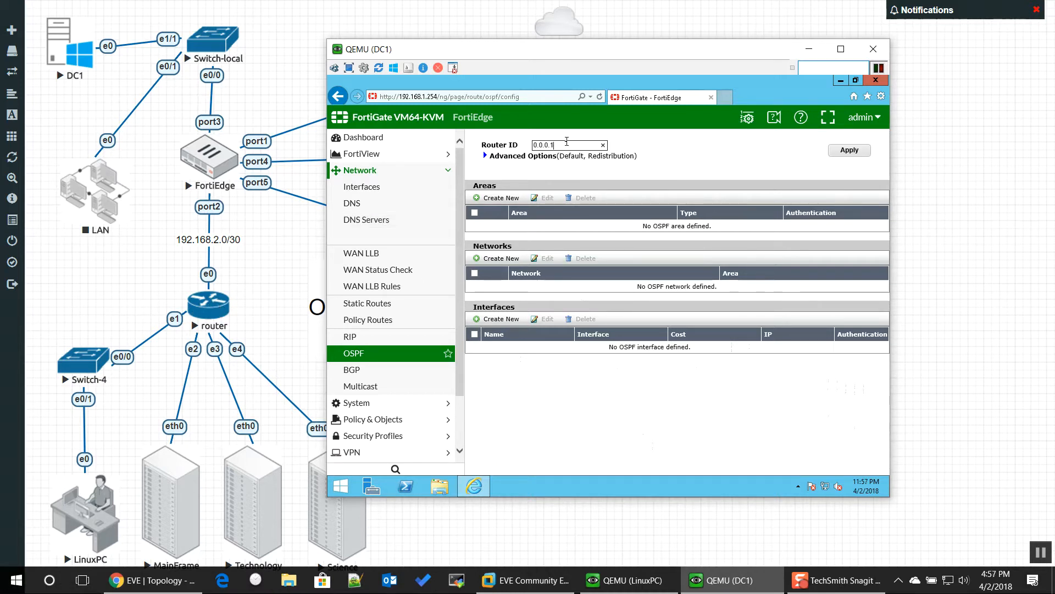
- Enable Redistribute Connected with metric 10 under Advanced Options and apply
{"action": "left_click", "coordinate": [486, 155]}
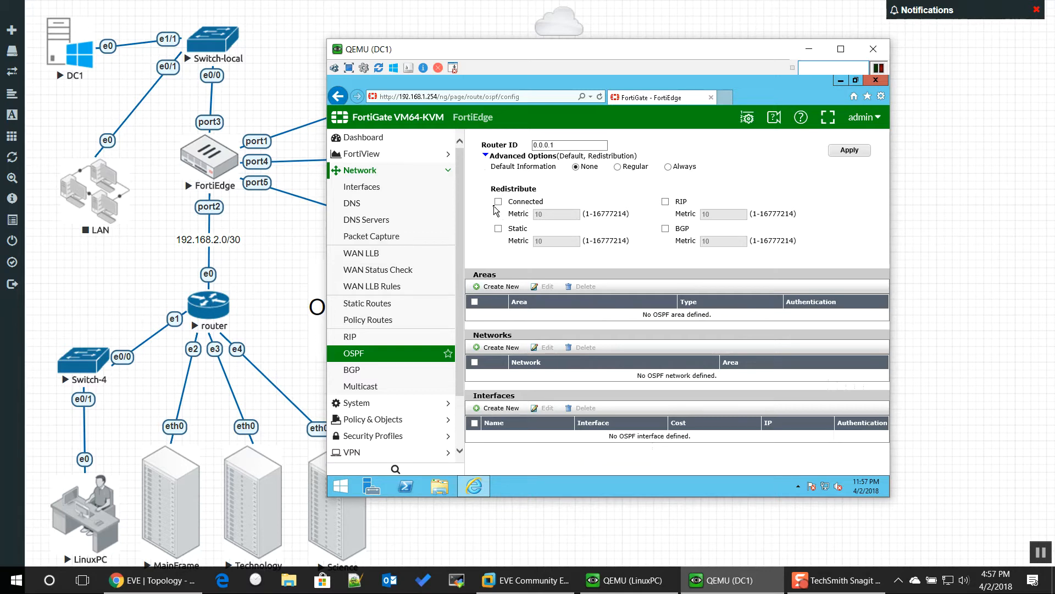
{"action": "left_click", "coordinate": [498, 201]}
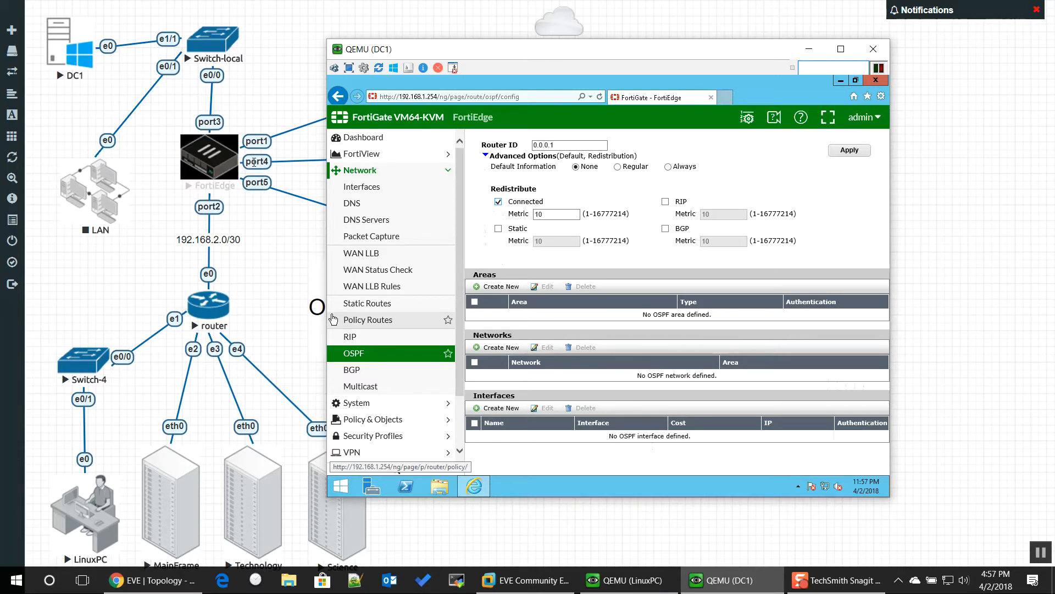
{"action": "mouse_move", "coordinate": [175, 357]}
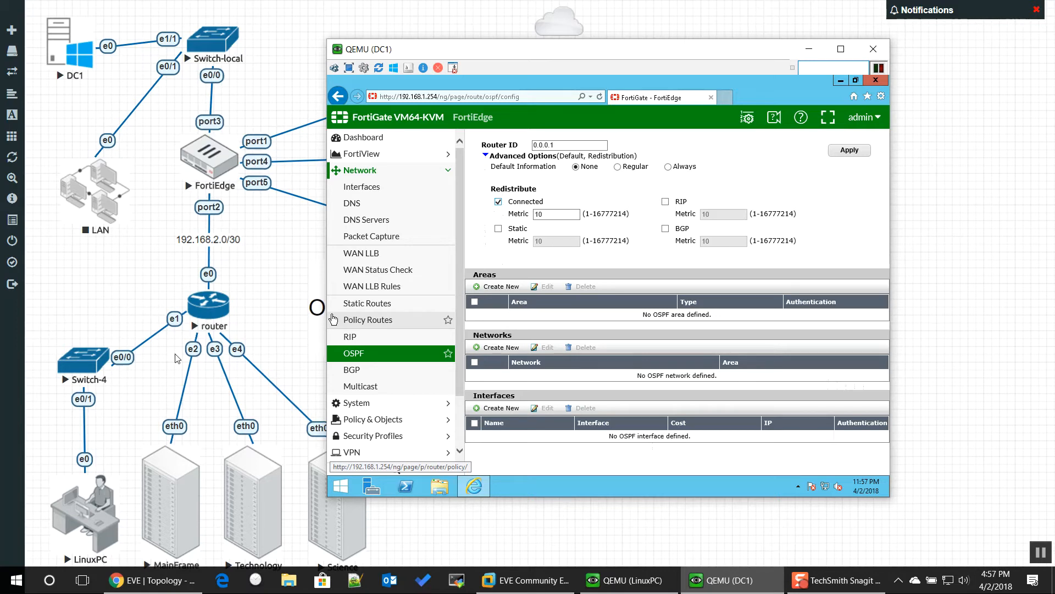
{"action": "mouse_move", "coordinate": [869, 178]}
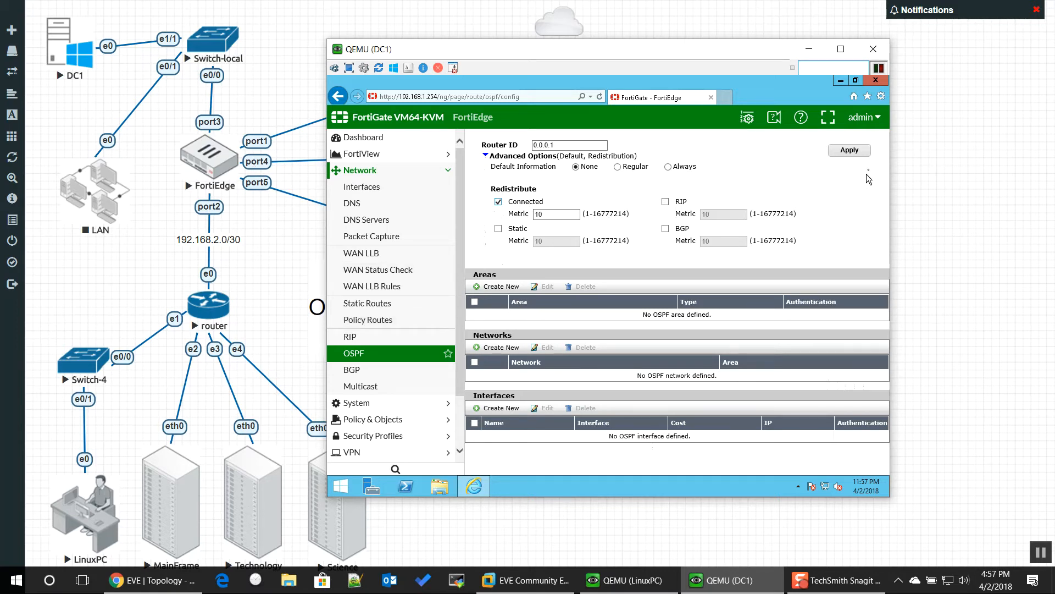
{"action": "left_click", "coordinate": [485, 156]}
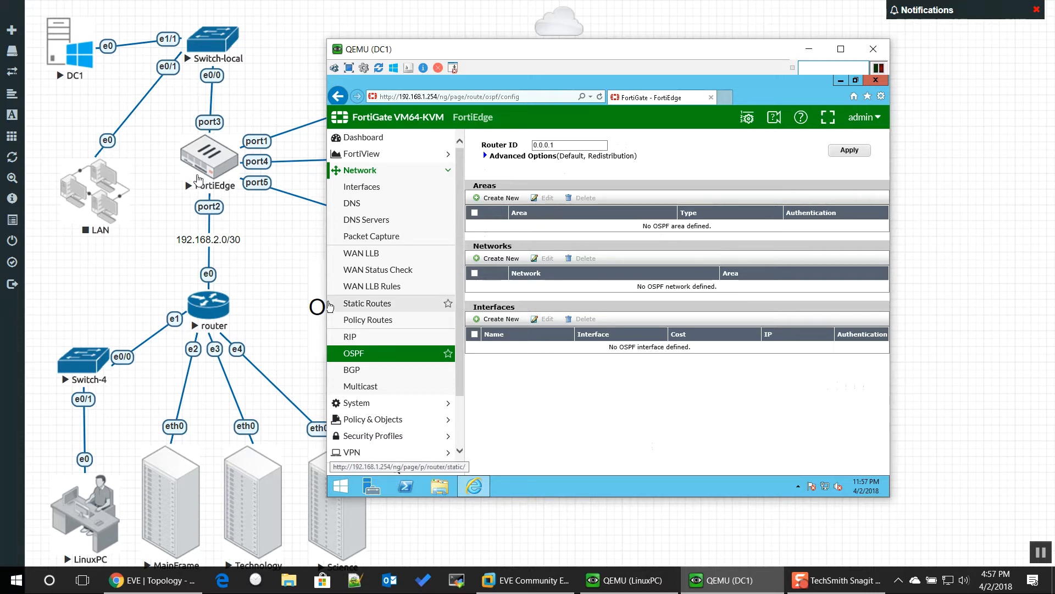
{"action": "mouse_move", "coordinate": [548, 198]}
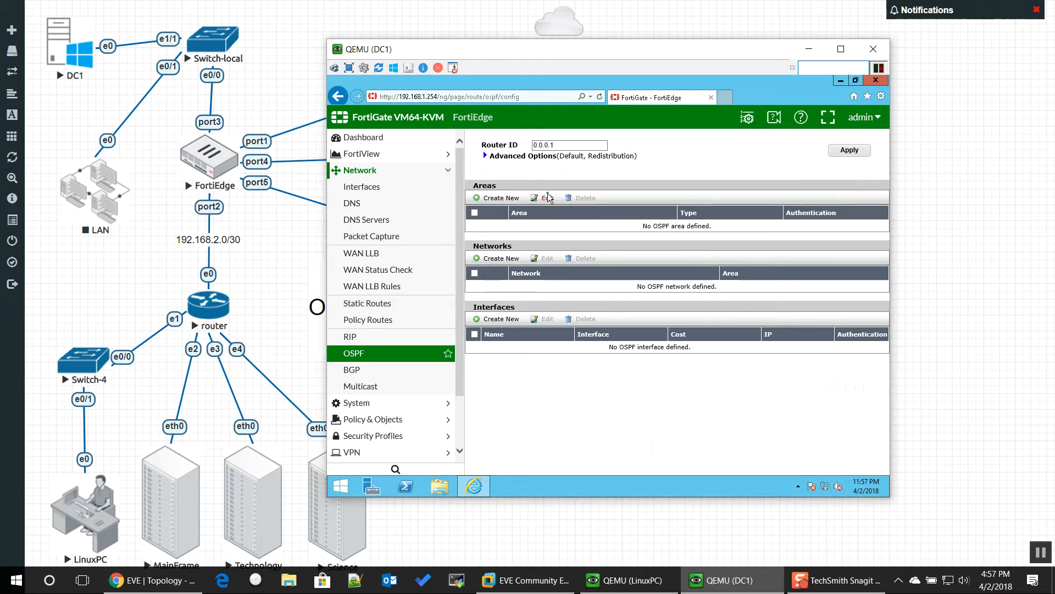
- Create a new OSPF area 0.0.0.0, type Regular, authentication None
{"action": "left_click", "coordinate": [496, 198]}
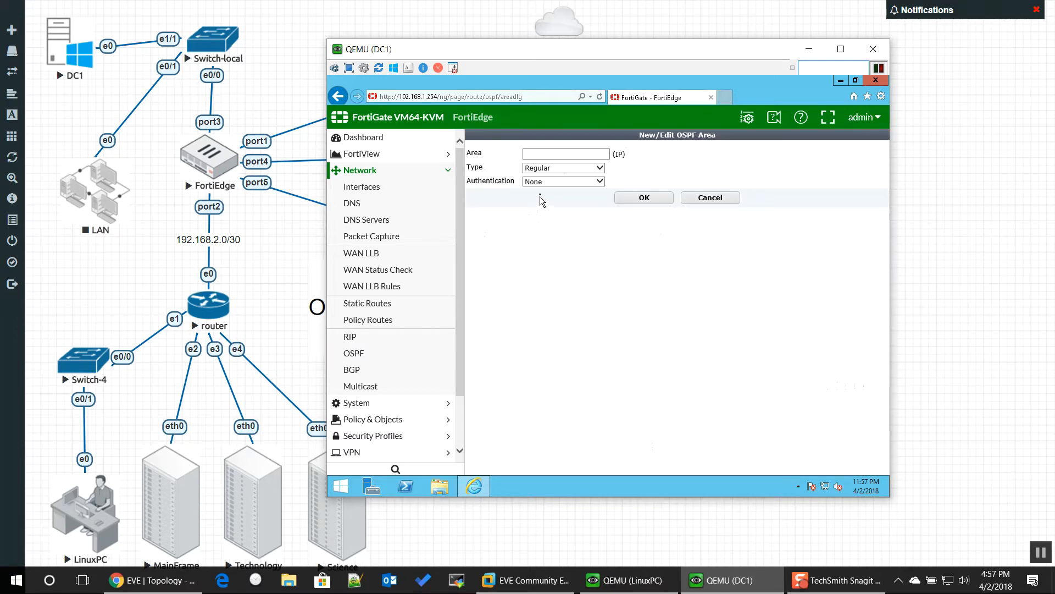
{"action": "left_click", "coordinate": [564, 153]}
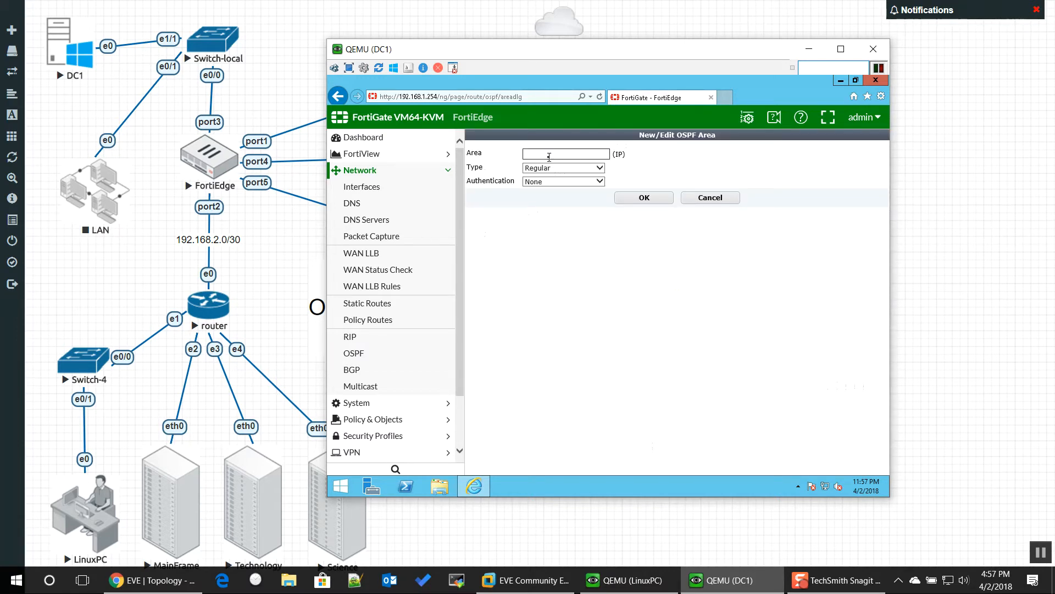
{"action": "mouse_move", "coordinate": [549, 167]}
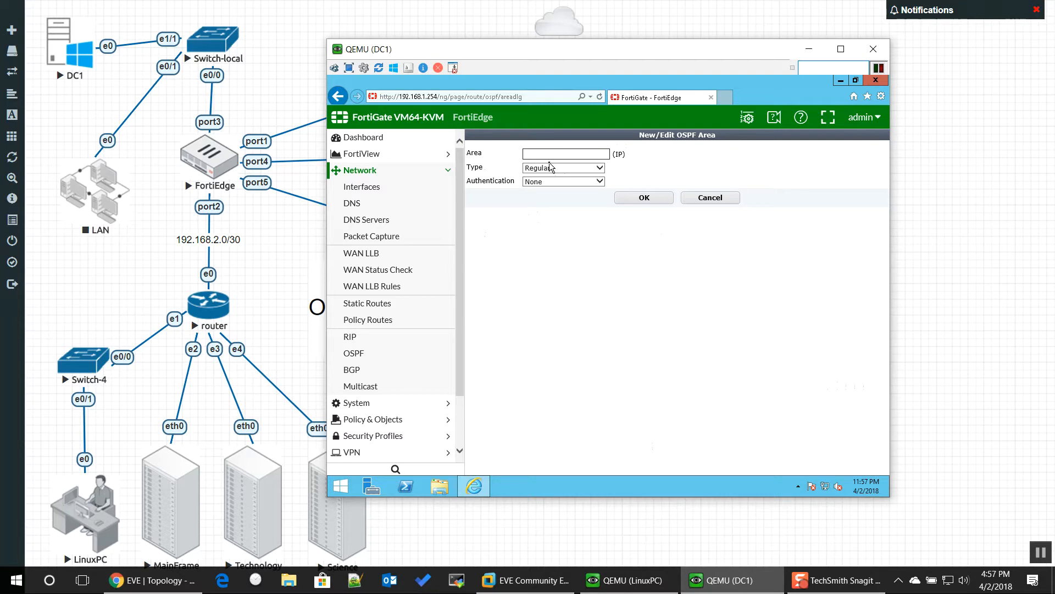
{"action": "type", "text": ".0.0.0"}
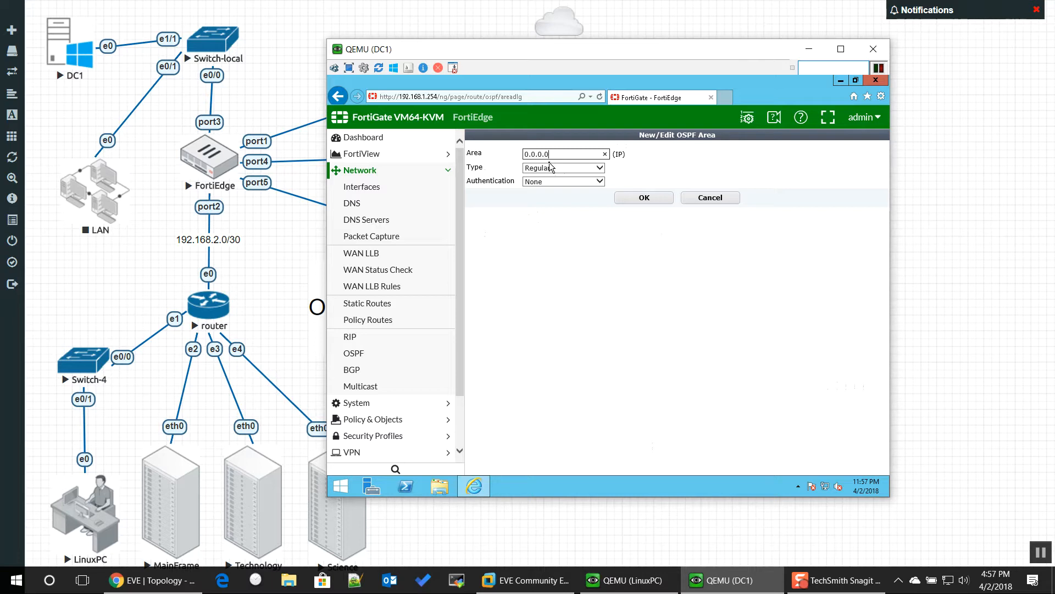
{"action": "mouse_move", "coordinate": [600, 144]}
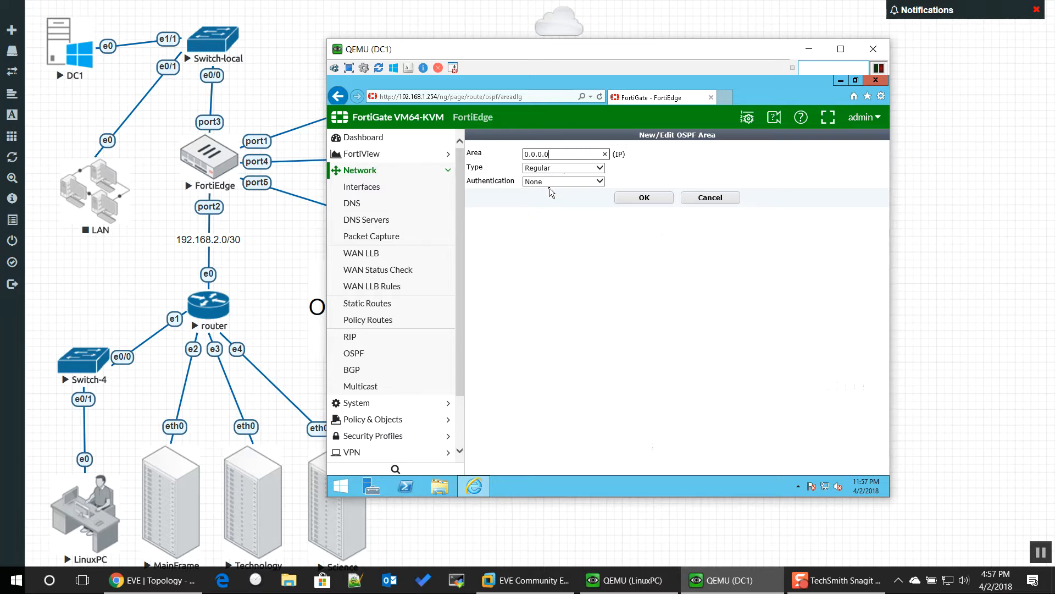
{"action": "mouse_move", "coordinate": [518, 205]}
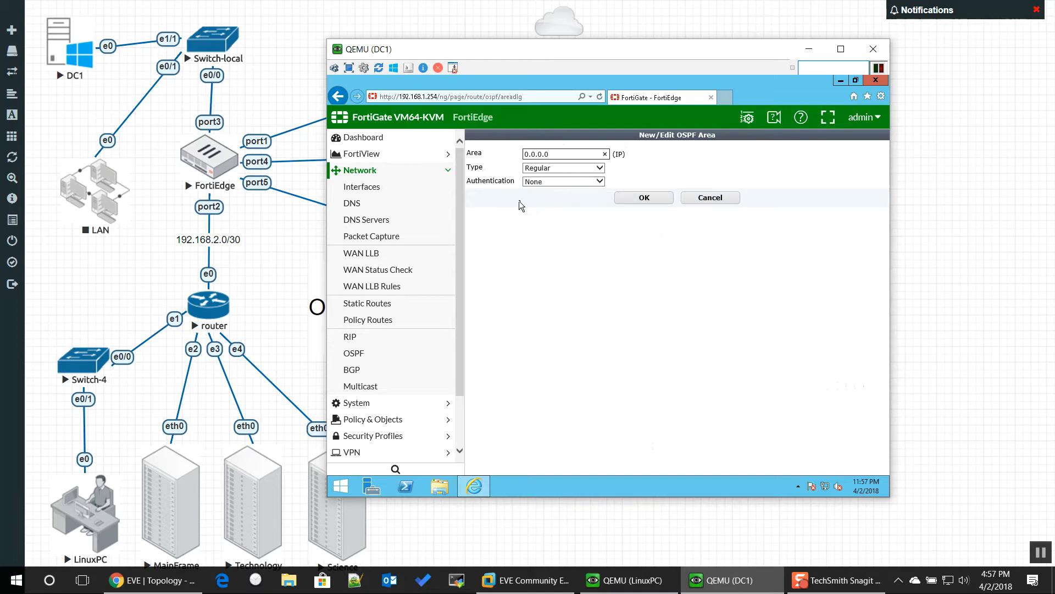
{"action": "mouse_move", "coordinate": [362, 252]}
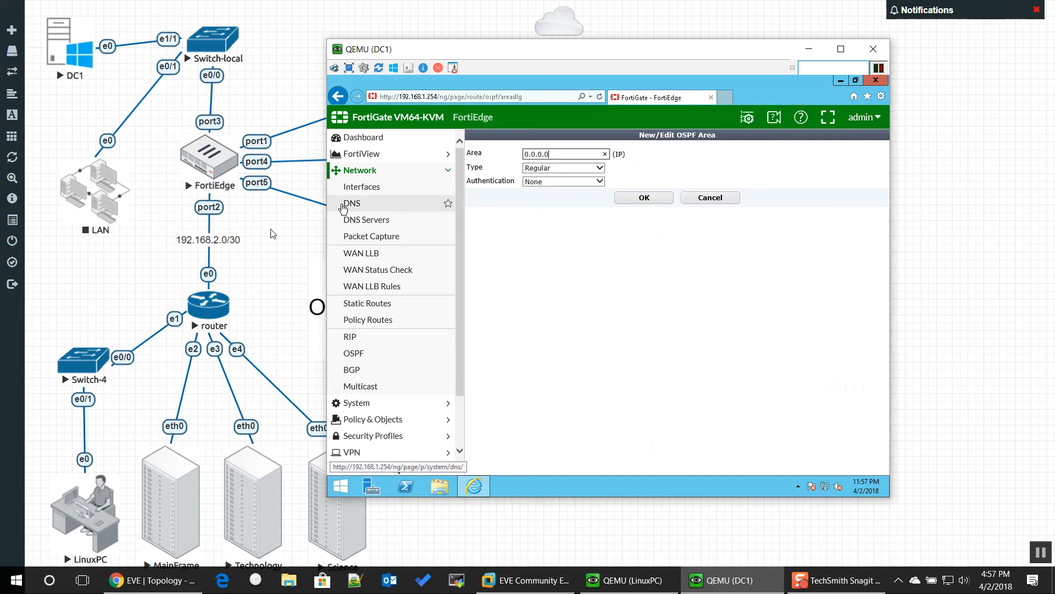
- Save area 0.0.0.0, then add network 192.168.2.0/30 to it
{"action": "left_click", "coordinate": [643, 197]}
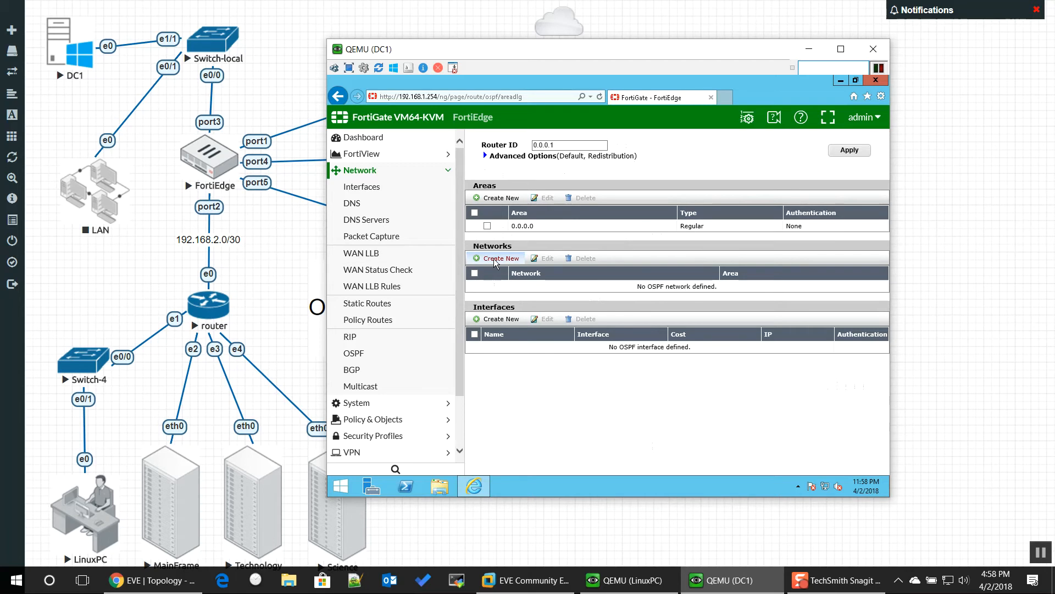
{"action": "left_click", "coordinate": [500, 258]}
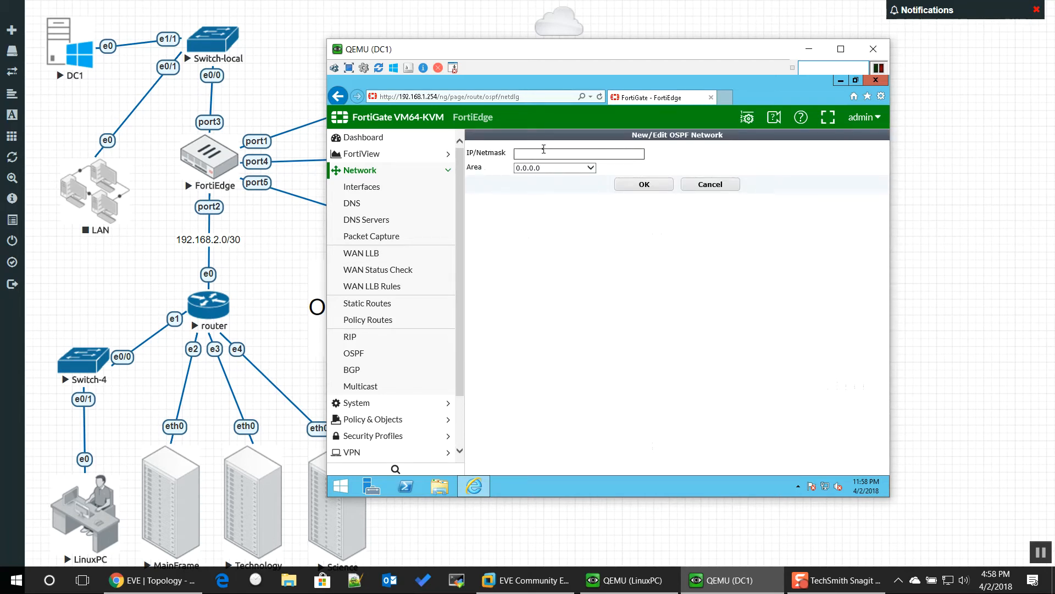
{"action": "type", "text": "192.168.2.0/30"}
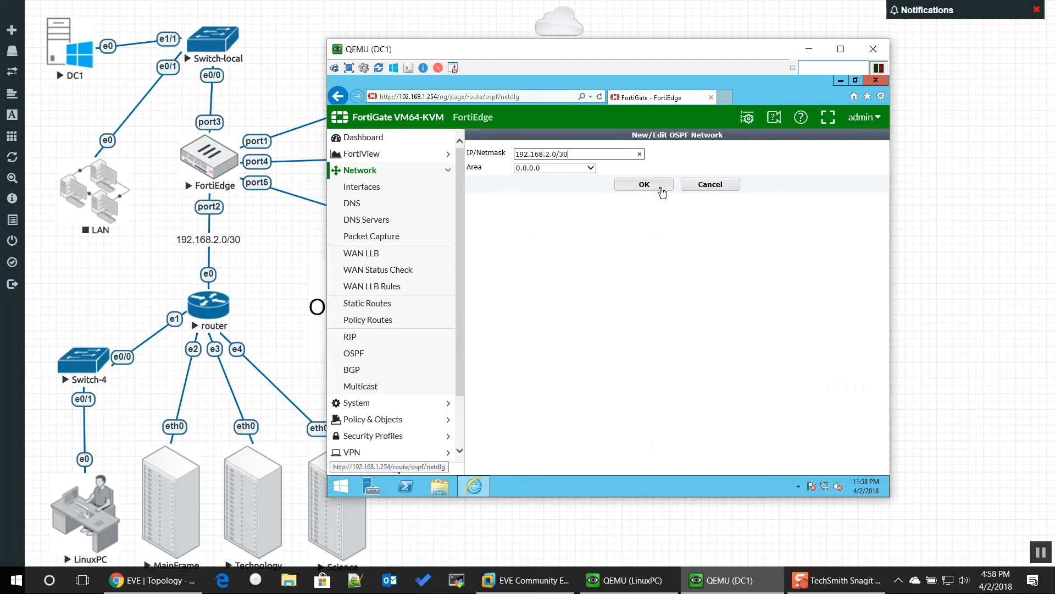
{"action": "left_click", "coordinate": [642, 183]}
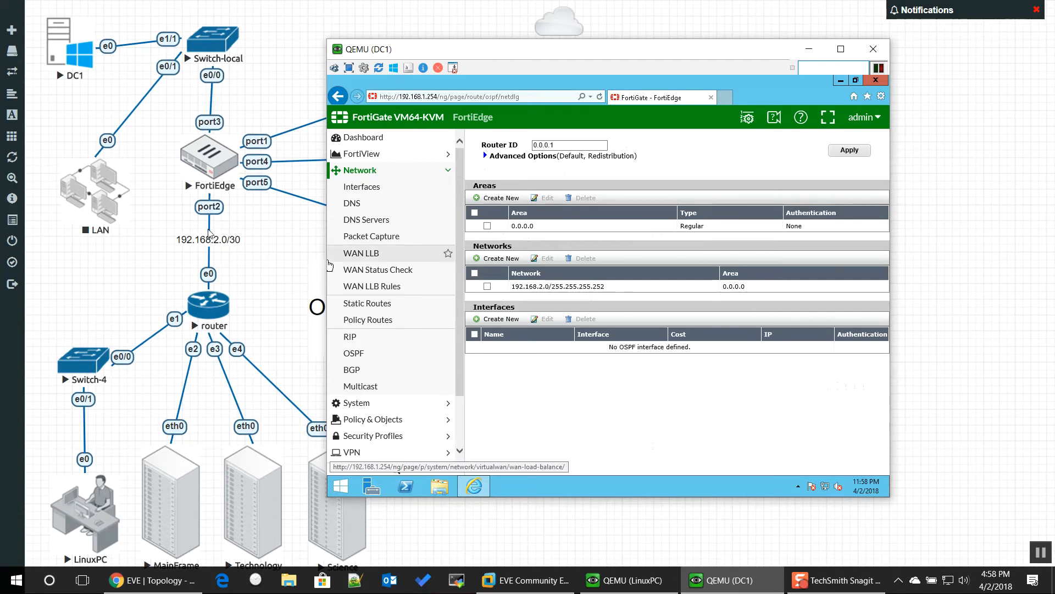
{"action": "mouse_move", "coordinate": [643, 433]}
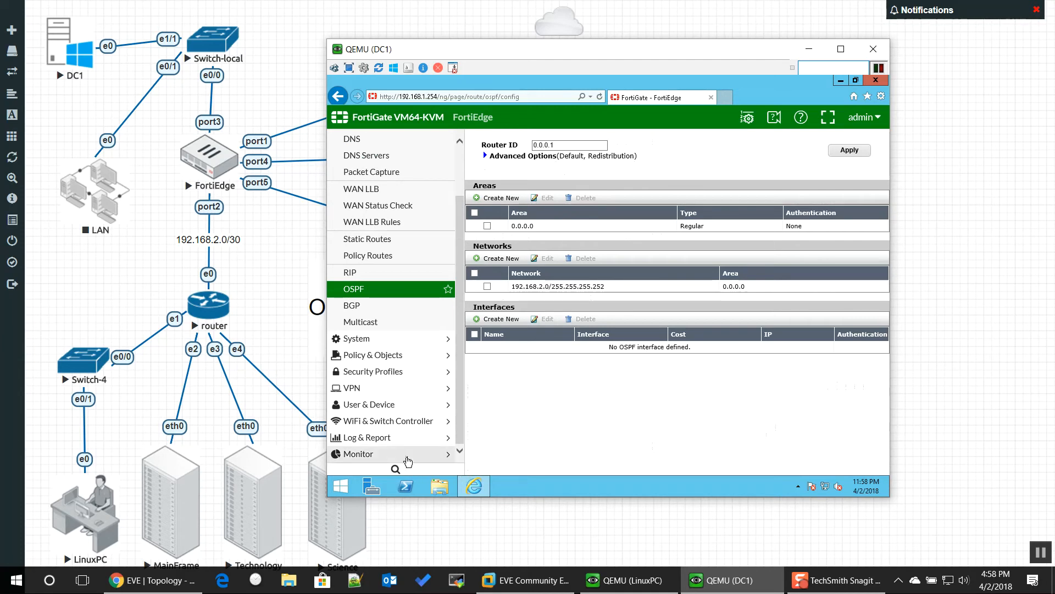
- Open Monitor > Routing Monitor and select the 192.168.3.0/24 OSPF route via port2
{"action": "left_click", "coordinate": [359, 453]}
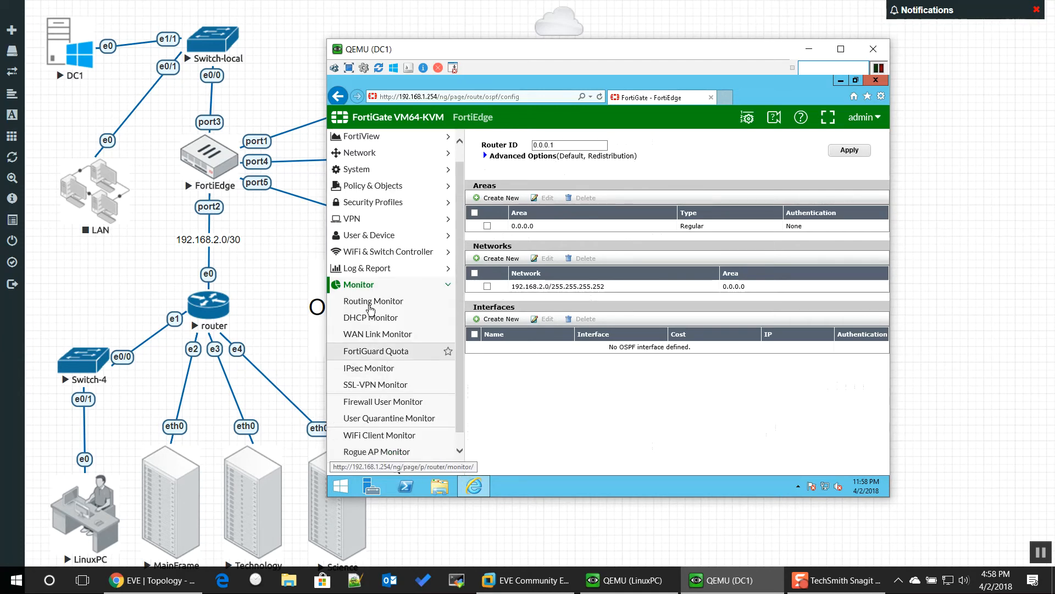
{"action": "left_click", "coordinate": [372, 300]}
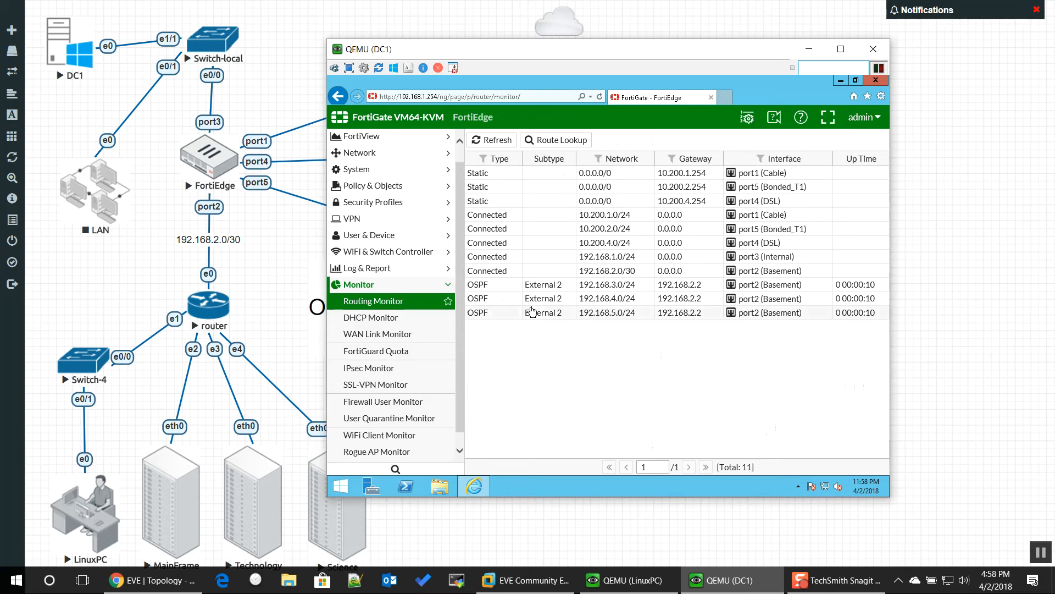
{"action": "left_click", "coordinate": [606, 284]}
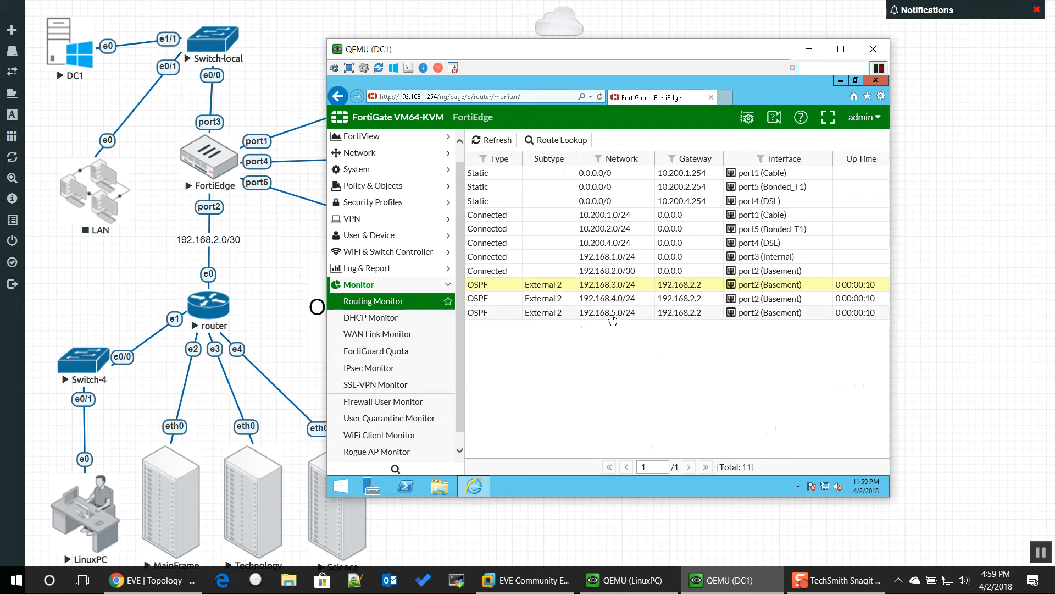
{"action": "mouse_move", "coordinate": [585, 318]}
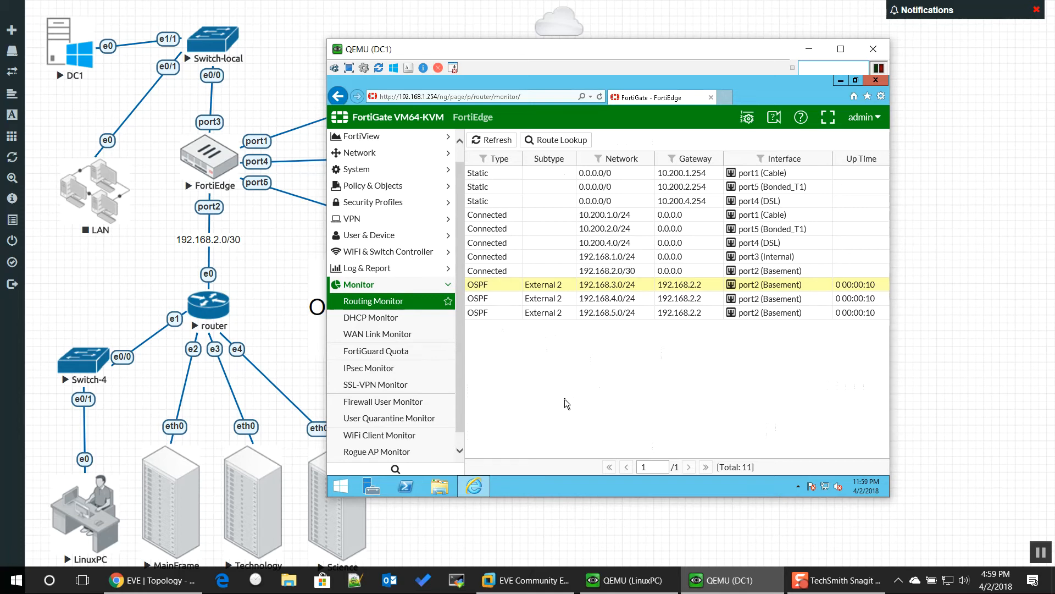
{"action": "mouse_move", "coordinate": [564, 402]}
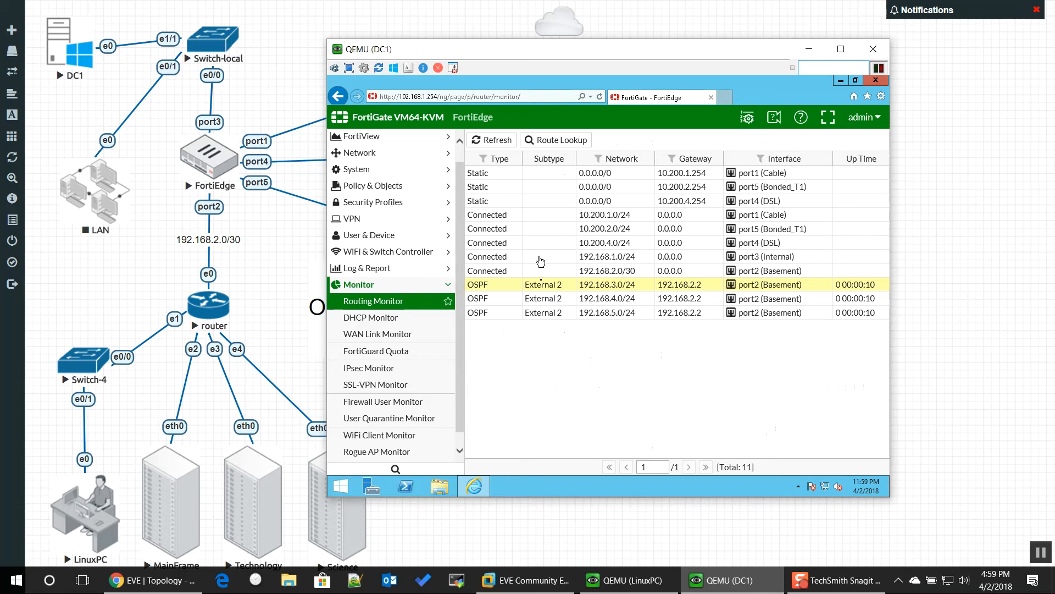
{"action": "mouse_move", "coordinate": [583, 365]}
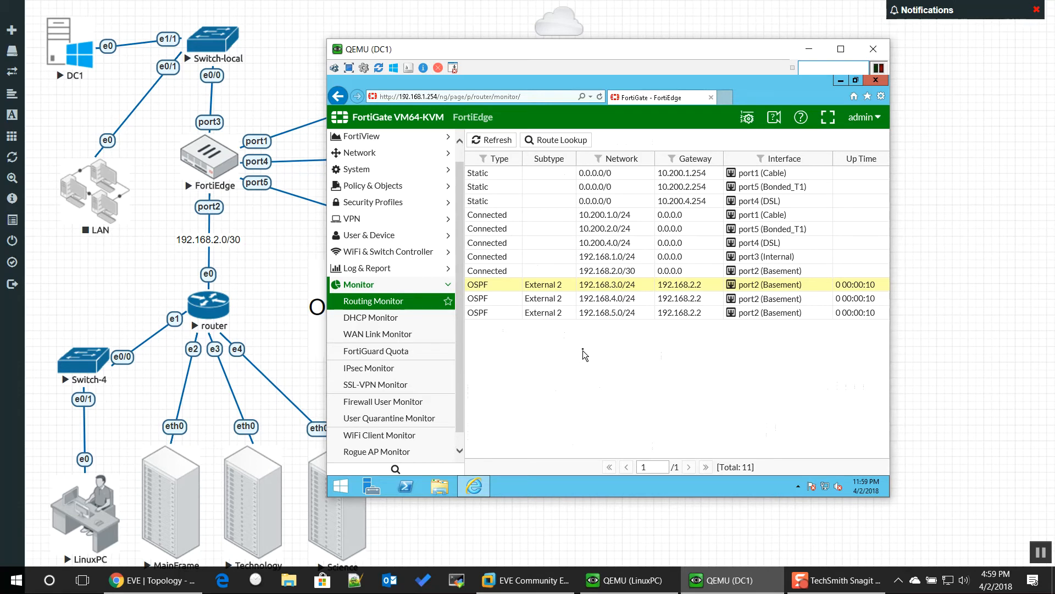
{"action": "mouse_move", "coordinate": [588, 345]}
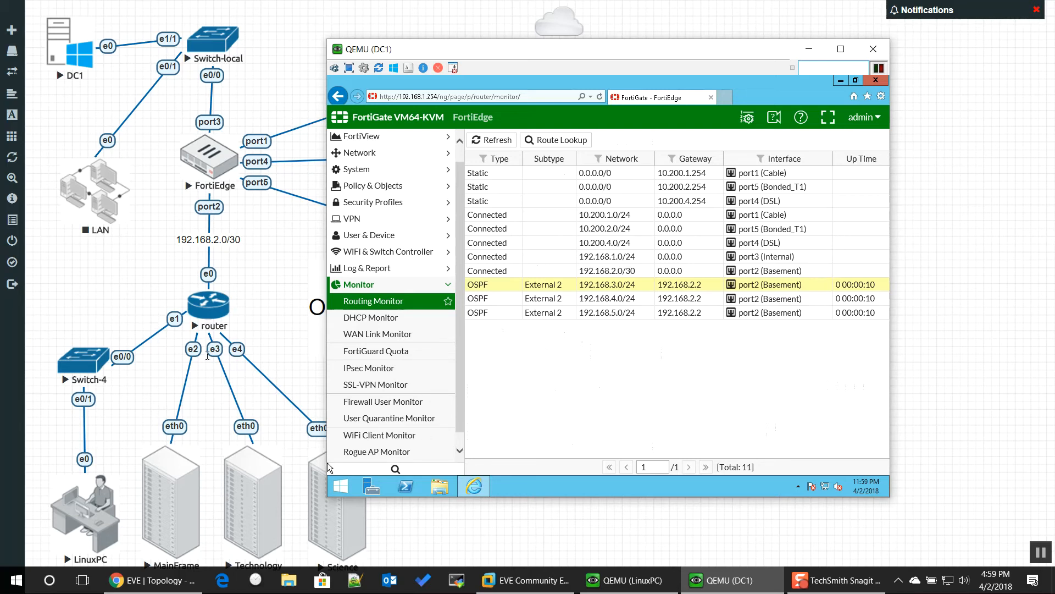
{"action": "mouse_move", "coordinate": [167, 335]}
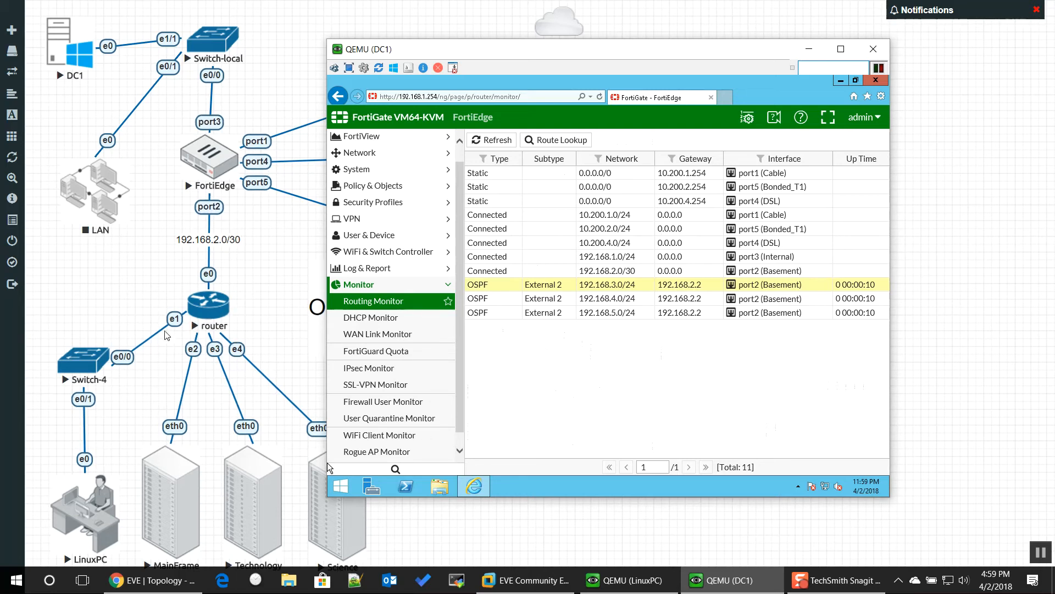
{"action": "mouse_move", "coordinate": [589, 470]}
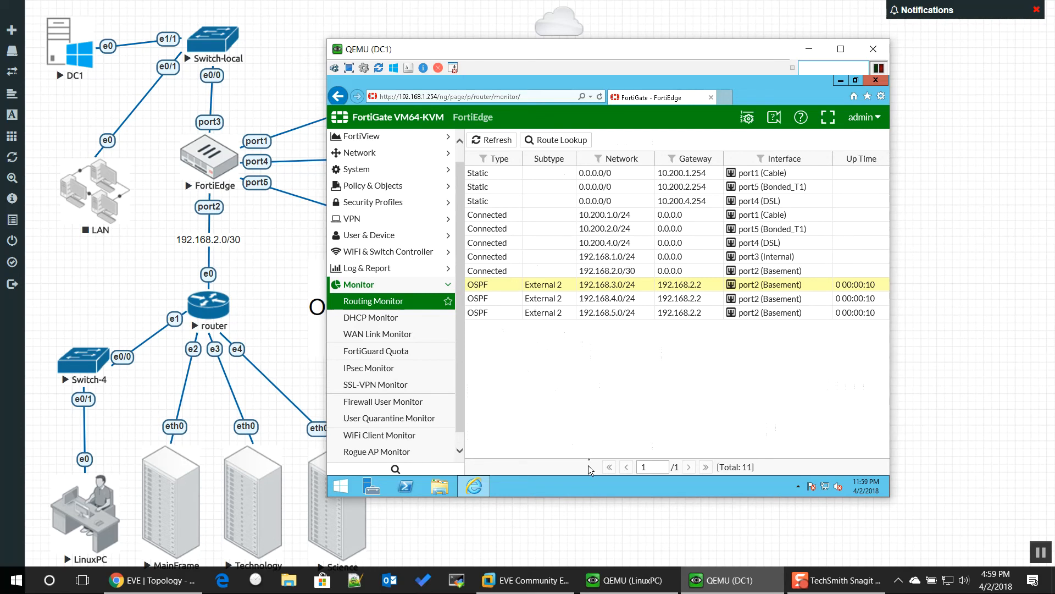
{"action": "mouse_move", "coordinate": [615, 384]}
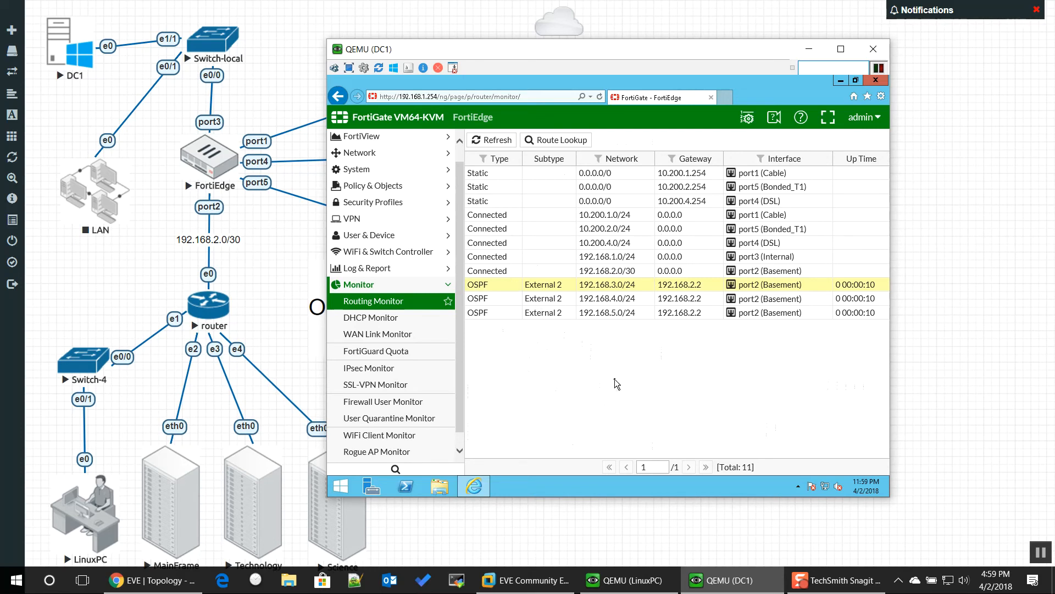
{"action": "mouse_move", "coordinate": [628, 375]}
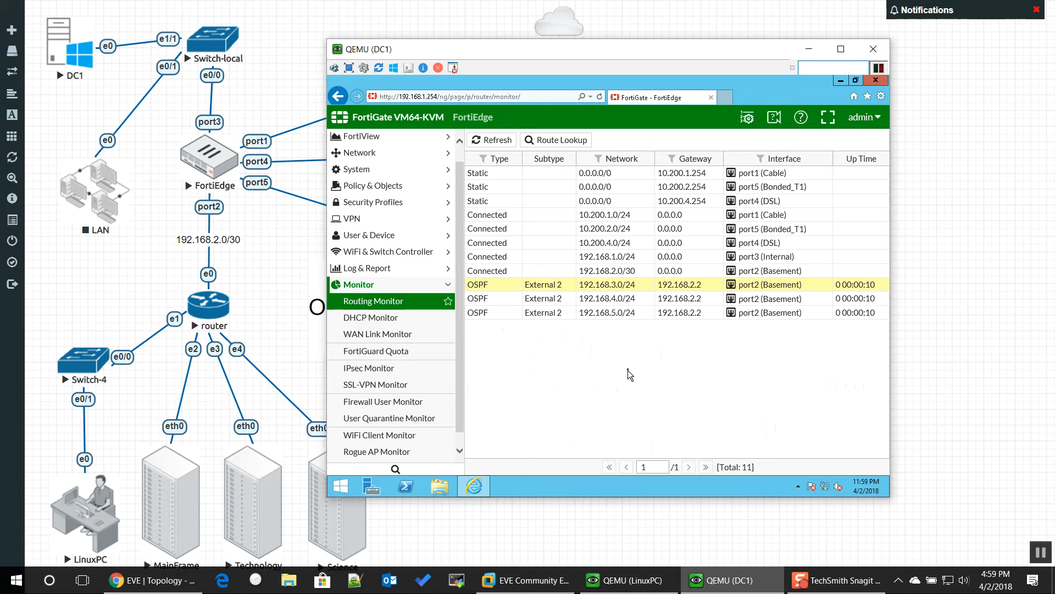
{"action": "mouse_move", "coordinate": [676, 342]}
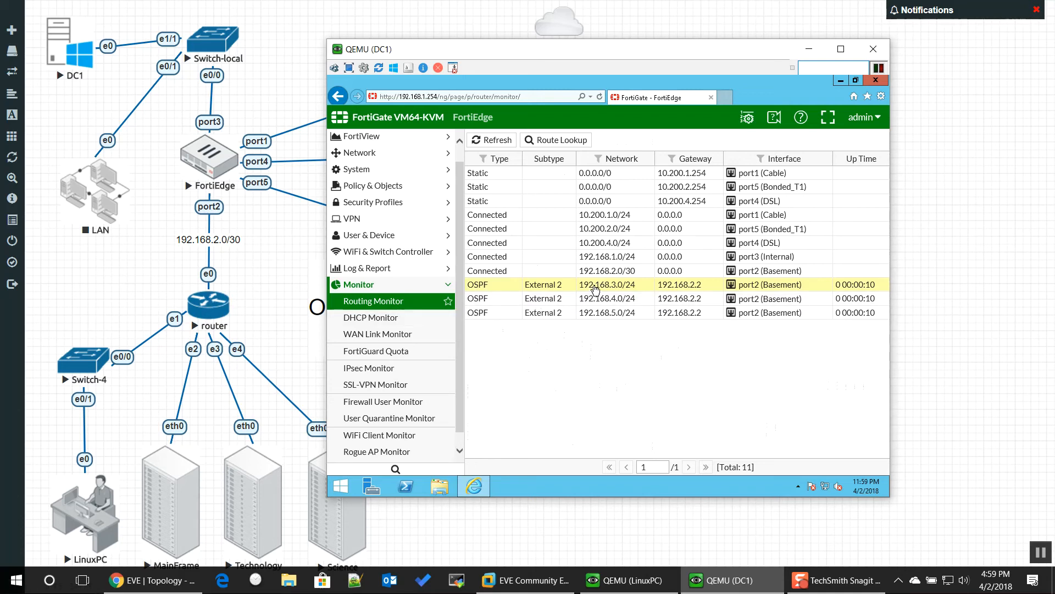
{"action": "mouse_move", "coordinate": [623, 362]}
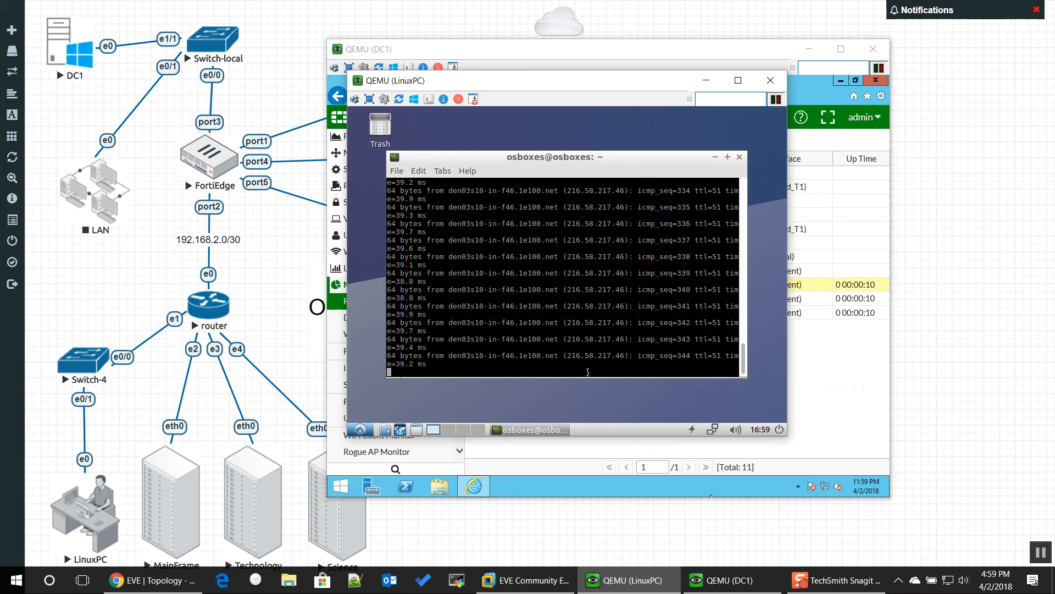
- Stop the google.com ping at 67 of 345 replies (80% loss) and retype 'ping google.com'
{"action": "key", "text": "ctrl+c"}
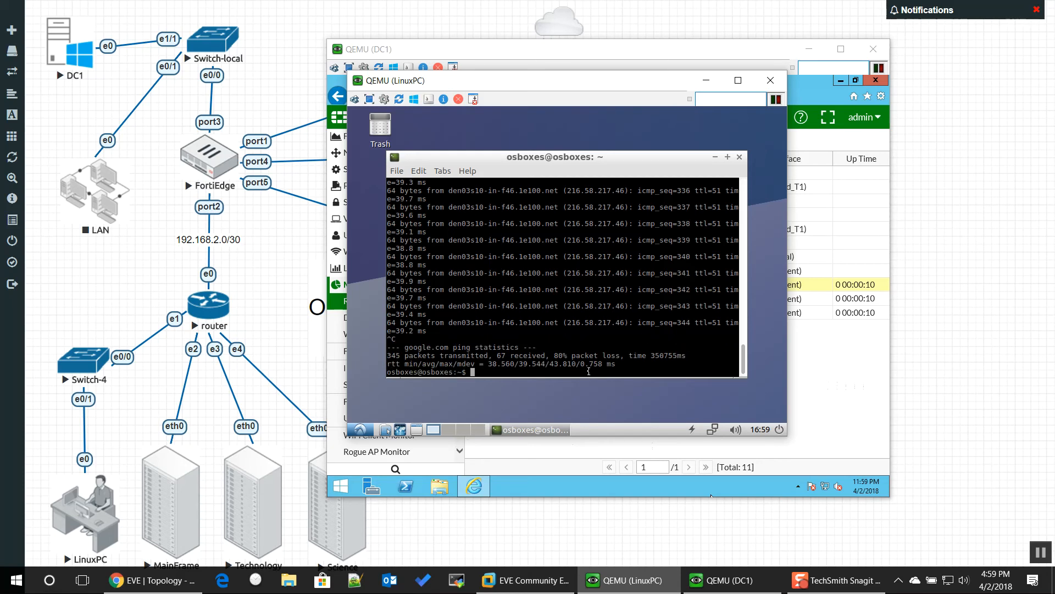
{"action": "type", "text": "ping google.com"}
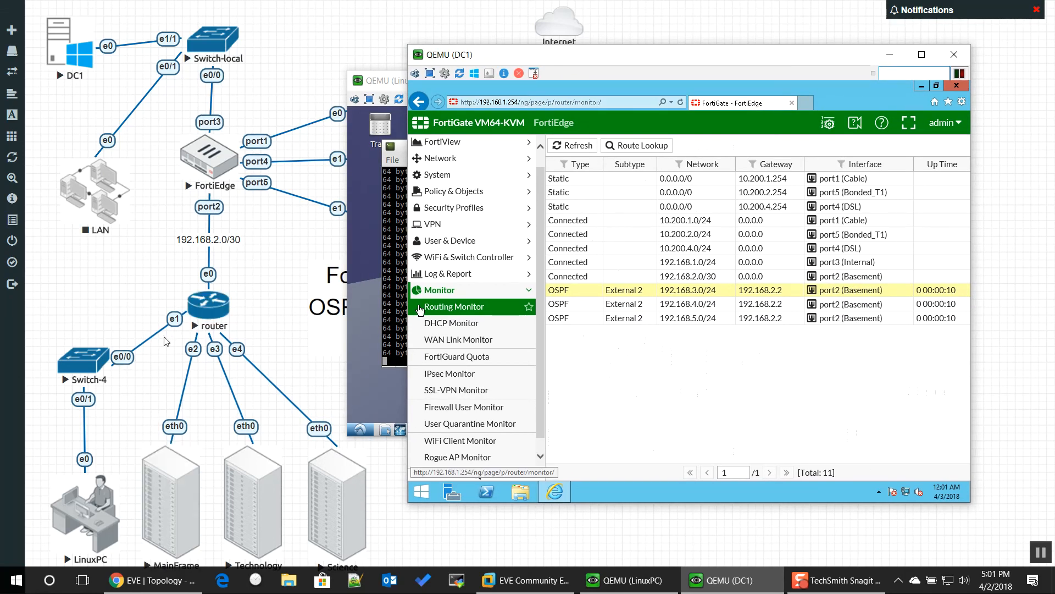
{"action": "mouse_move", "coordinate": [170, 393]}
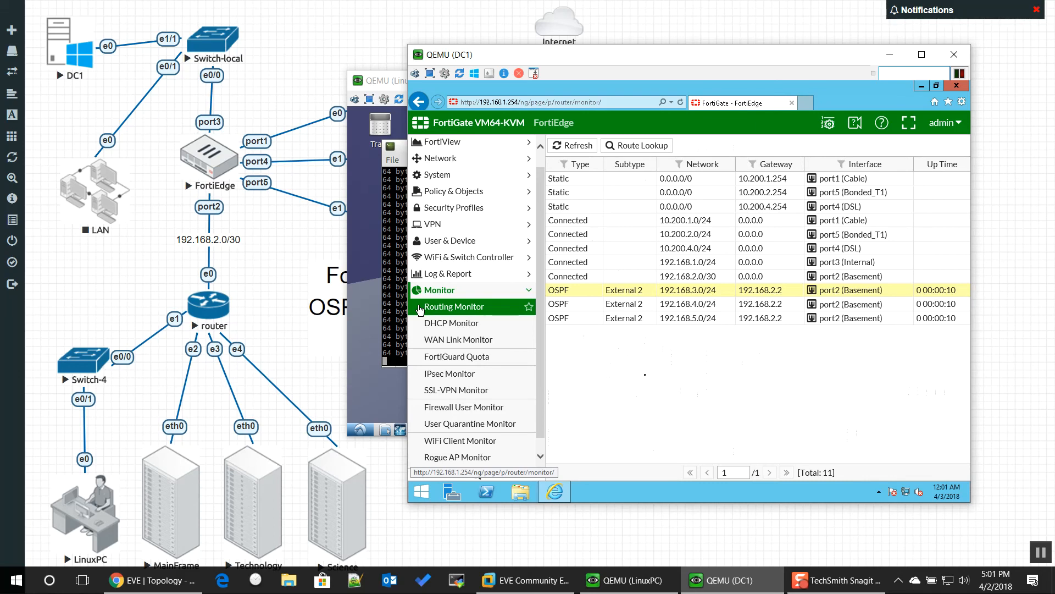
{"action": "mouse_move", "coordinate": [791, 368]}
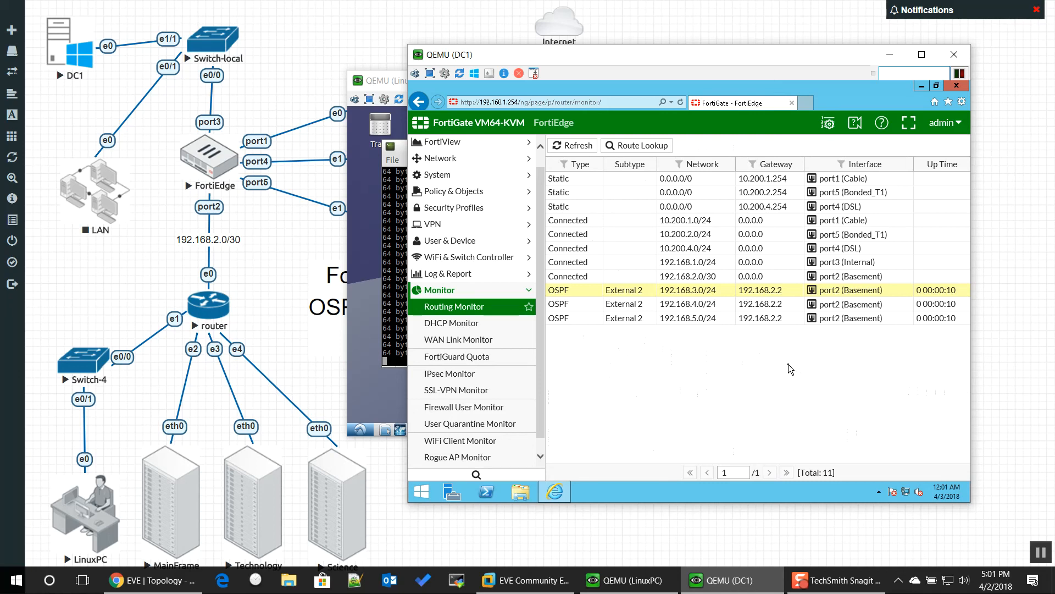
{"action": "mouse_move", "coordinate": [809, 408]}
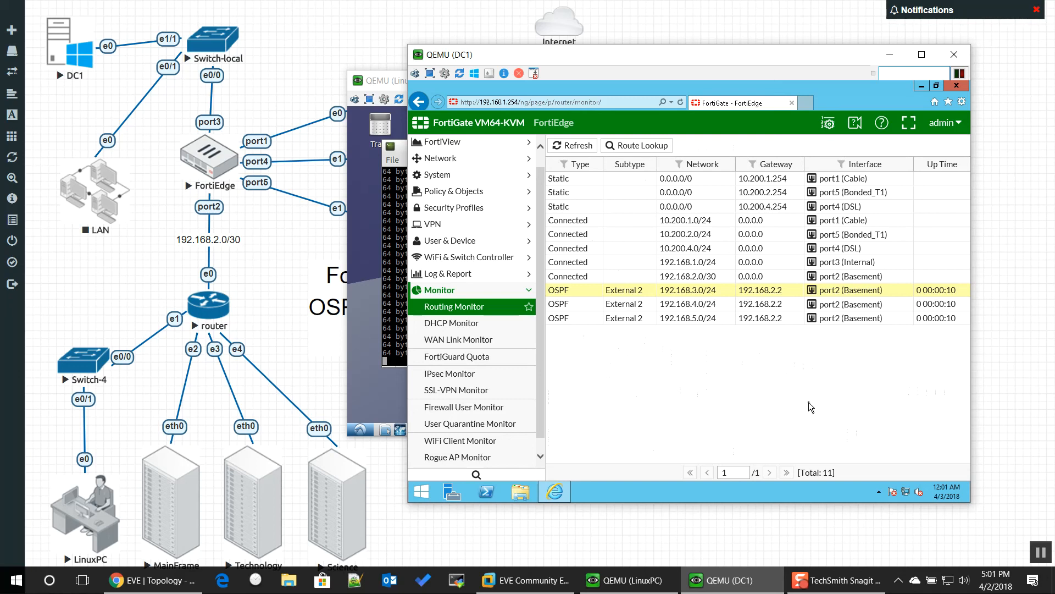
{"action": "mouse_move", "coordinate": [818, 405]}
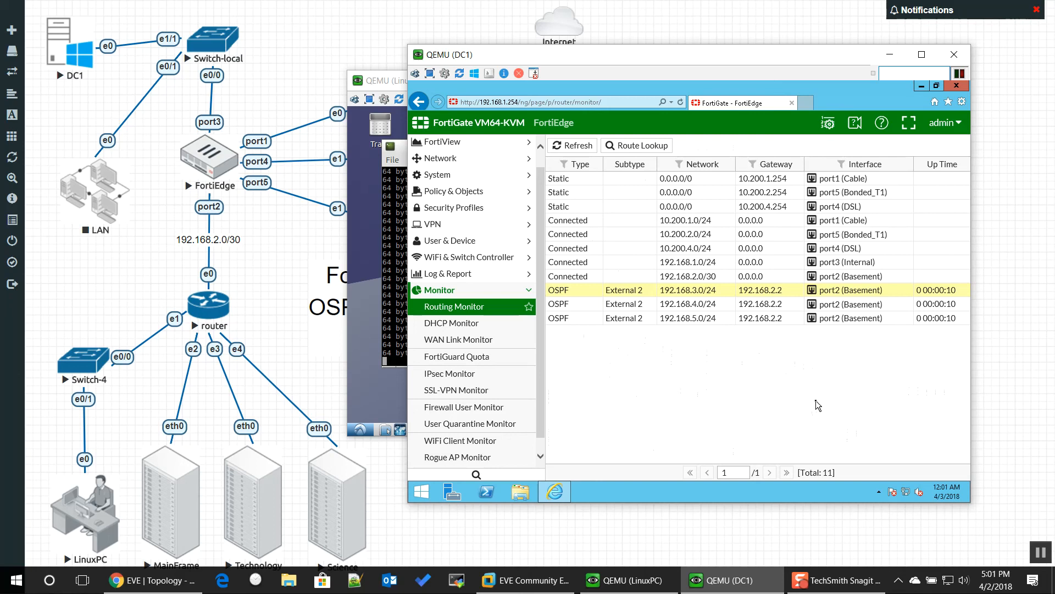
{"action": "mouse_move", "coordinate": [815, 407]}
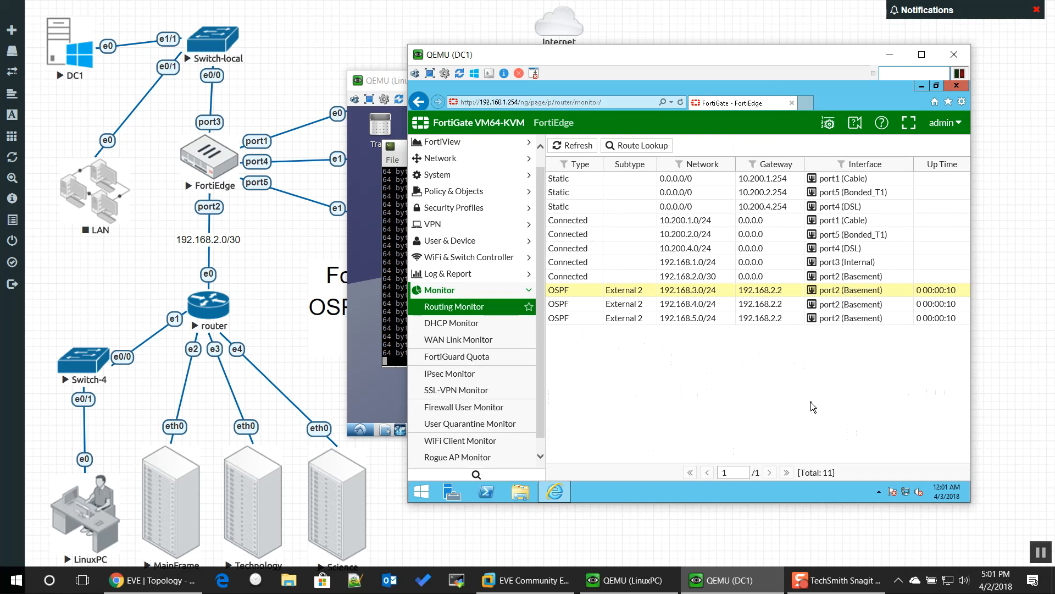
{"action": "mouse_move", "coordinate": [825, 492]}
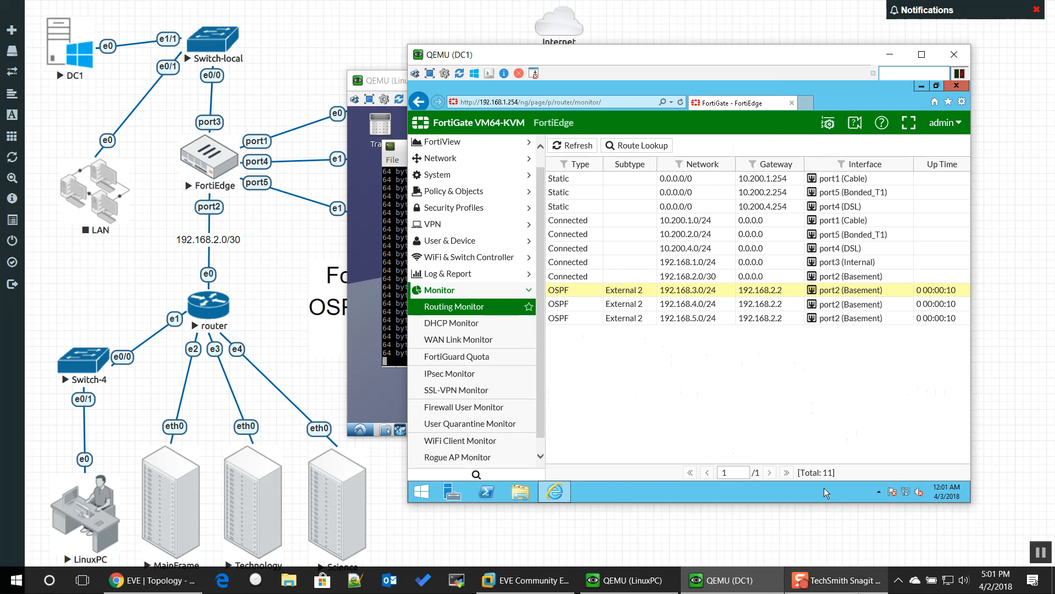